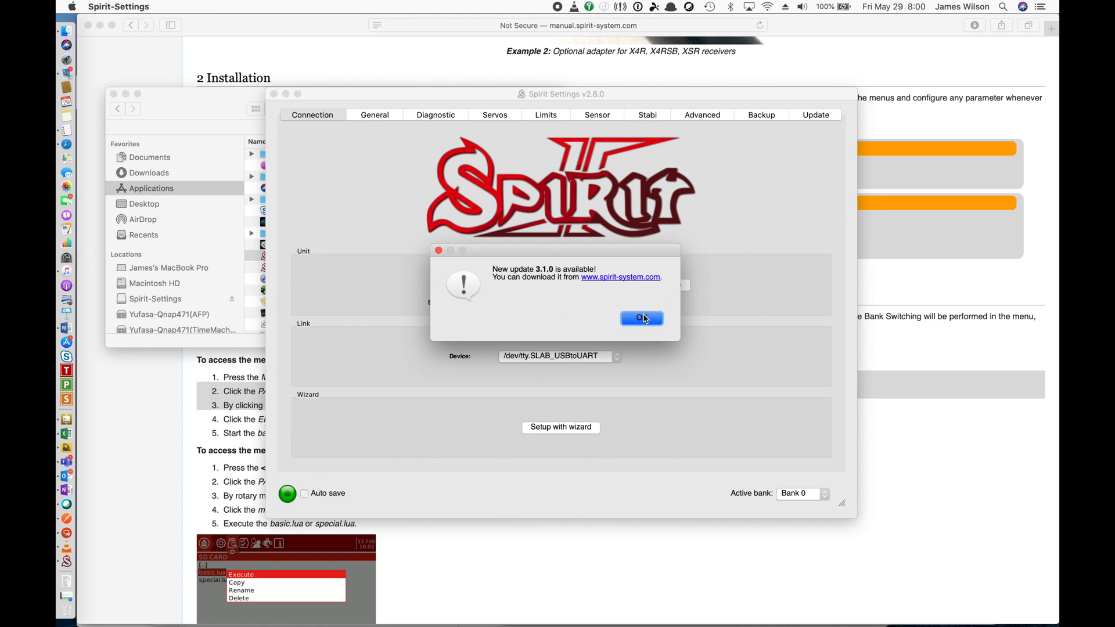
# Dismiss the 3.1.0 update notice and back up the bank to 'Spirit2.8-bank0'
pyautogui.click(640, 318)
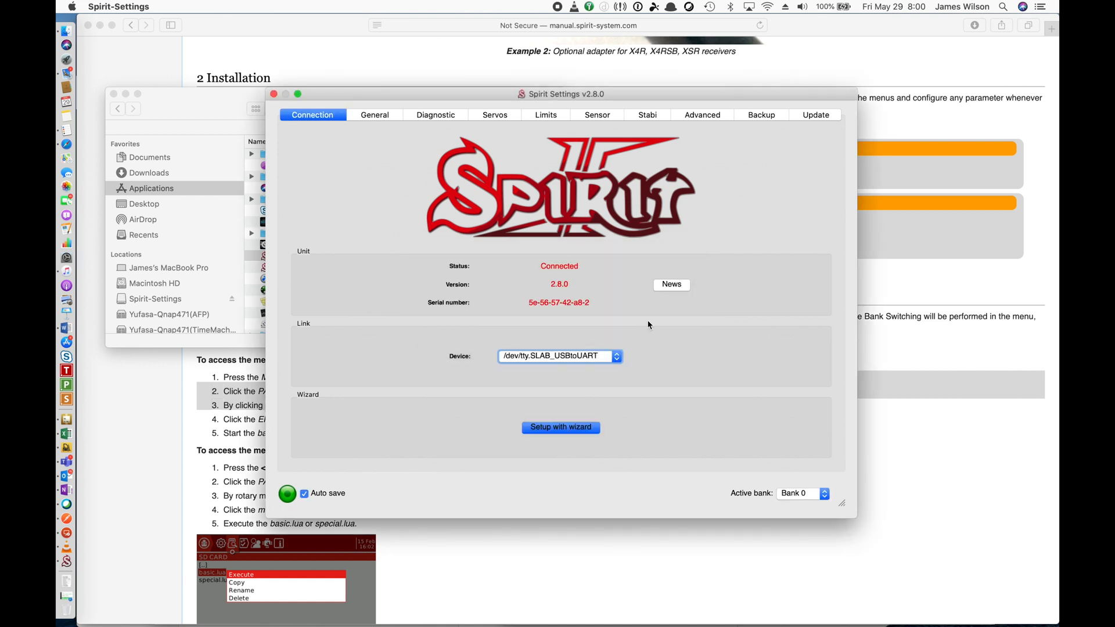
pyautogui.moveTo(763, 164)
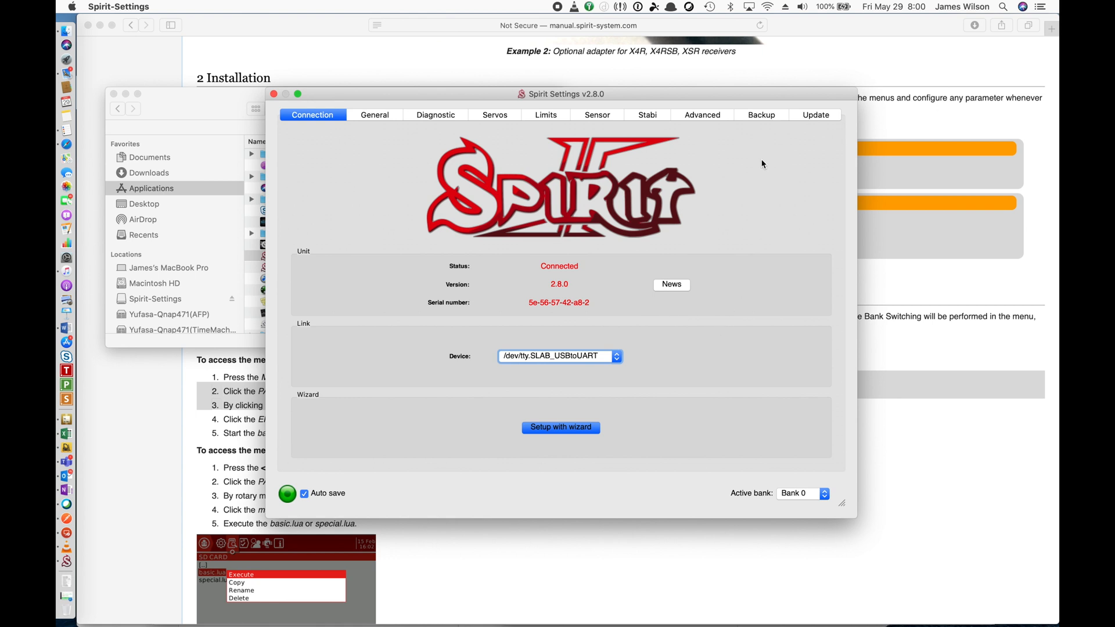
pyautogui.click(760, 114)
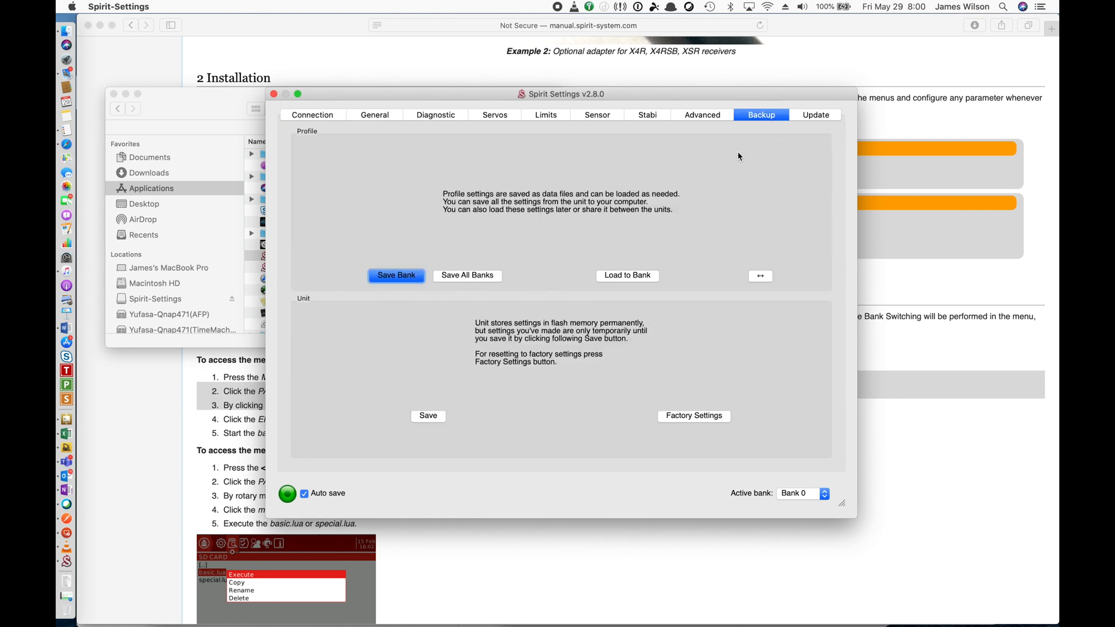
pyautogui.moveTo(678, 340)
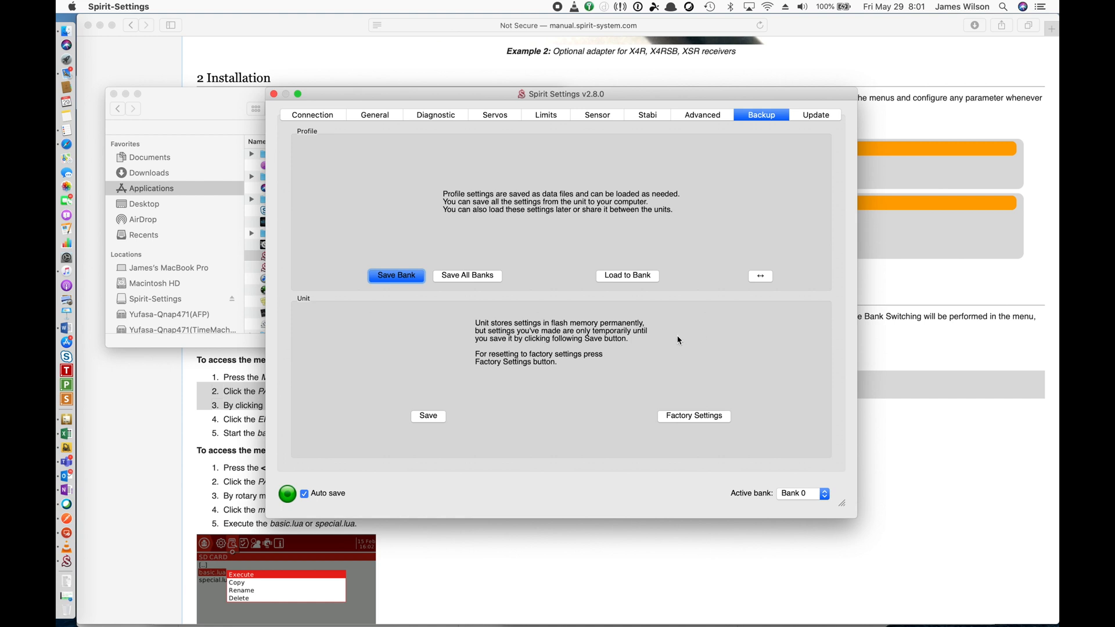
pyautogui.click(467, 276)
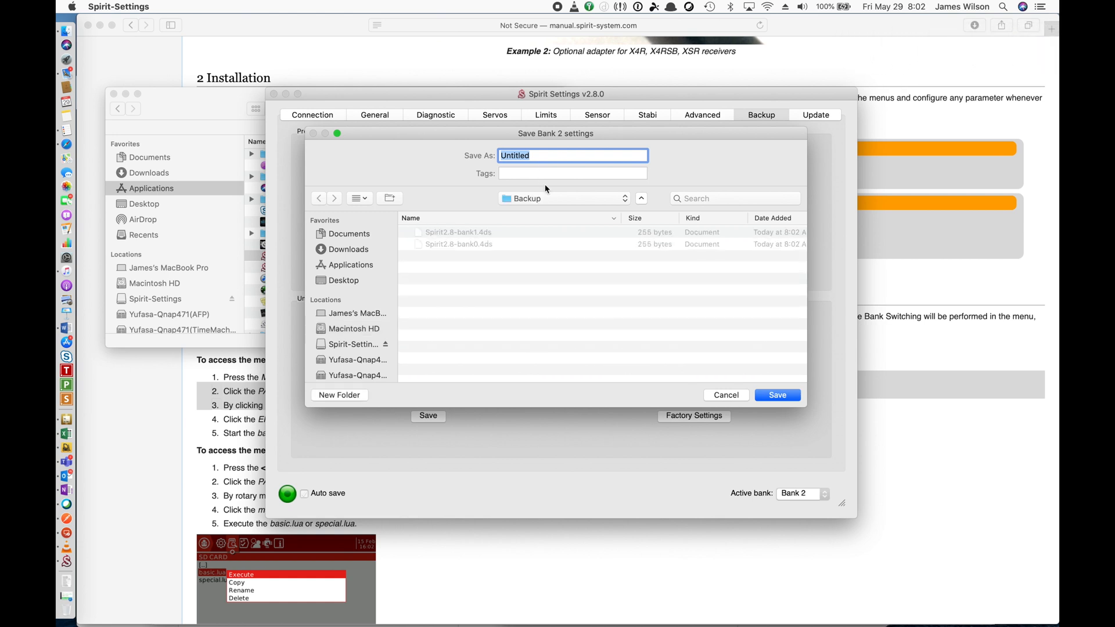
pyautogui.write('Spirit2.8-bank0')
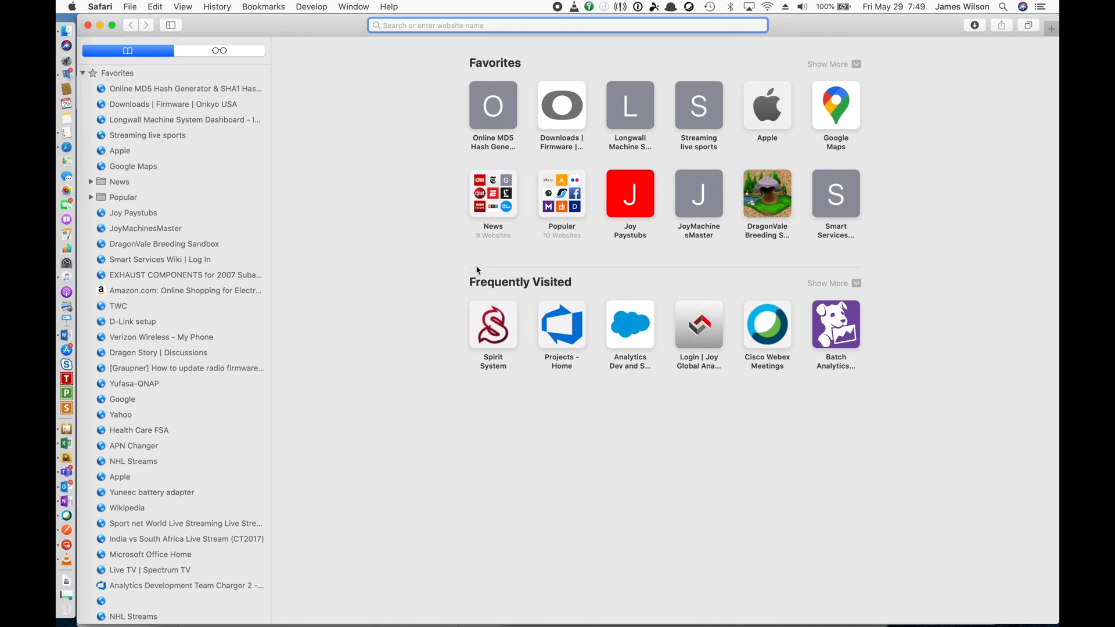
pyautogui.moveTo(449, 243)
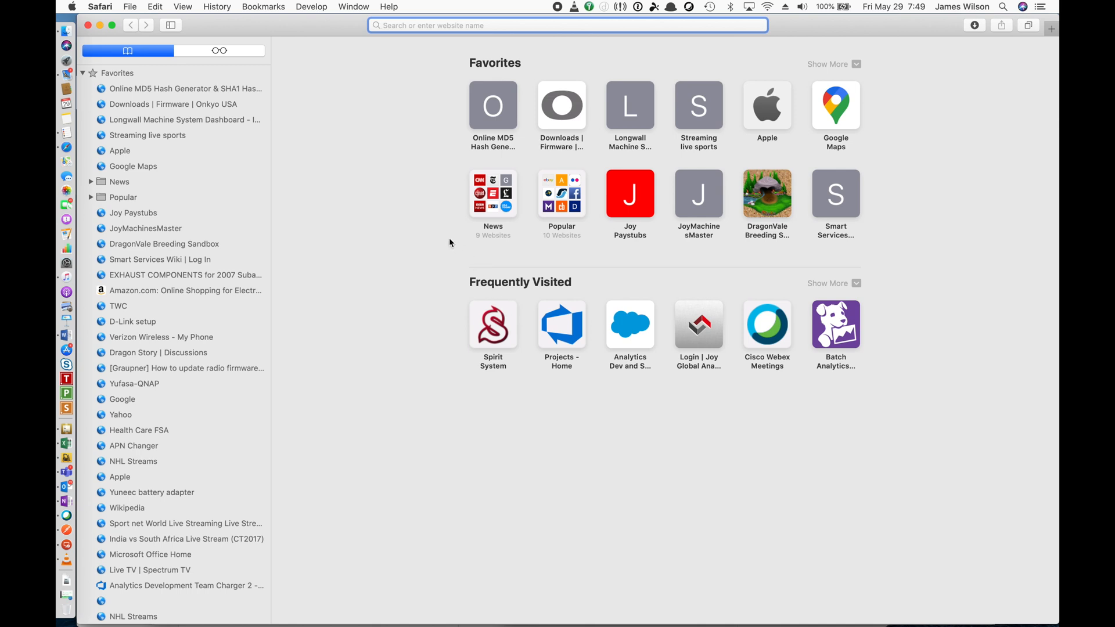
# Open the Spirit System download page and download the 3.1.0 Mac software
pyautogui.click(492, 324)
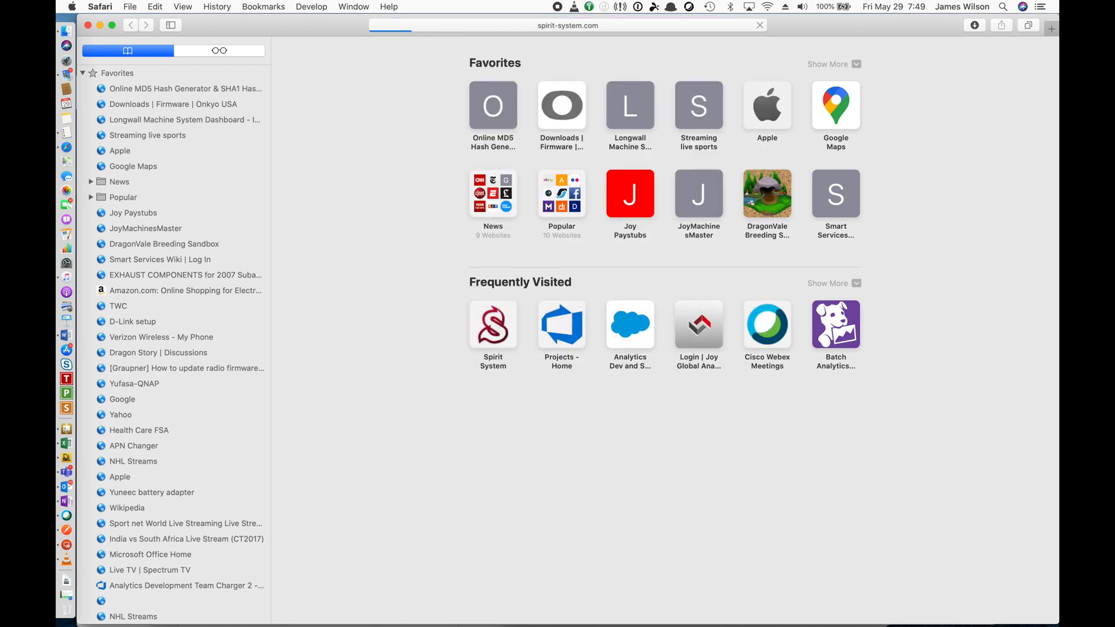
pyautogui.click(492, 326)
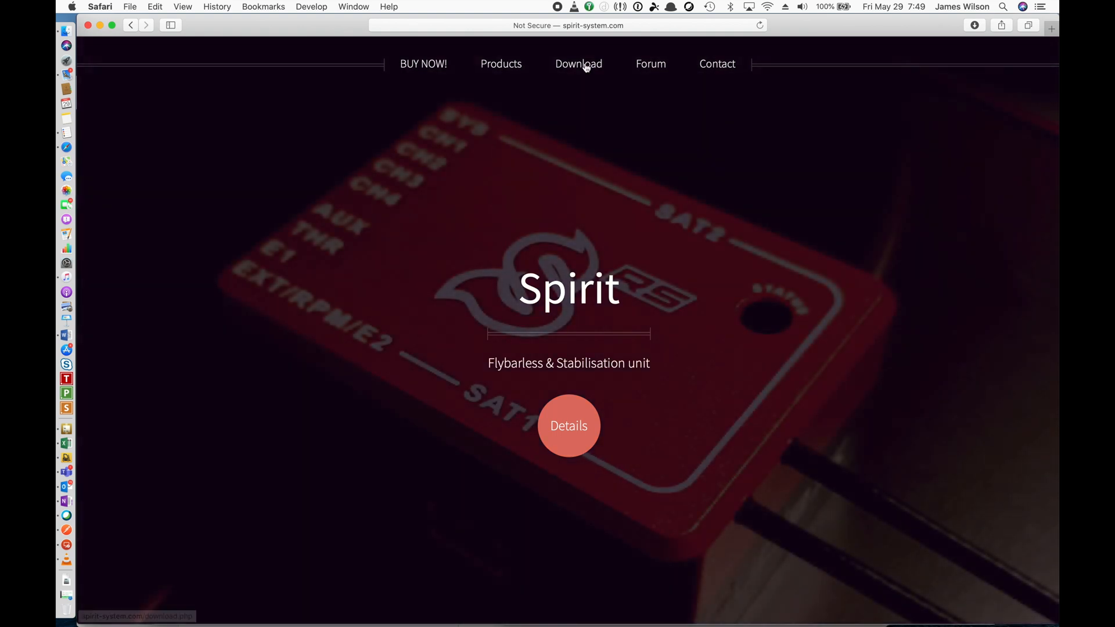
pyautogui.click(578, 64)
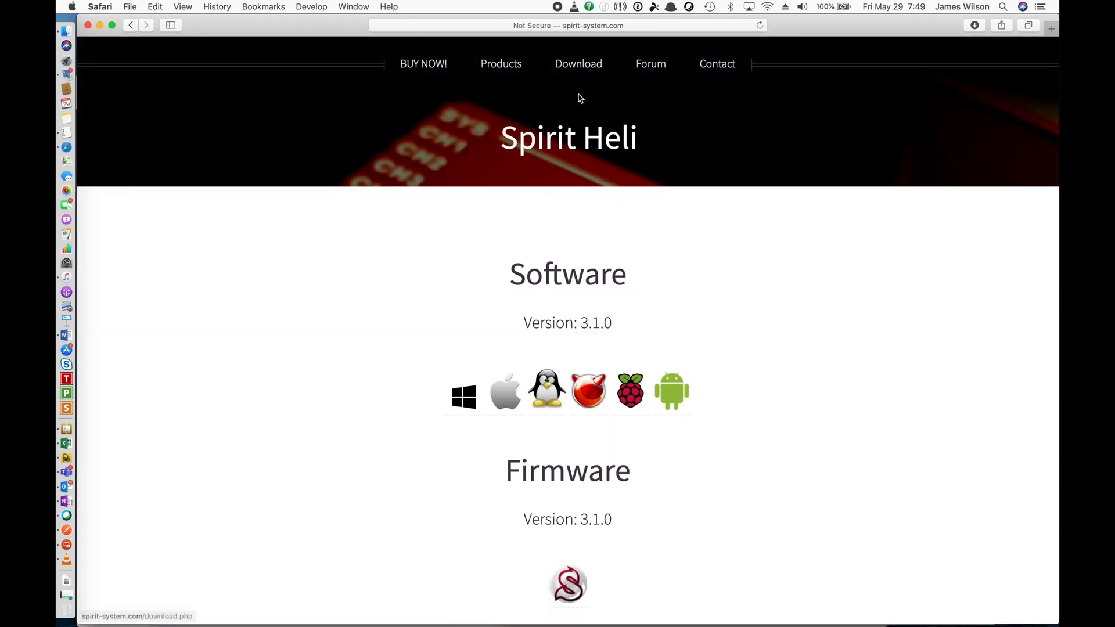
pyautogui.moveTo(527, 323)
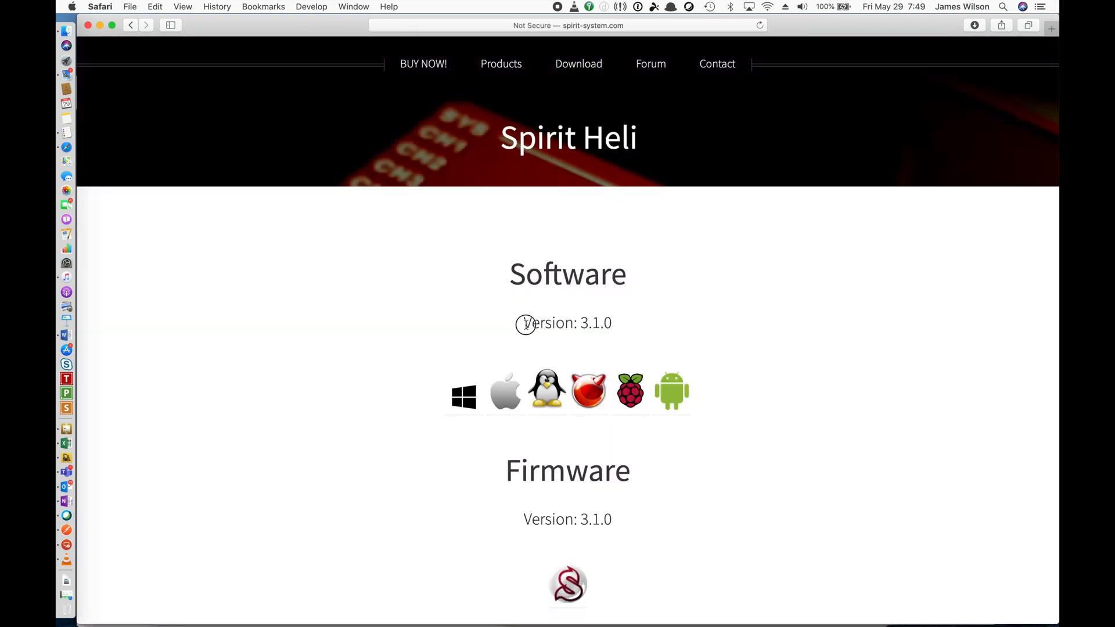
pyautogui.doubleClick(568, 323)
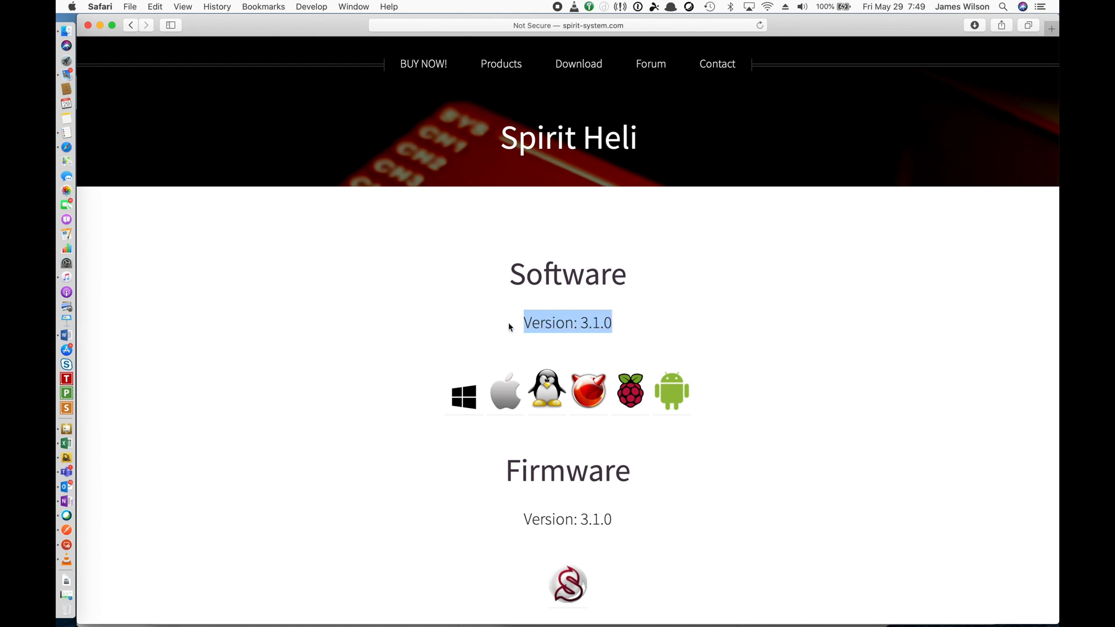
pyautogui.scroll(-3)
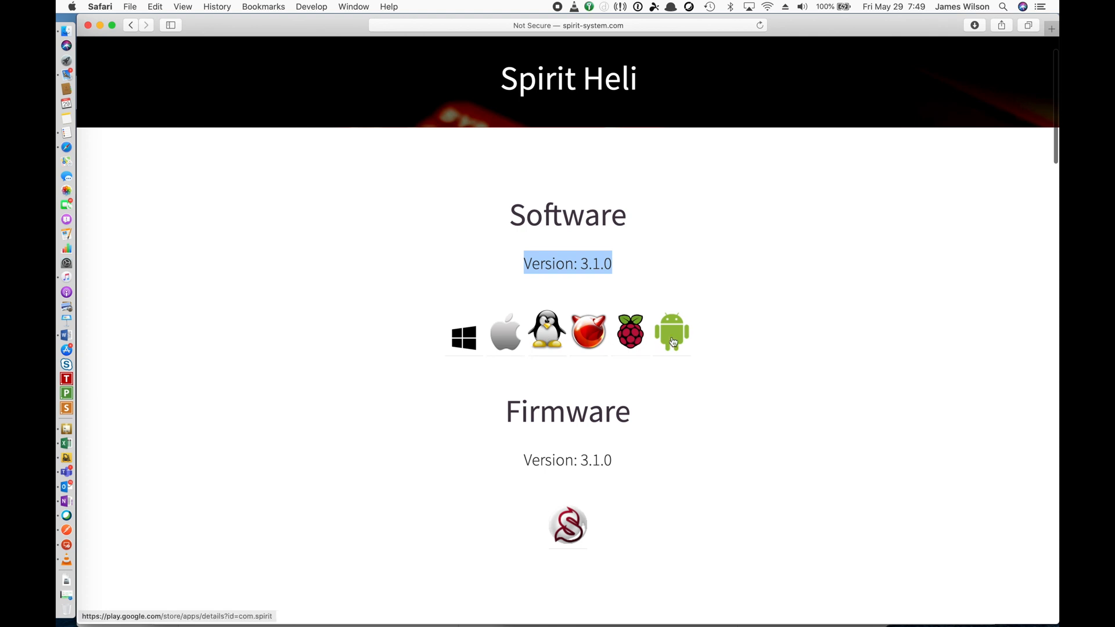
pyautogui.moveTo(630, 333)
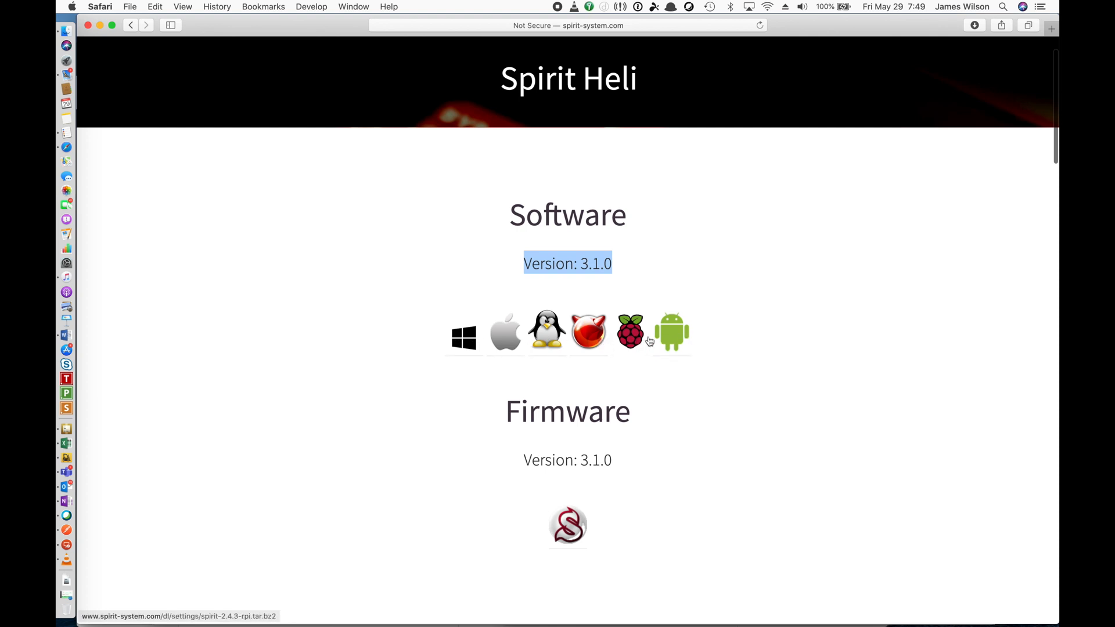
pyautogui.moveTo(463, 338)
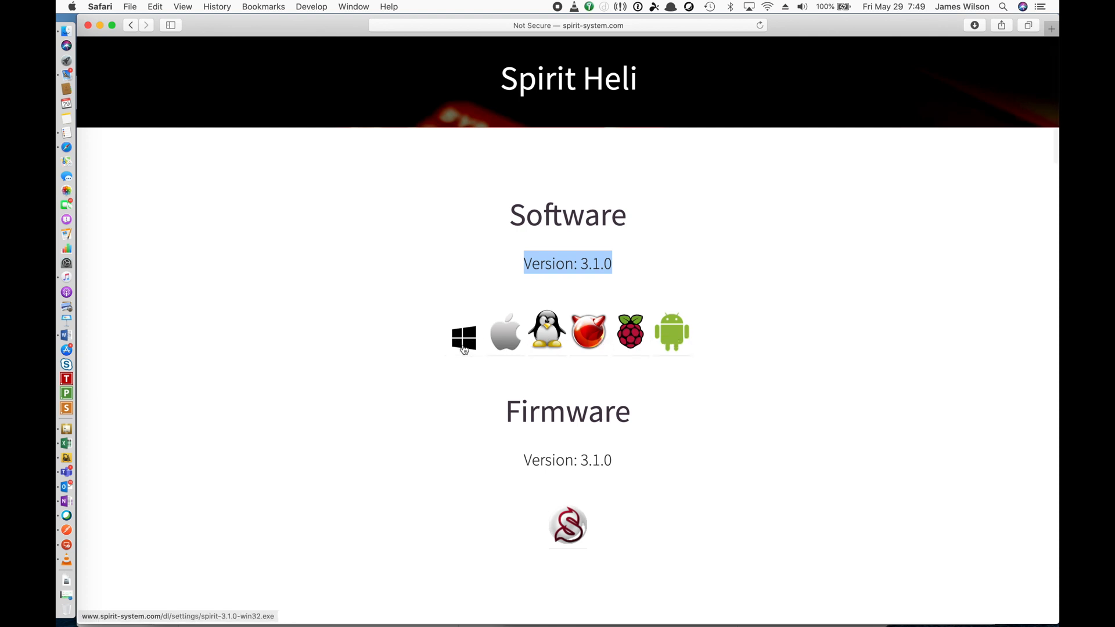
pyautogui.moveTo(506, 332)
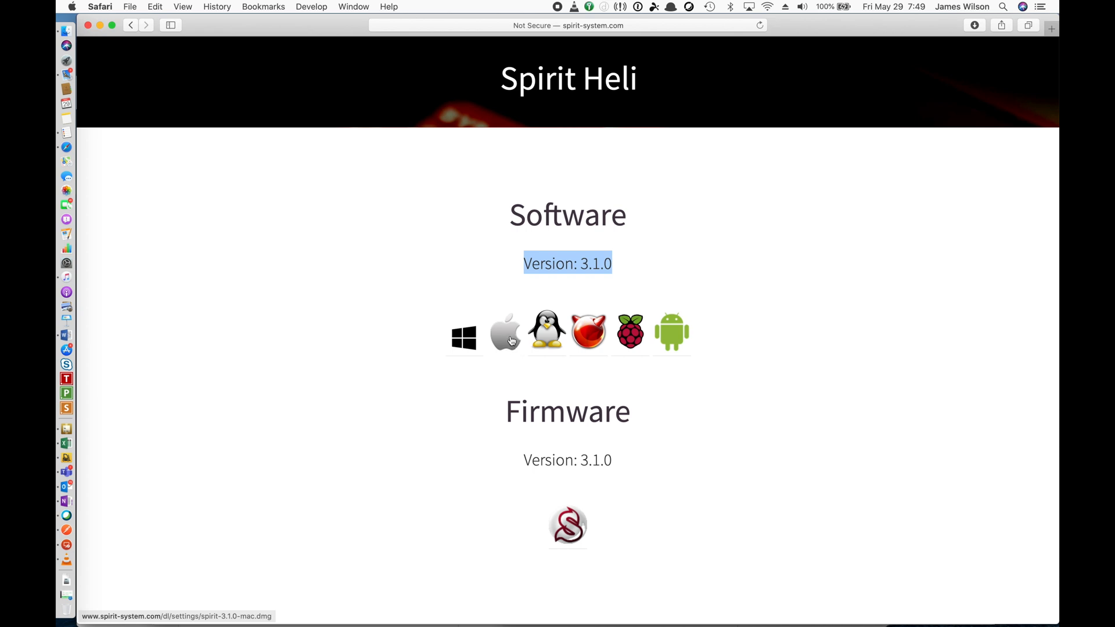
pyautogui.click(506, 332)
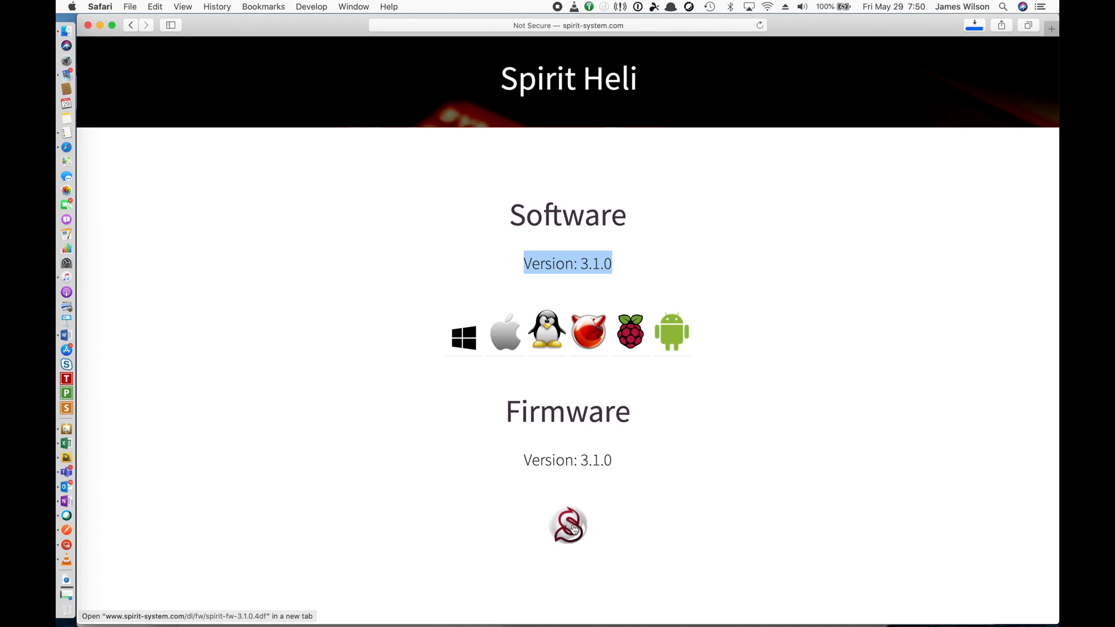
# Scroll the download page past Manual, Geo-Link and Wifi-Link to the 3.1.0 Integration section
pyautogui.scroll(-3)
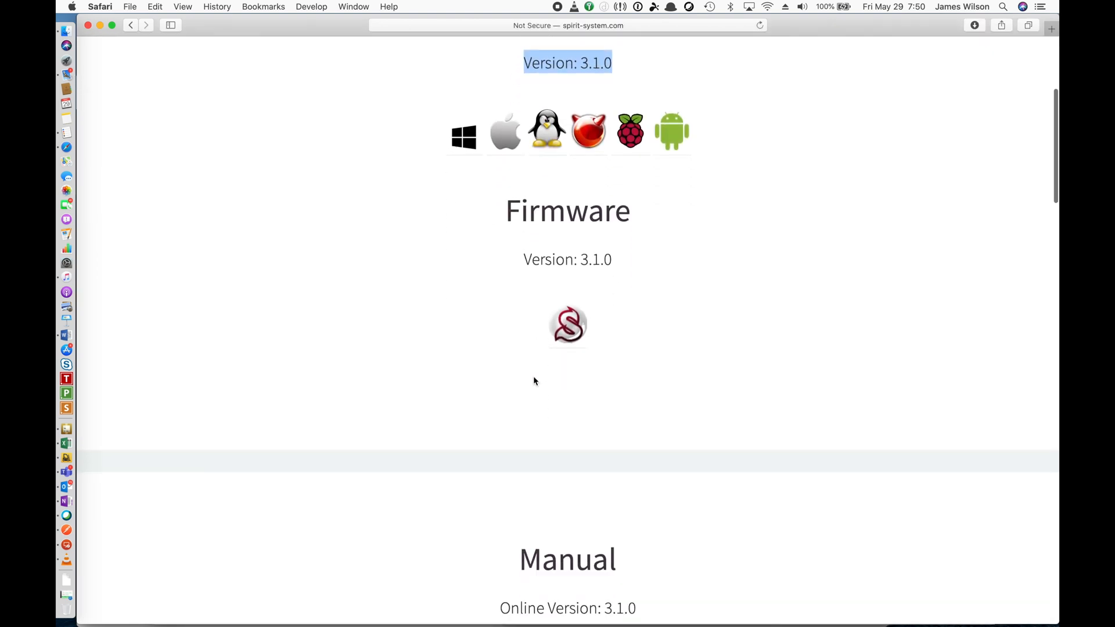
pyautogui.scroll(-3)
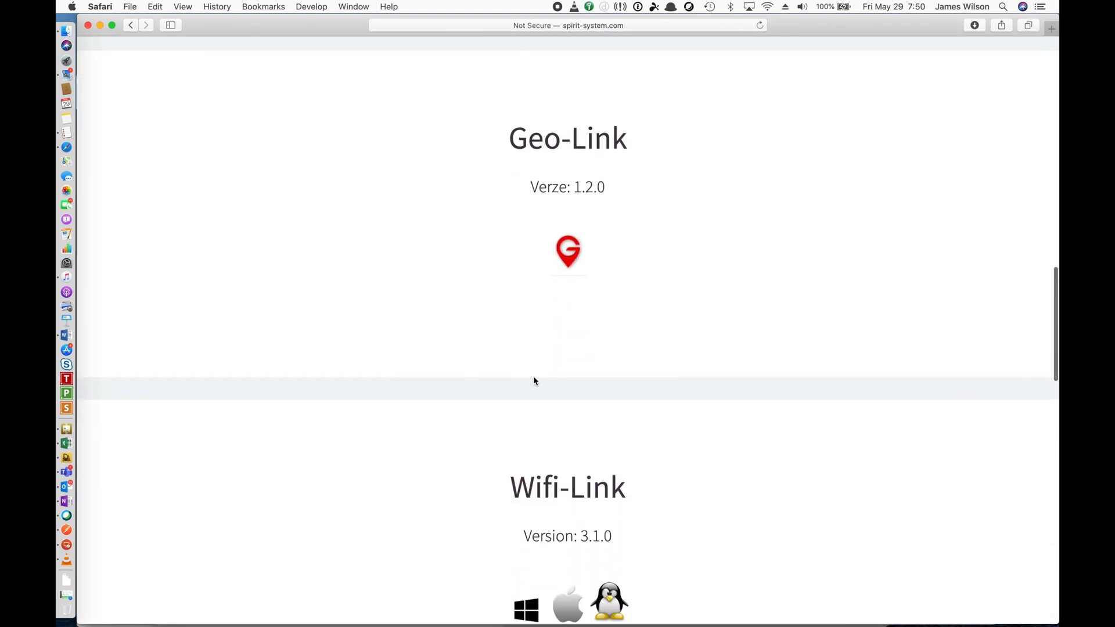
pyautogui.scroll(-3)
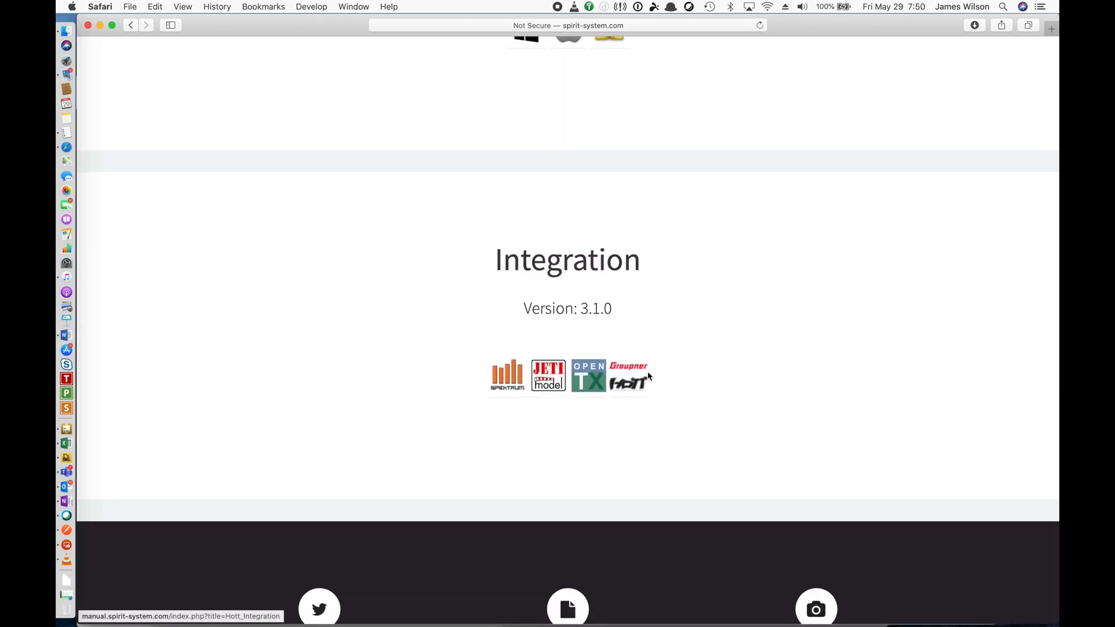
pyautogui.moveTo(607, 418)
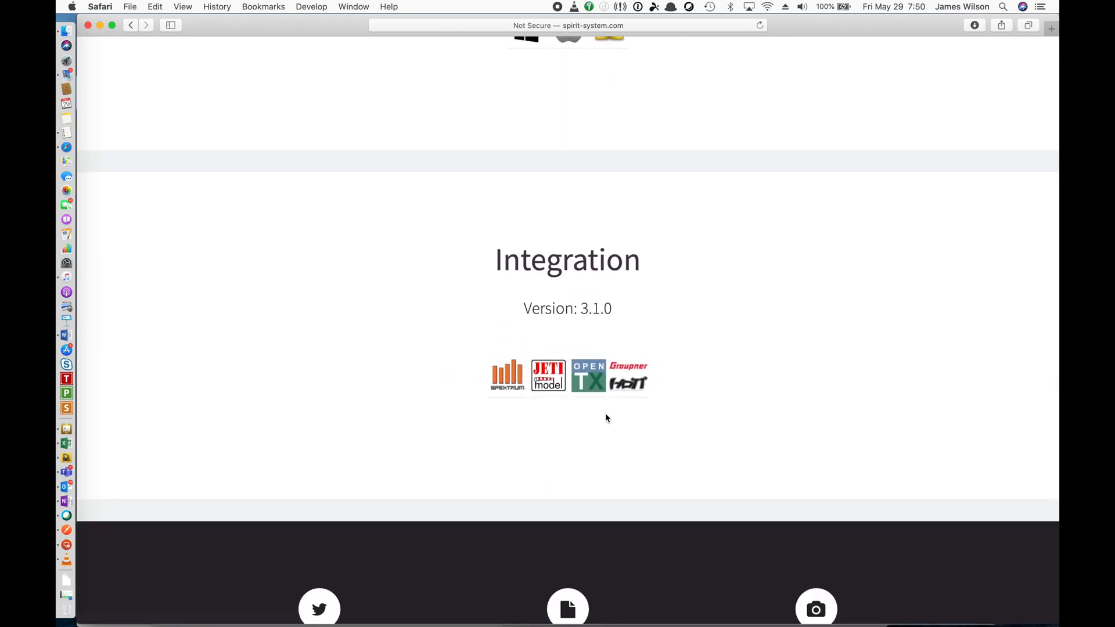
pyautogui.moveTo(674, 396)
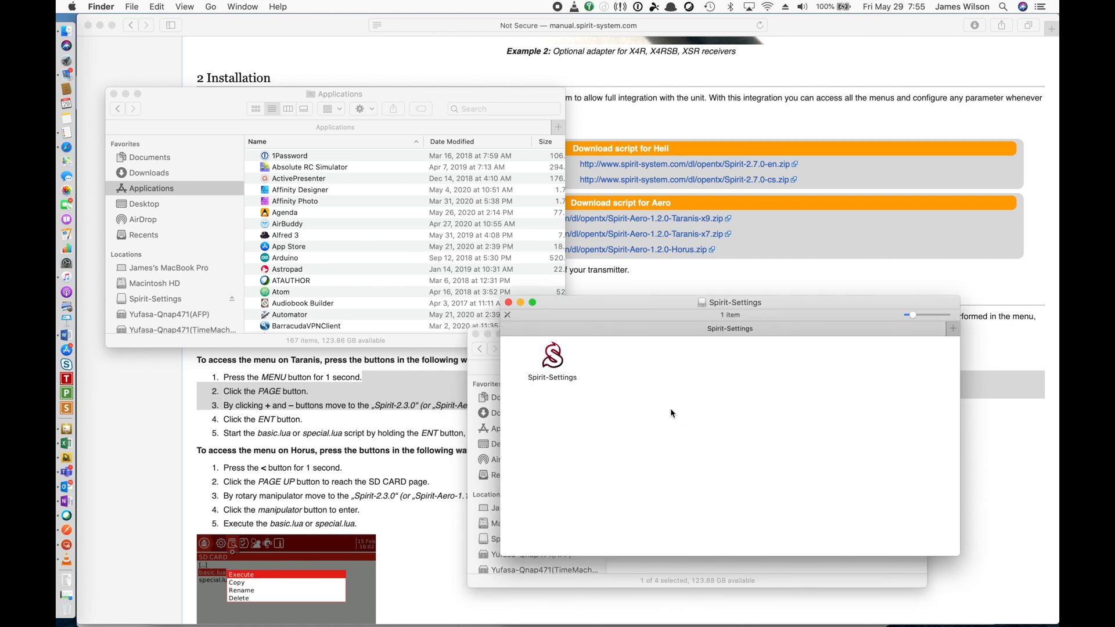
pyautogui.moveTo(576, 367)
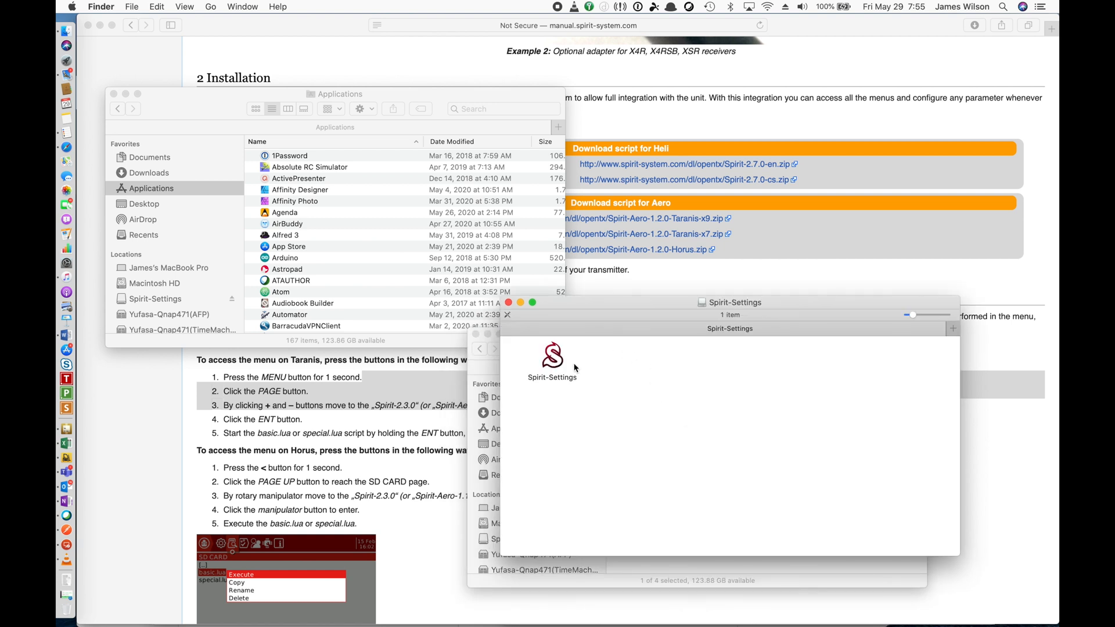
# Copy the new Spirit-Settings app into Applications, keeping both old and new copies
pyautogui.click(552, 353)
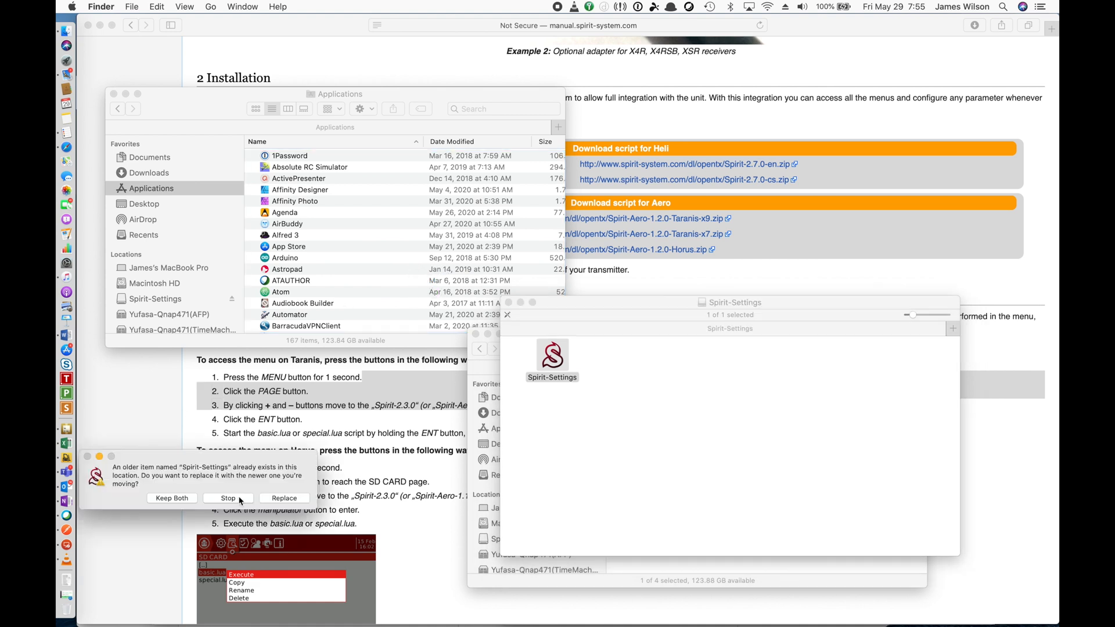
pyautogui.moveTo(260, 509)
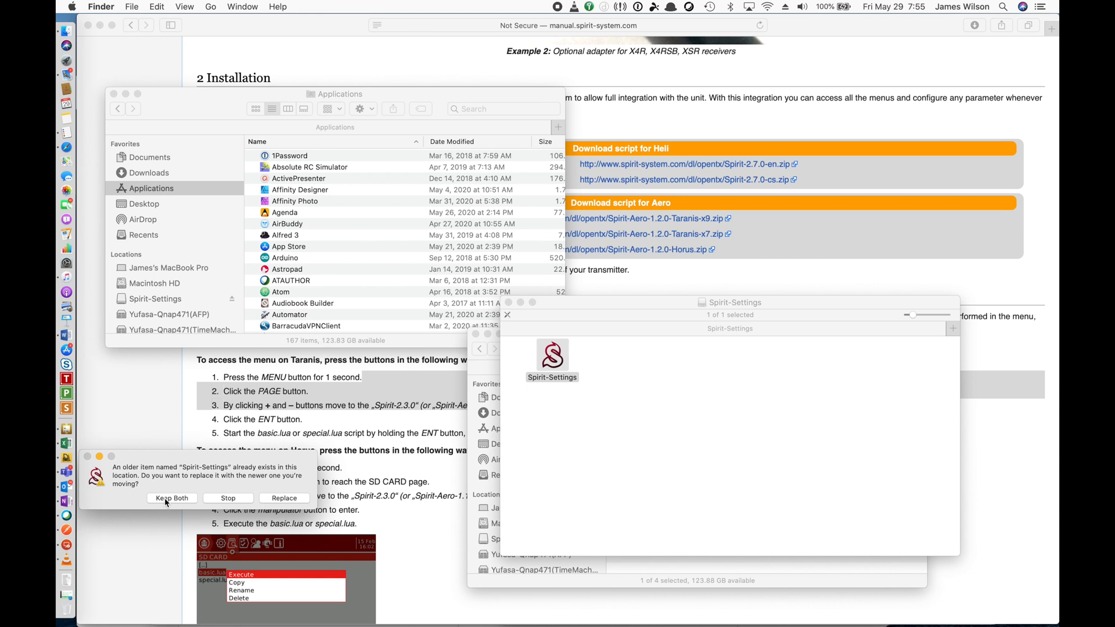
pyautogui.click(172, 498)
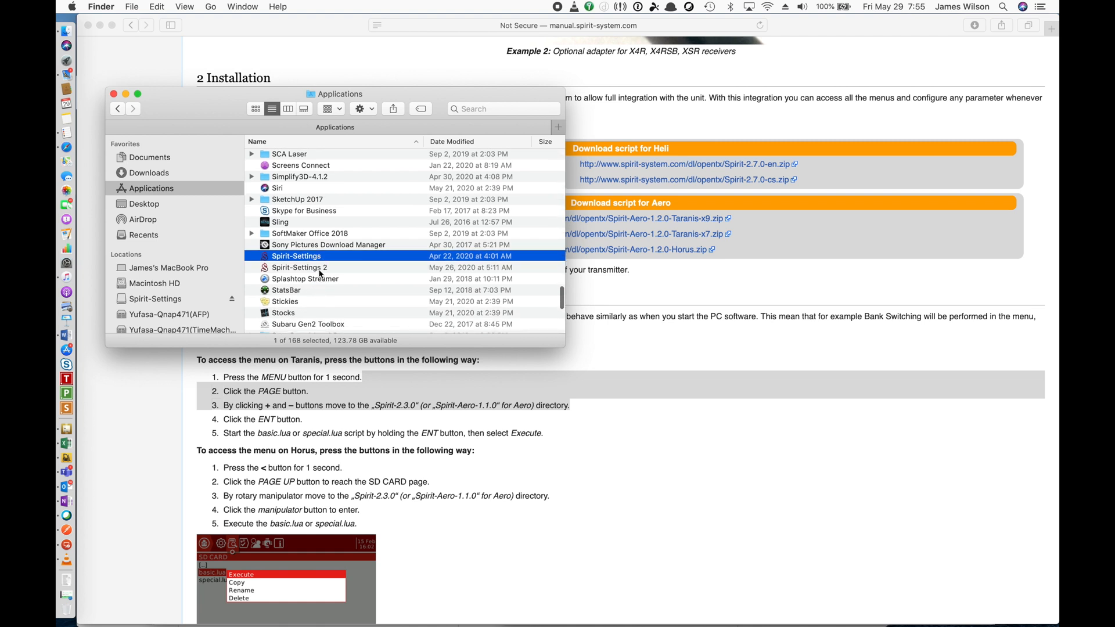
# Rename the copied 'Spirit-Settings 2' app to 'Spirit-Settings 3'
pyautogui.click(298, 267)
pyautogui.write('3')
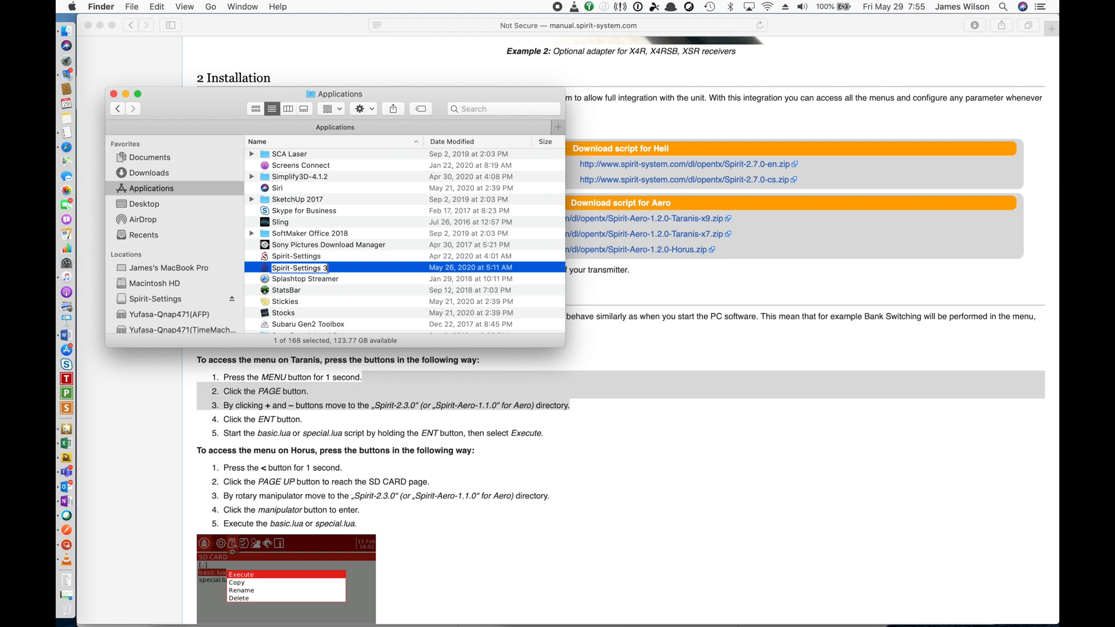
pyautogui.doubleClick(299, 267)
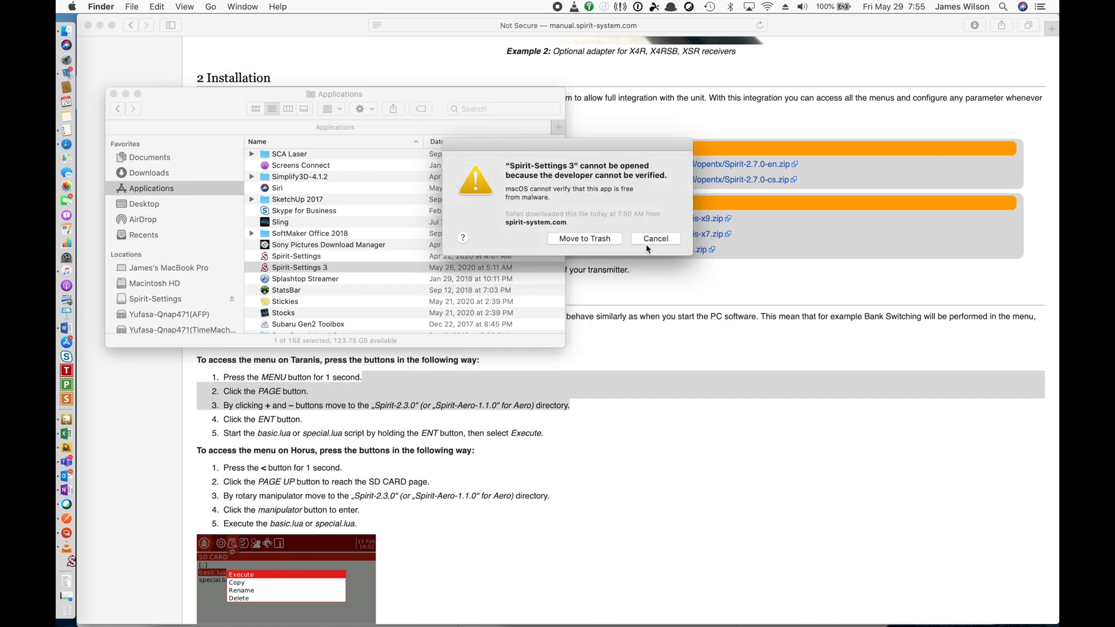
pyautogui.moveTo(655, 177)
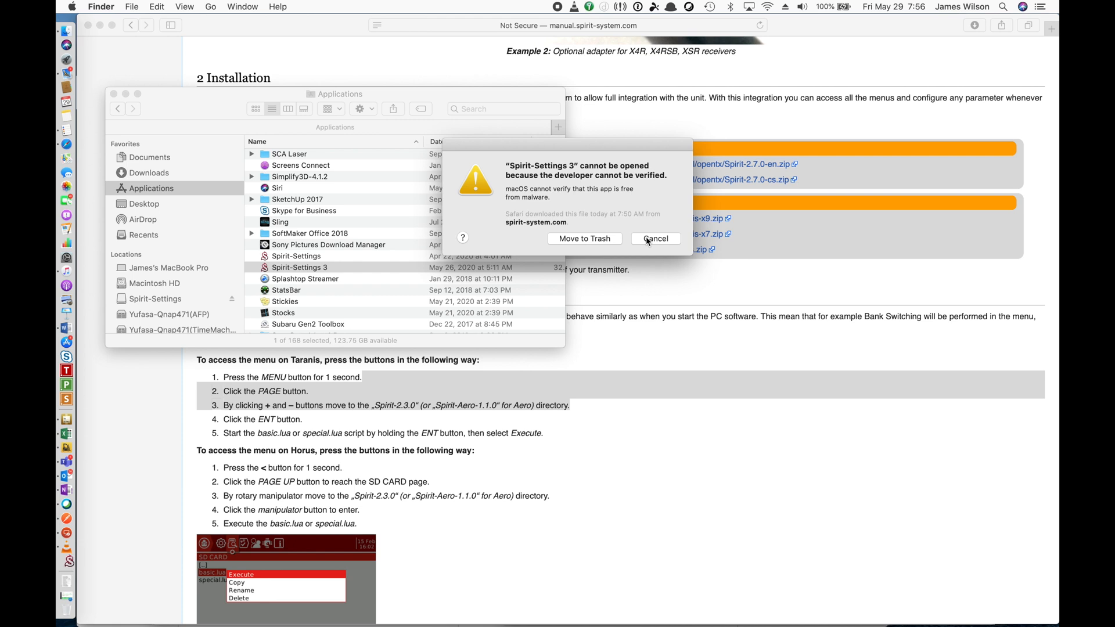
# Cancel the unverified-developer warning and force-open Spirit-Settings 3 from its context menu
pyautogui.click(653, 238)
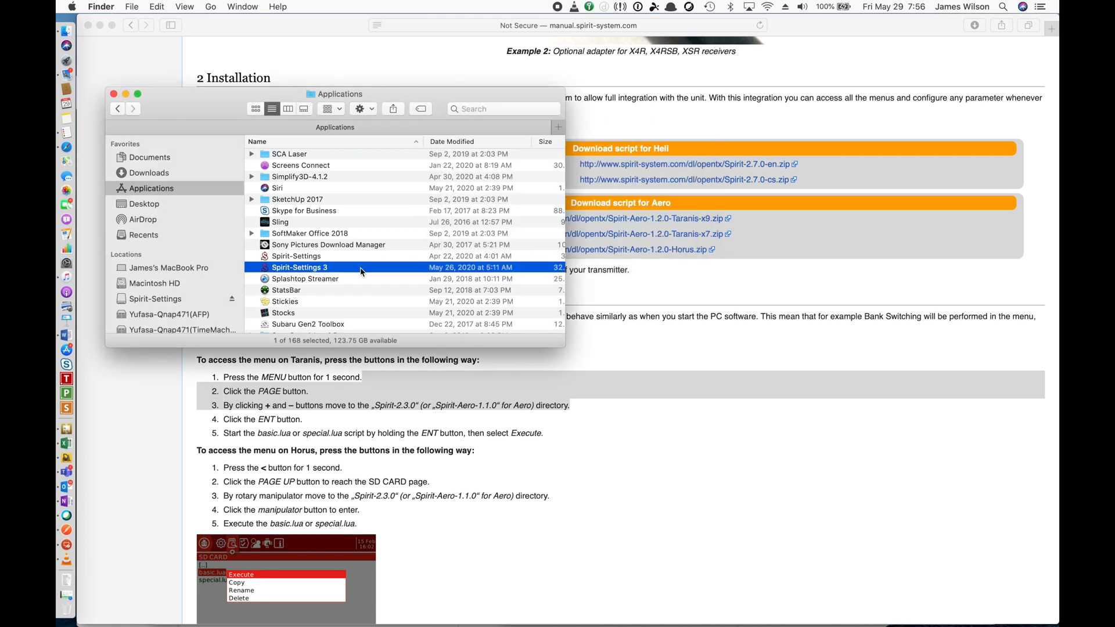
pyautogui.moveTo(317, 272)
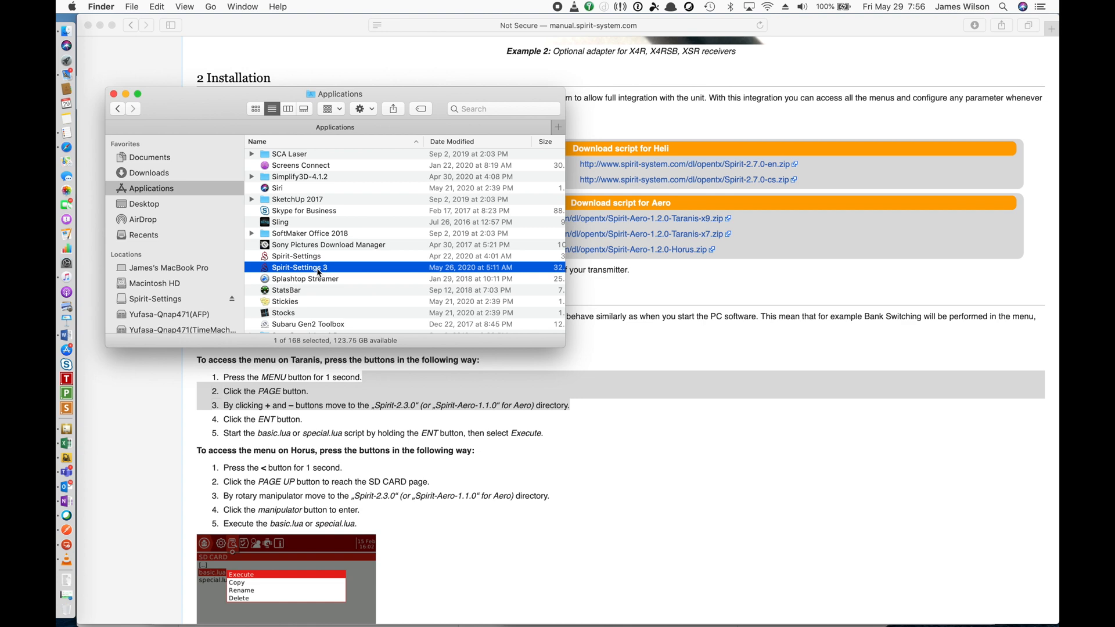
pyautogui.rightClick(302, 267)
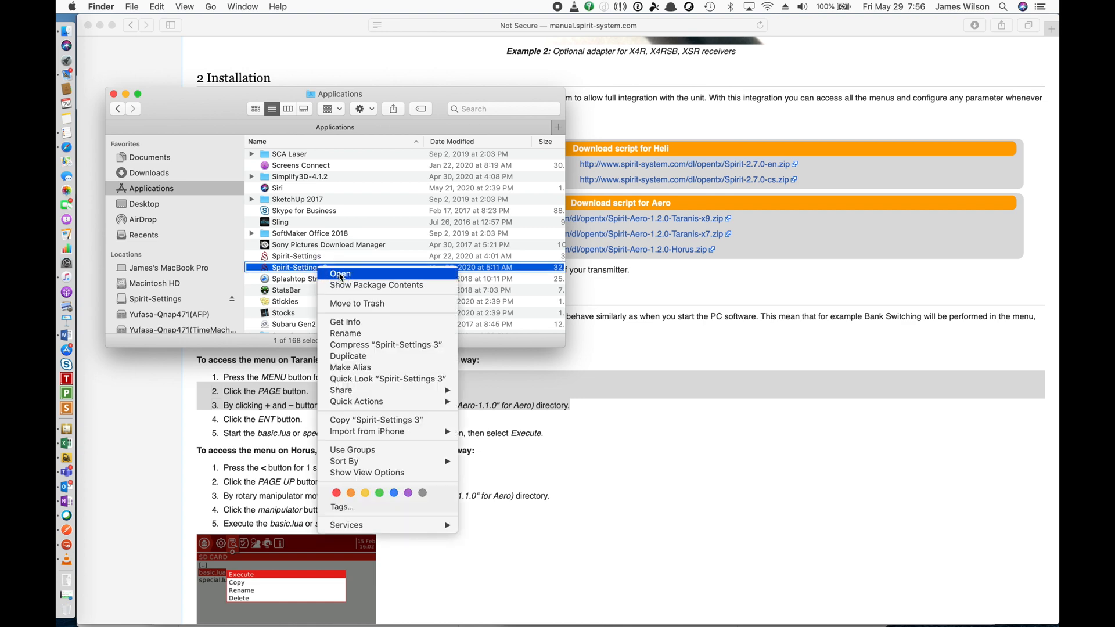
pyautogui.click(340, 273)
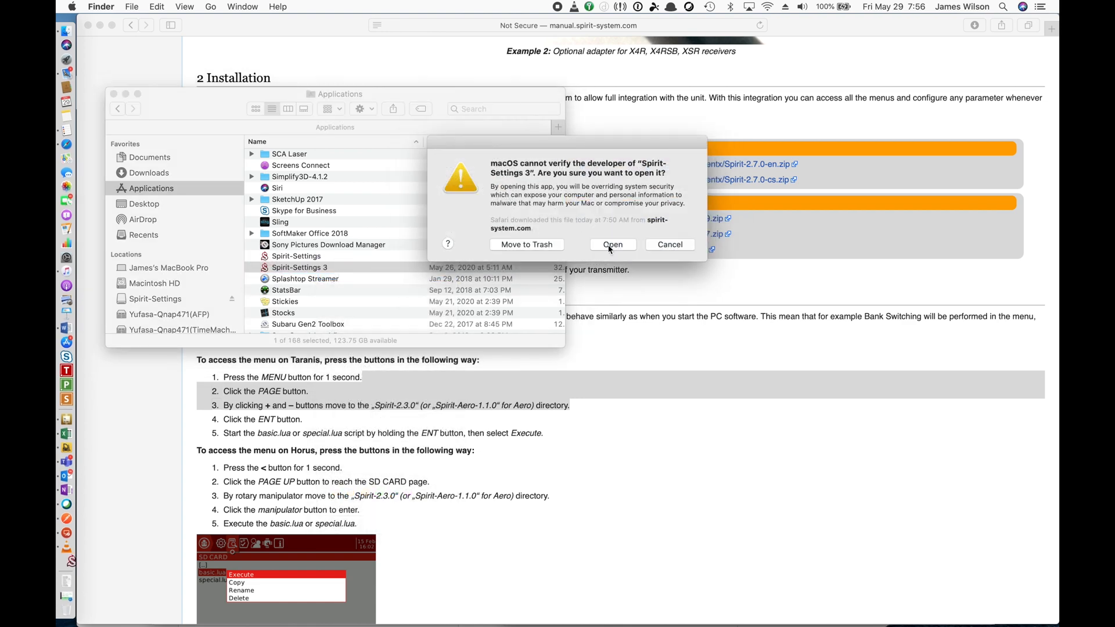
pyautogui.click(613, 244)
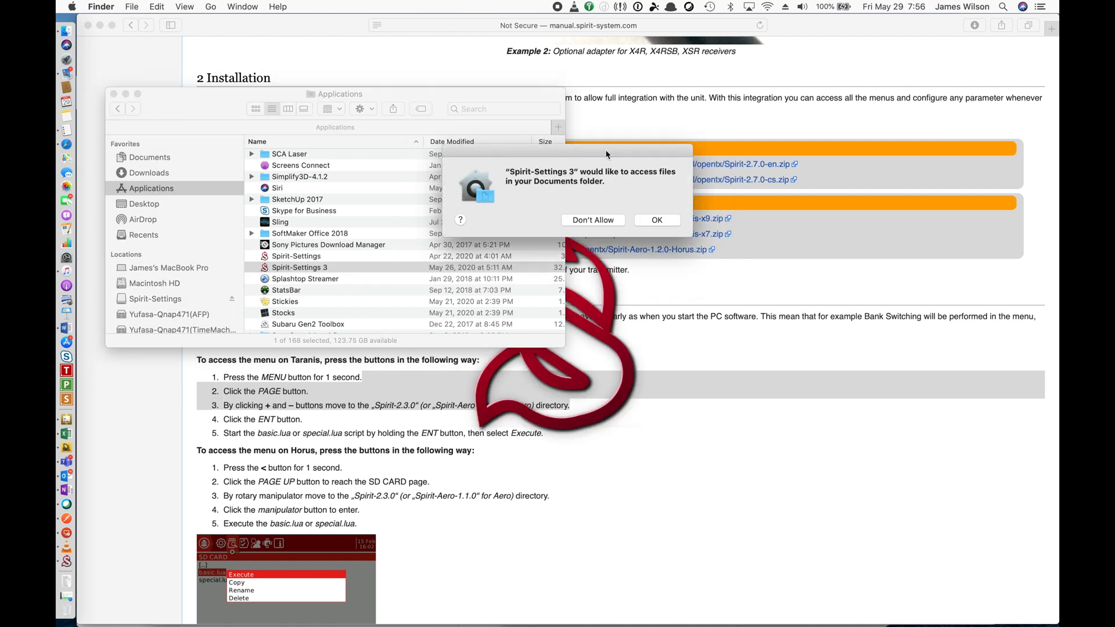
pyautogui.moveTo(607, 238)
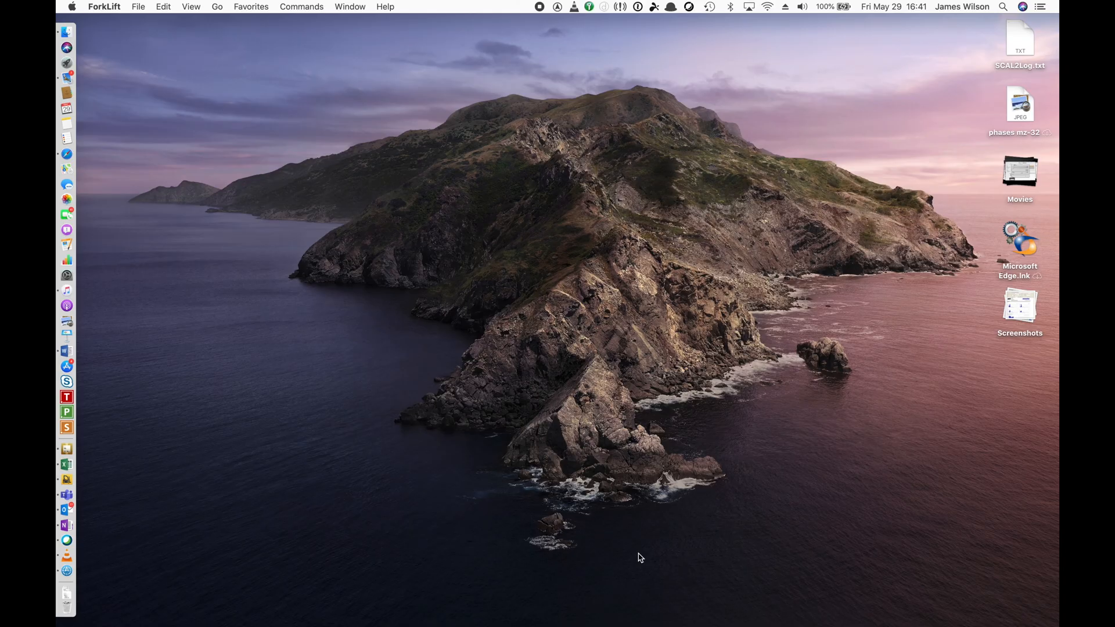
# Launch Spirit-Settings 3 via Spotlight 'set', clear the incompatibility alert, and show the Update page
pyautogui.write('se')
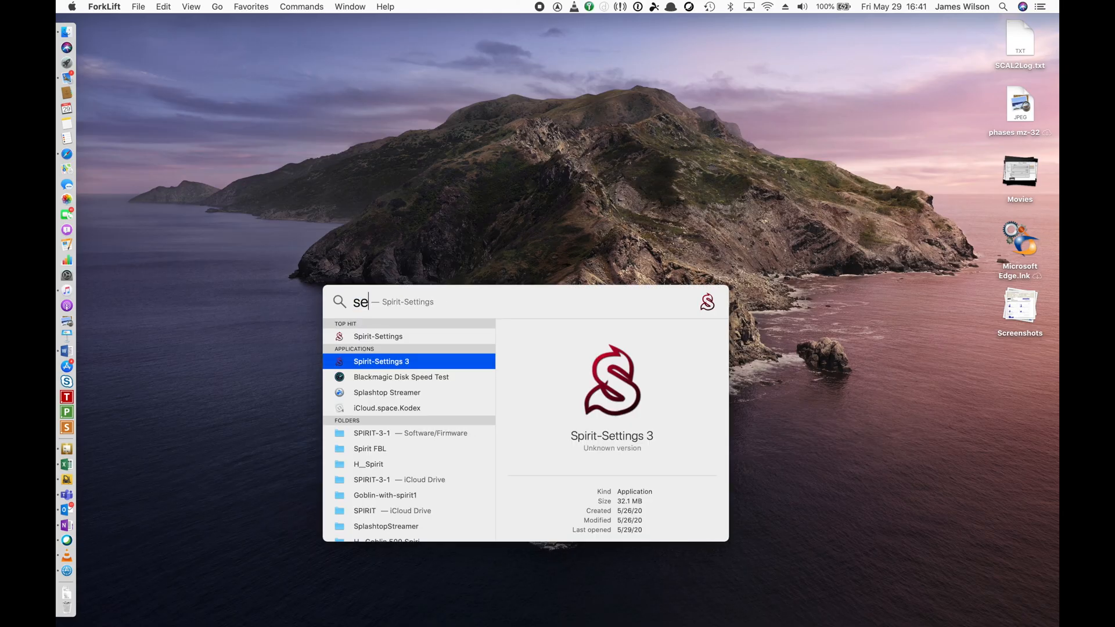
pyautogui.write('t')
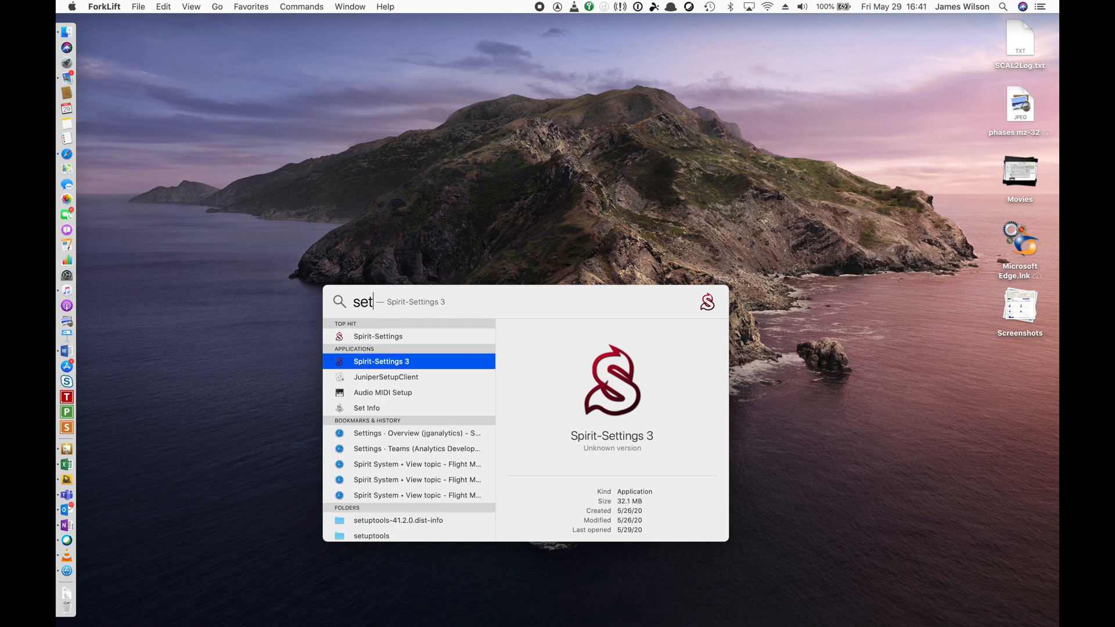
pyautogui.press('Escape')
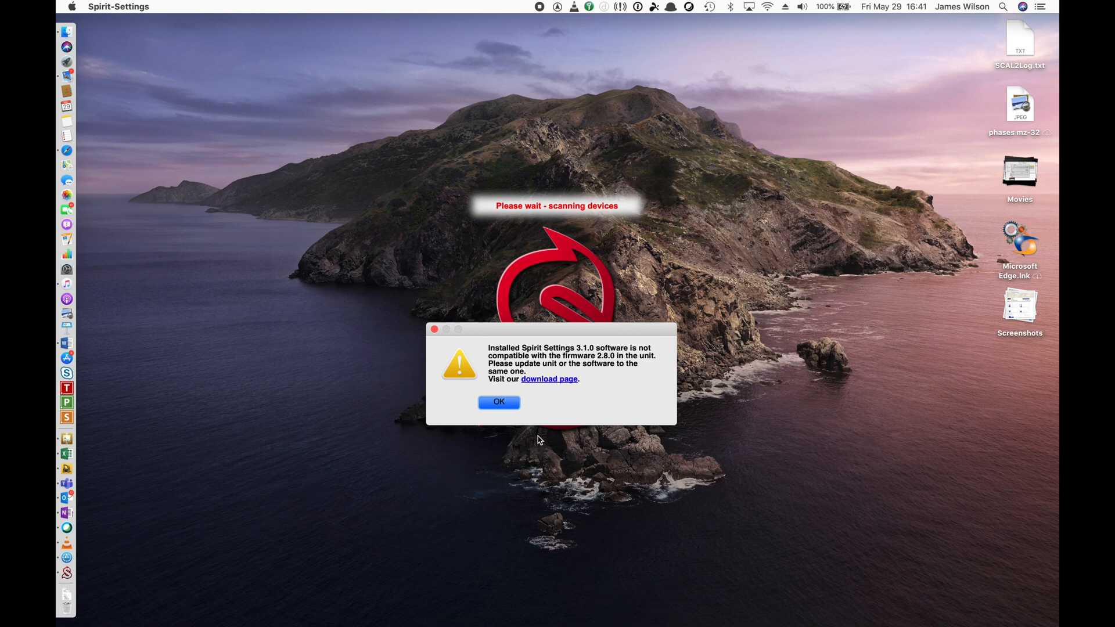
pyautogui.moveTo(510, 408)
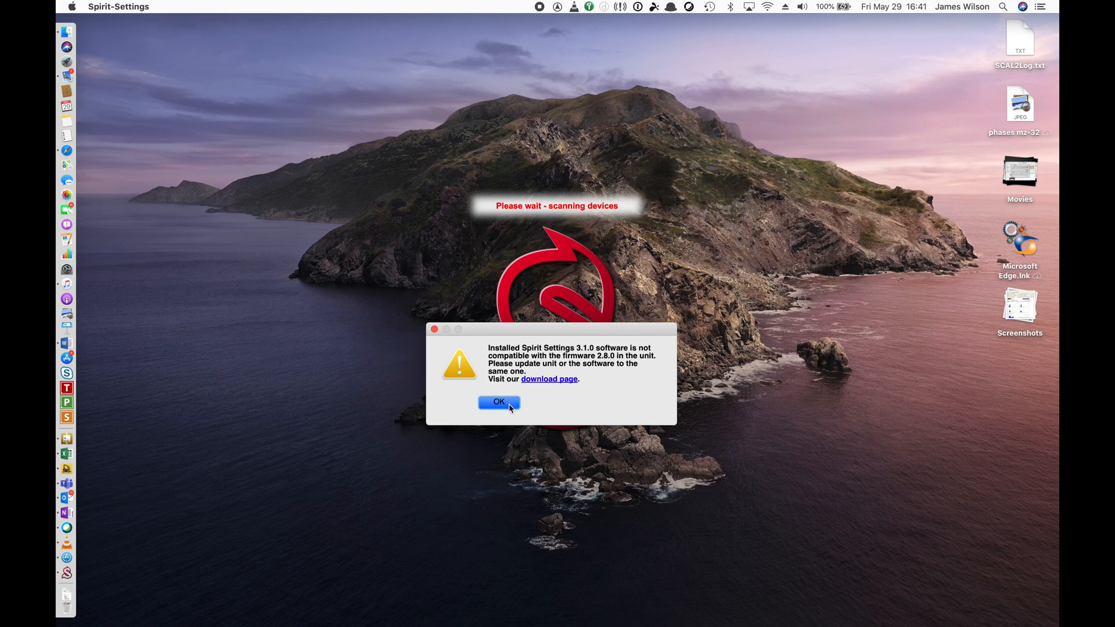
pyautogui.click(498, 402)
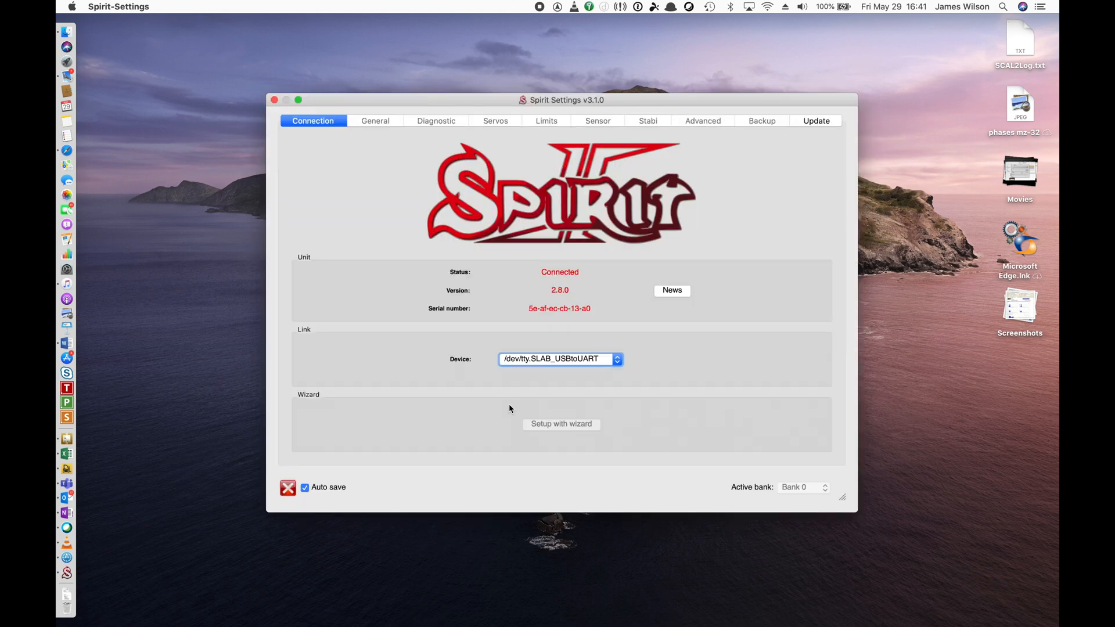
pyautogui.moveTo(836, 196)
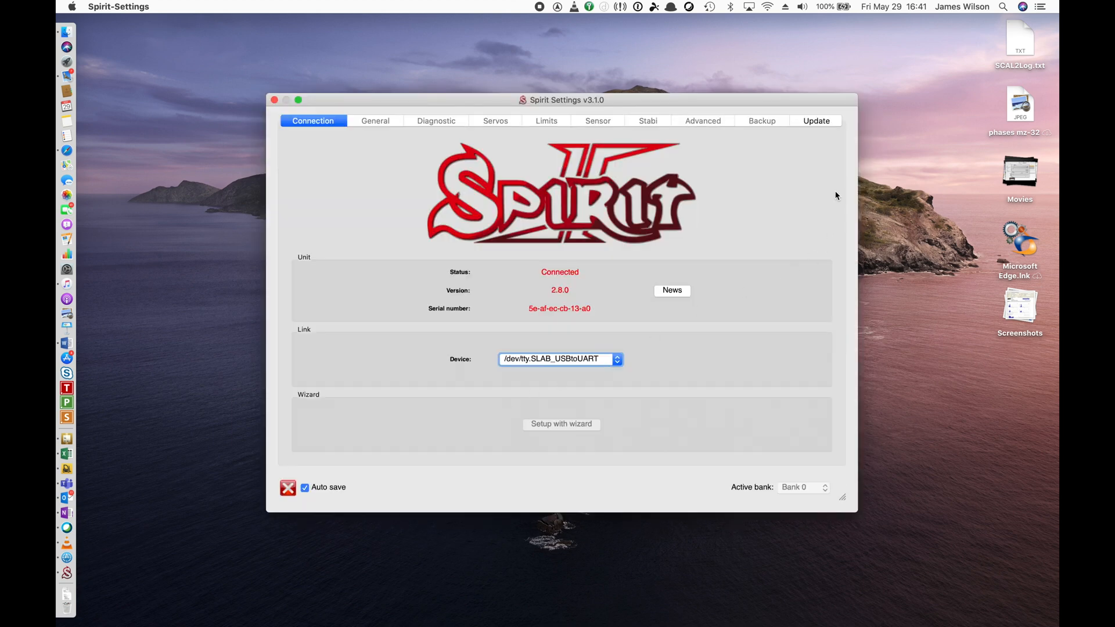
pyautogui.moveTo(813, 168)
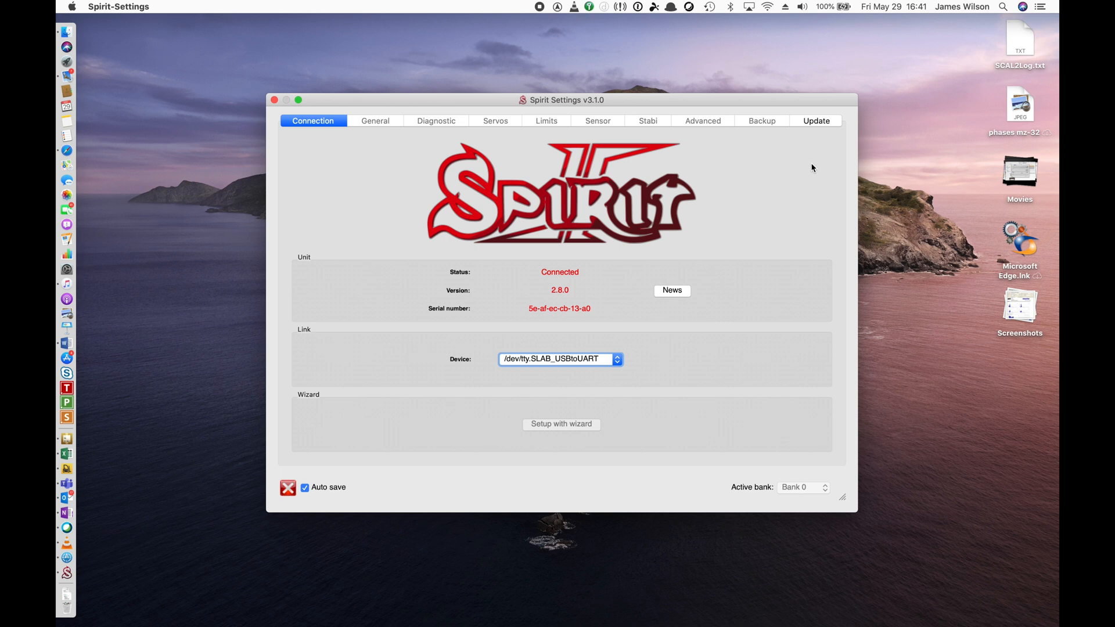
pyautogui.moveTo(751, 182)
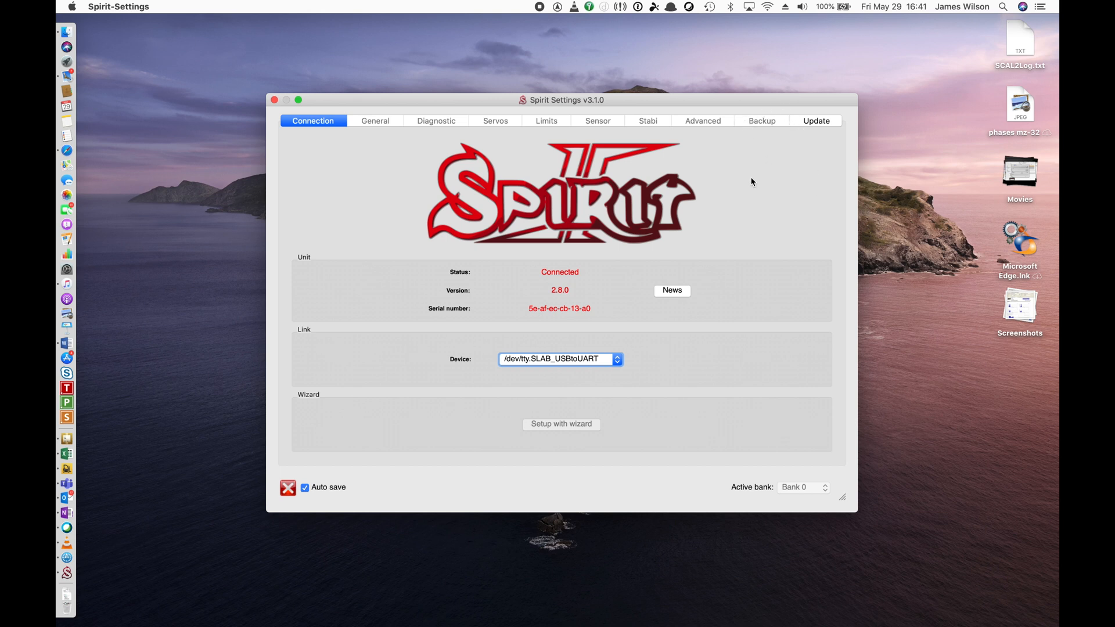
pyautogui.moveTo(755, 162)
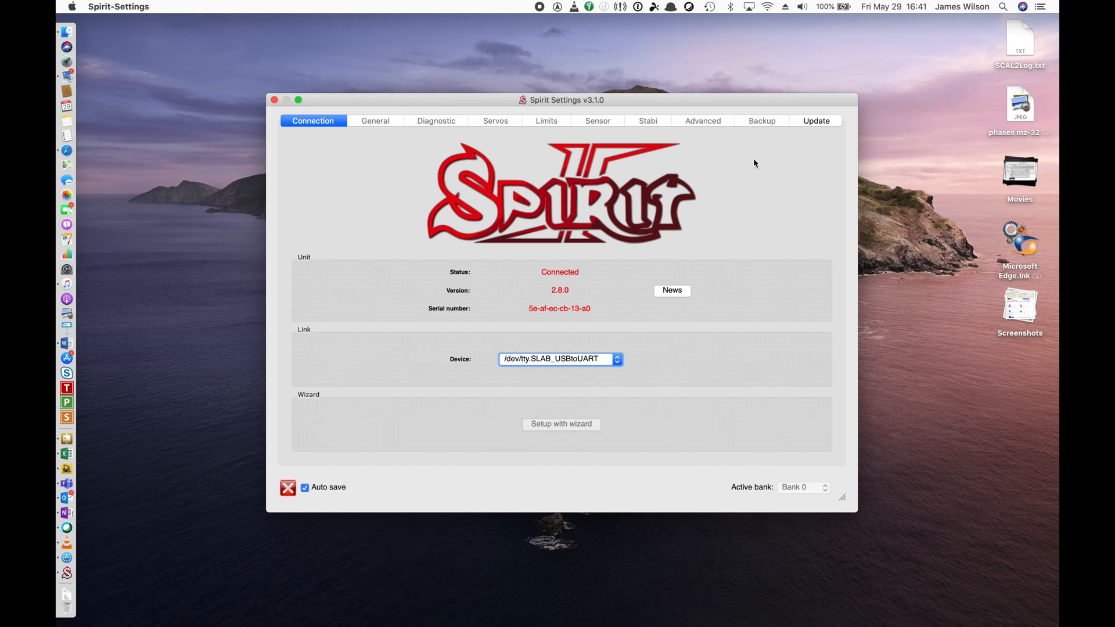
pyautogui.moveTo(759, 115)
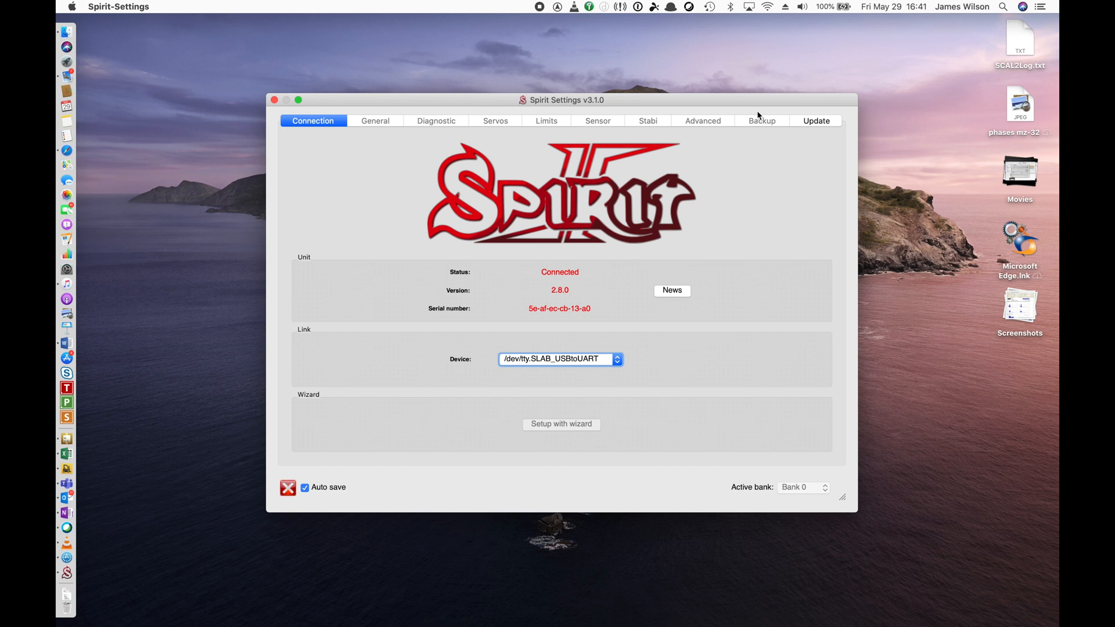
pyautogui.moveTo(815, 121)
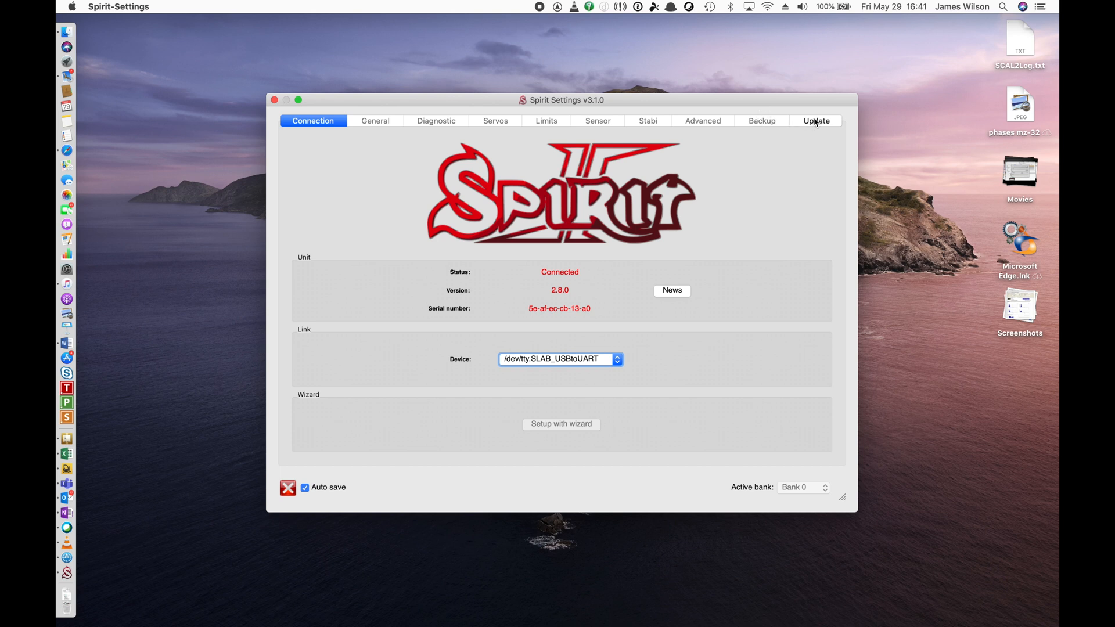
pyautogui.click(816, 120)
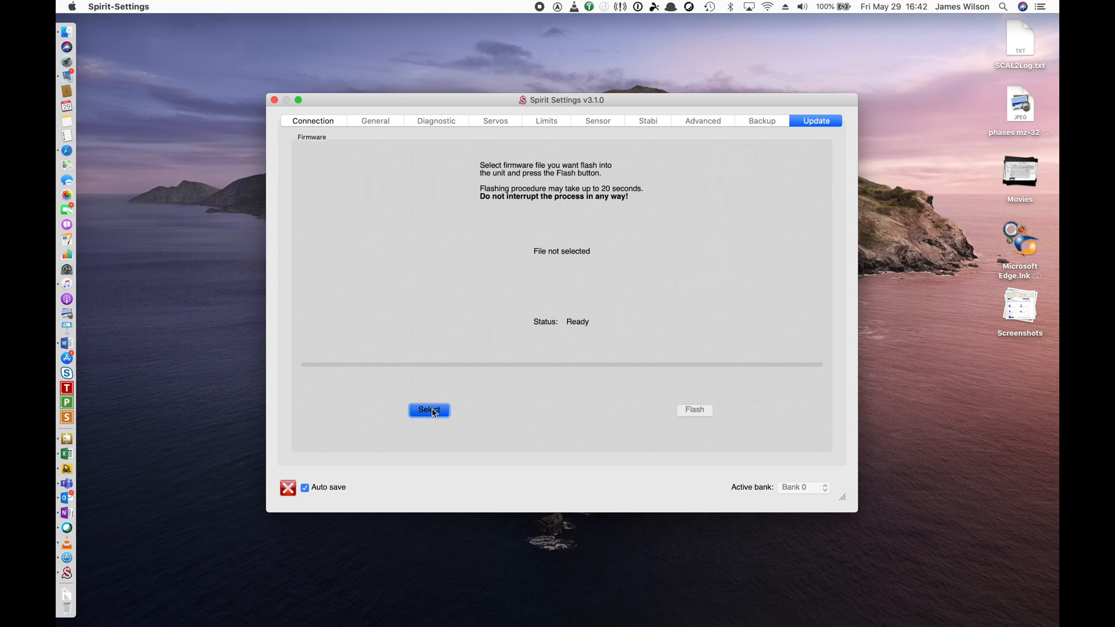
# Search for and load the spirit-fw-3.1.0.4df firmware file for flashing
pyautogui.click(429, 410)
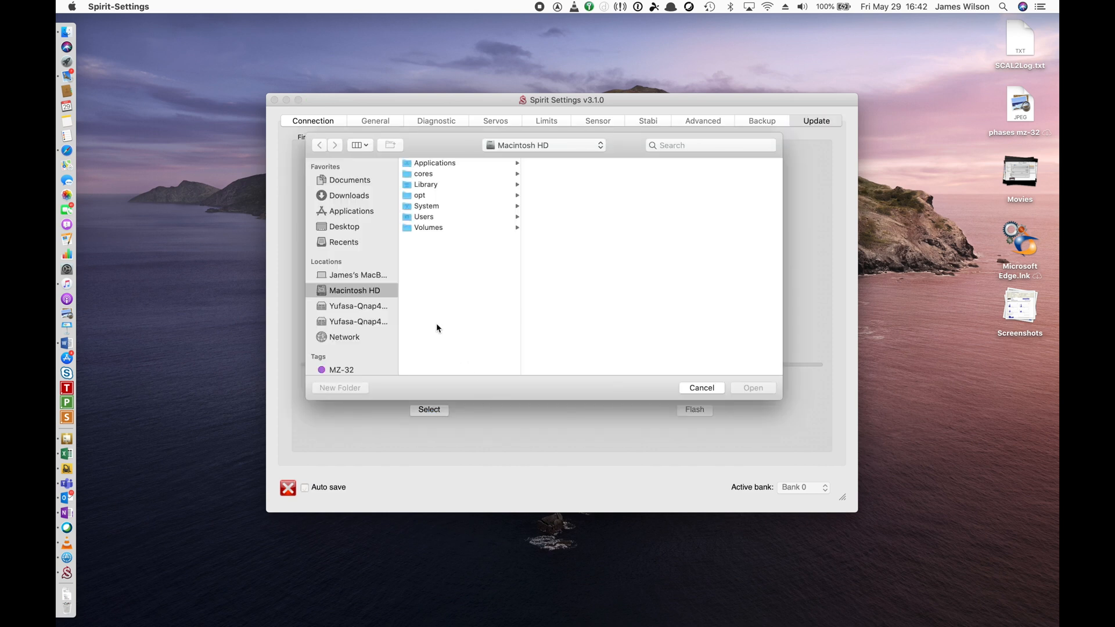
pyautogui.moveTo(646, 164)
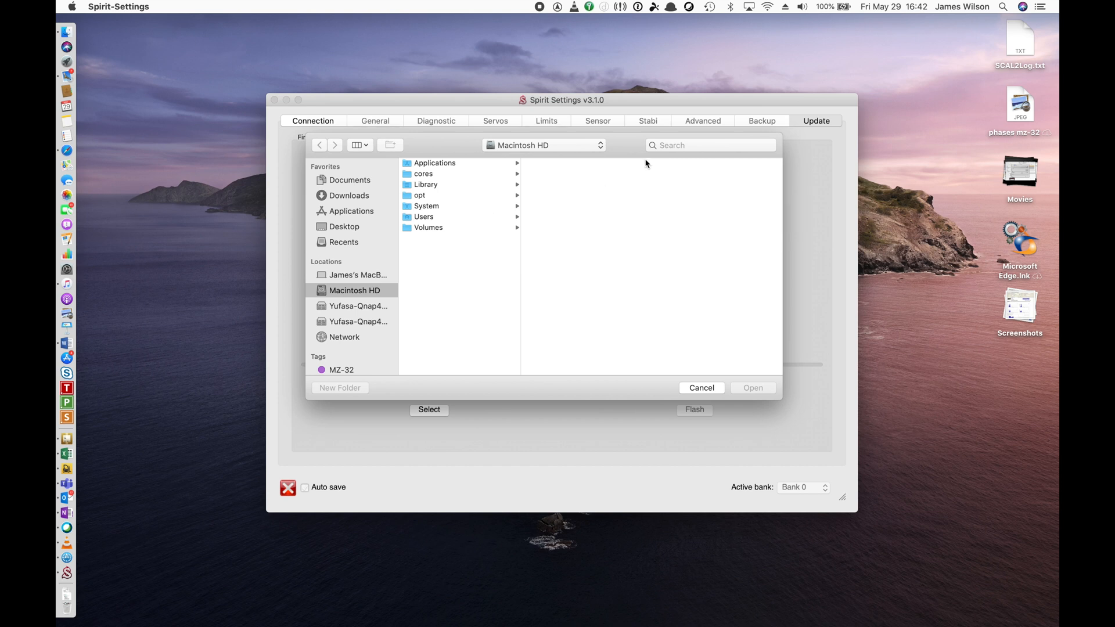
pyautogui.click(710, 145)
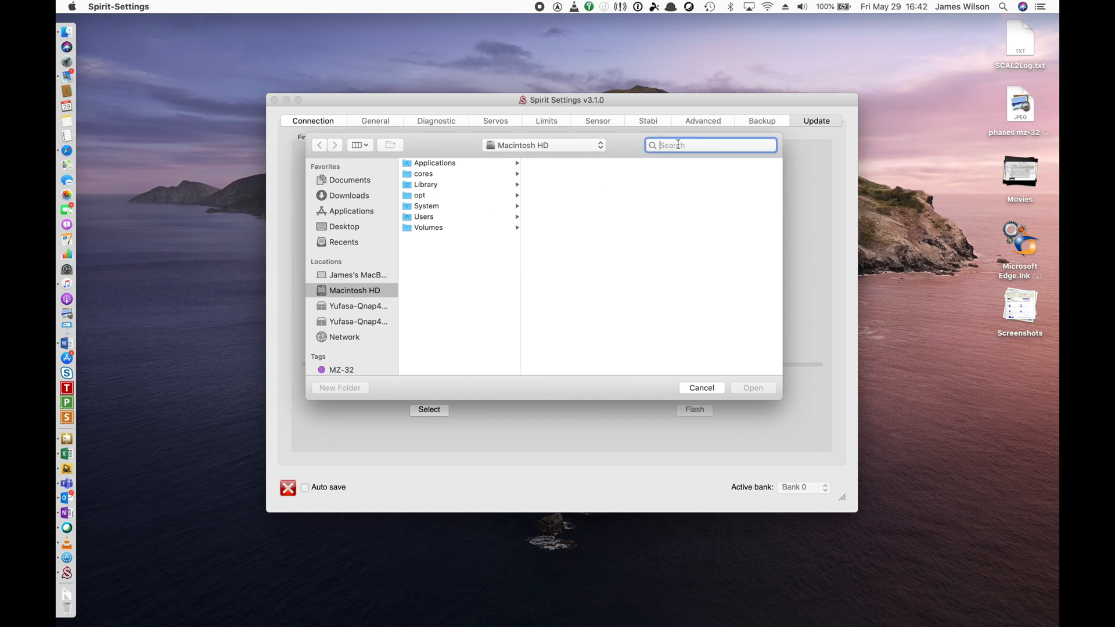
pyautogui.write('spirit-fw')
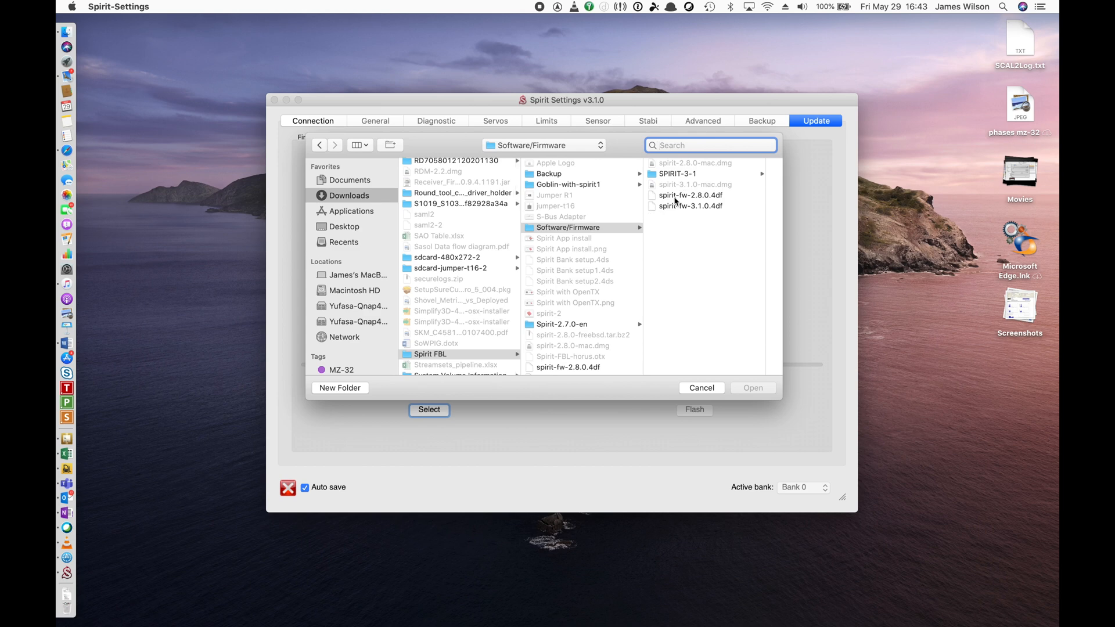
pyautogui.moveTo(685, 208)
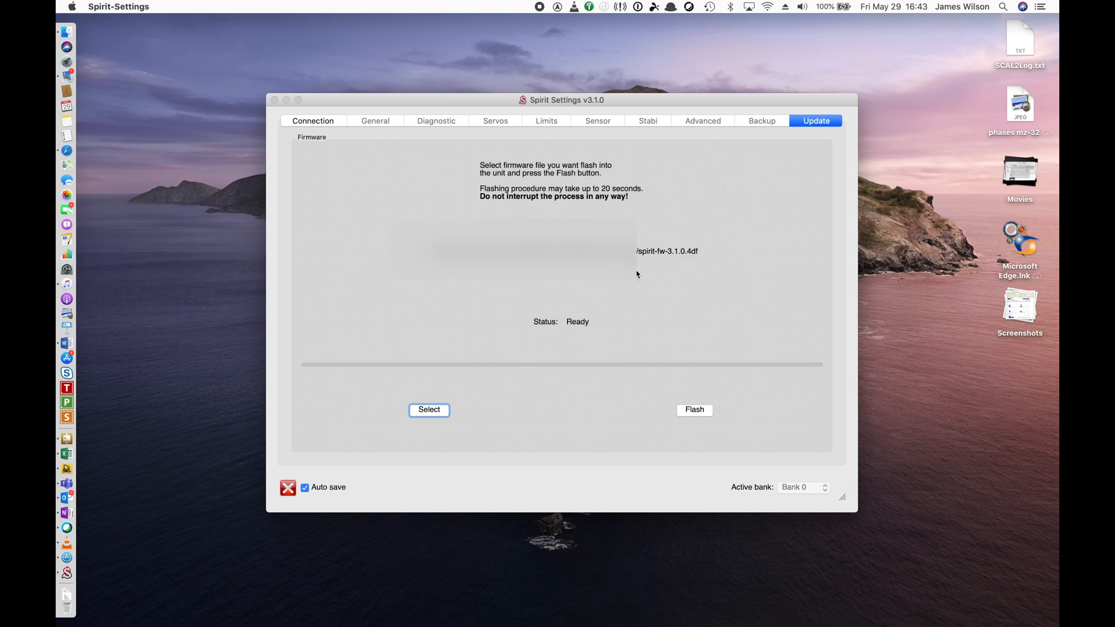
pyautogui.moveTo(625, 294)
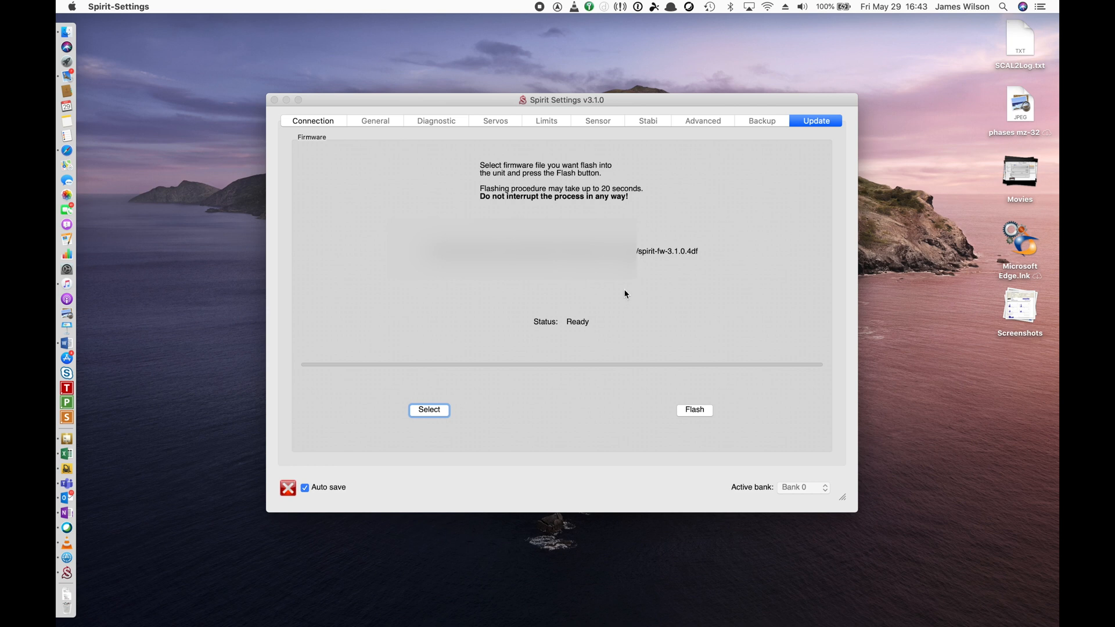
pyautogui.moveTo(681, 256)
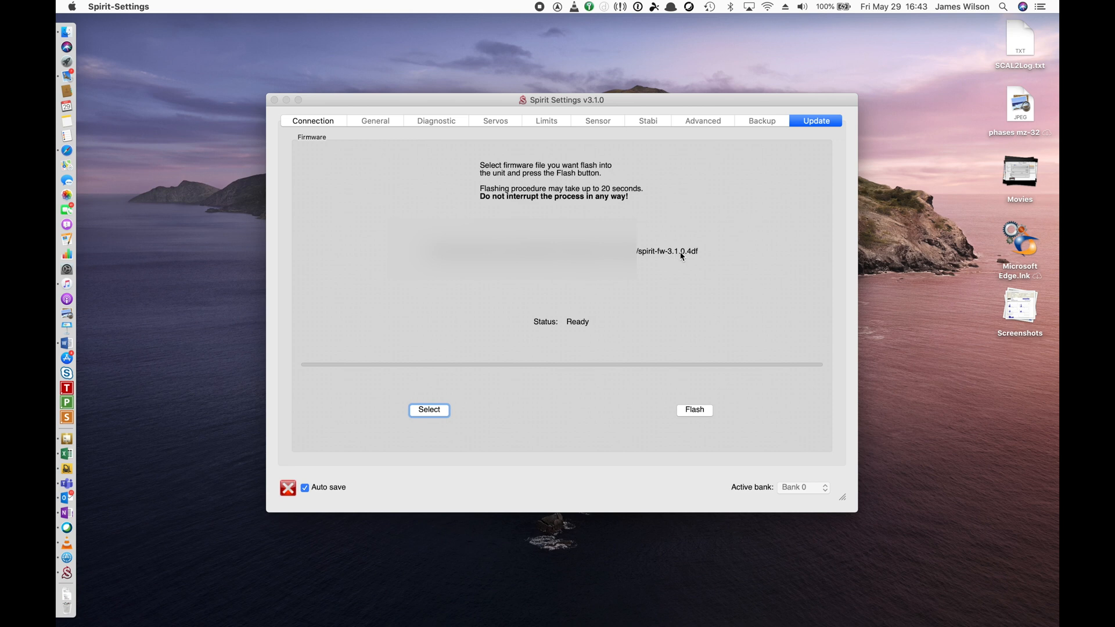
pyautogui.moveTo(697, 418)
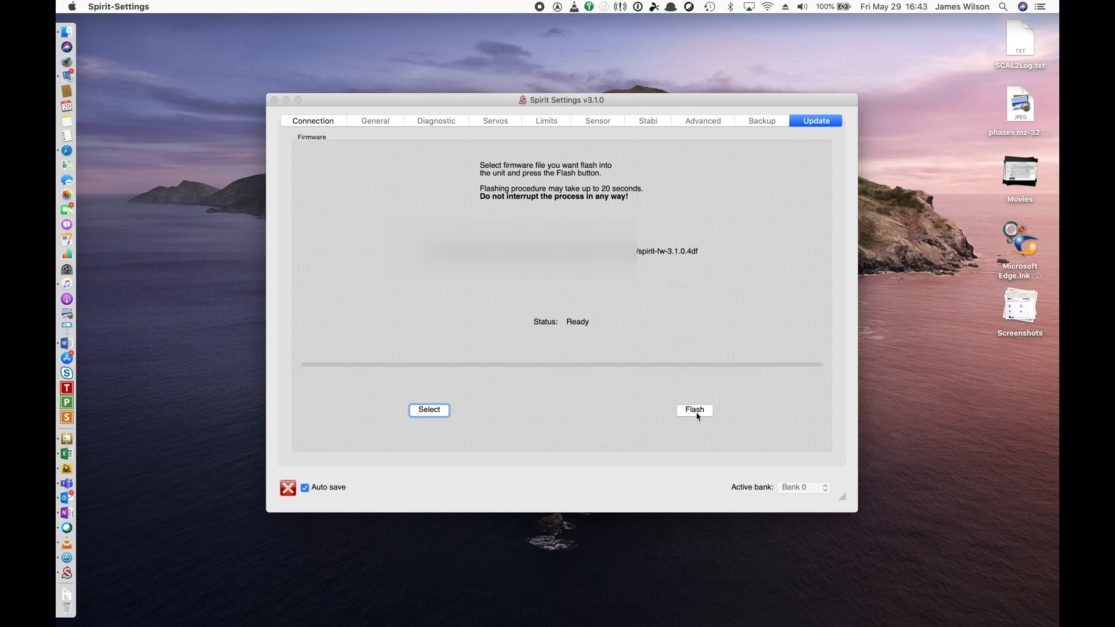
pyautogui.click(693, 409)
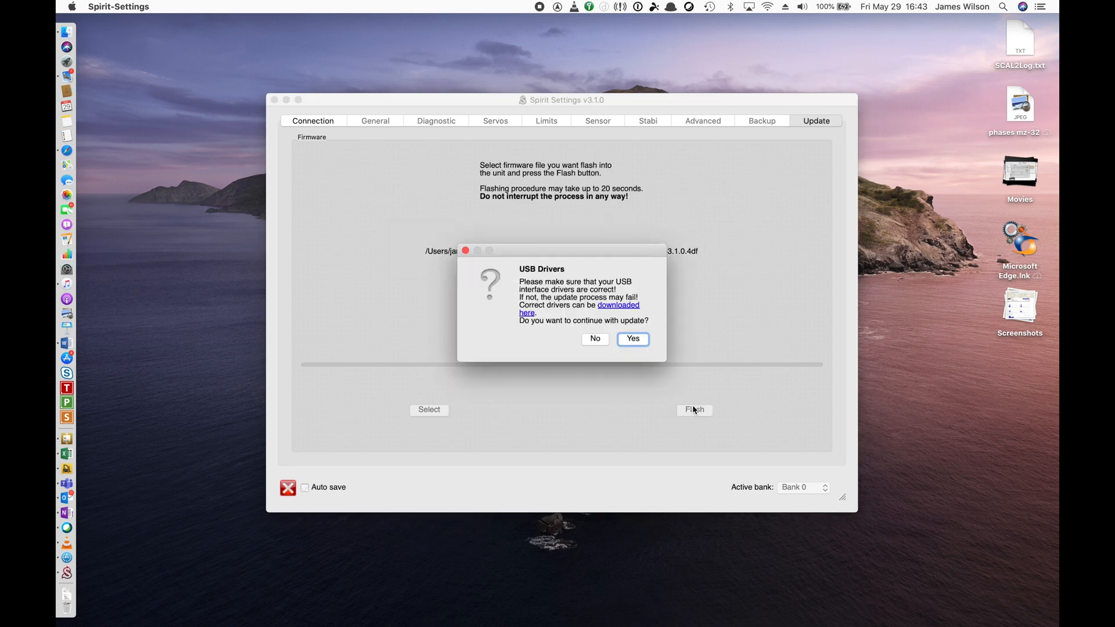
pyautogui.moveTo(593, 317)
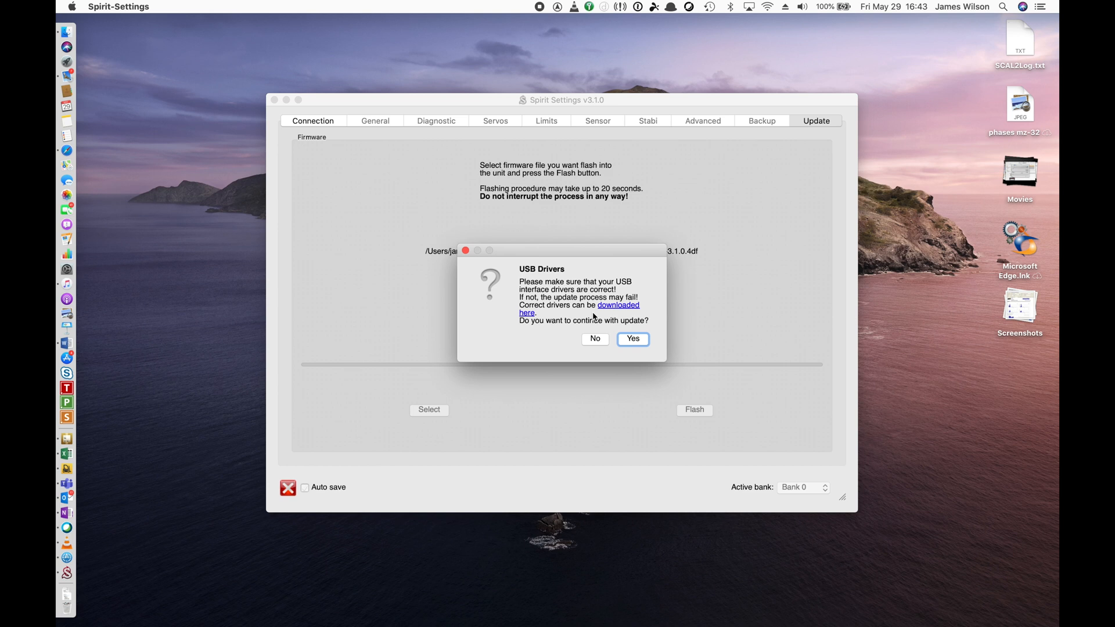
pyautogui.moveTo(625, 332)
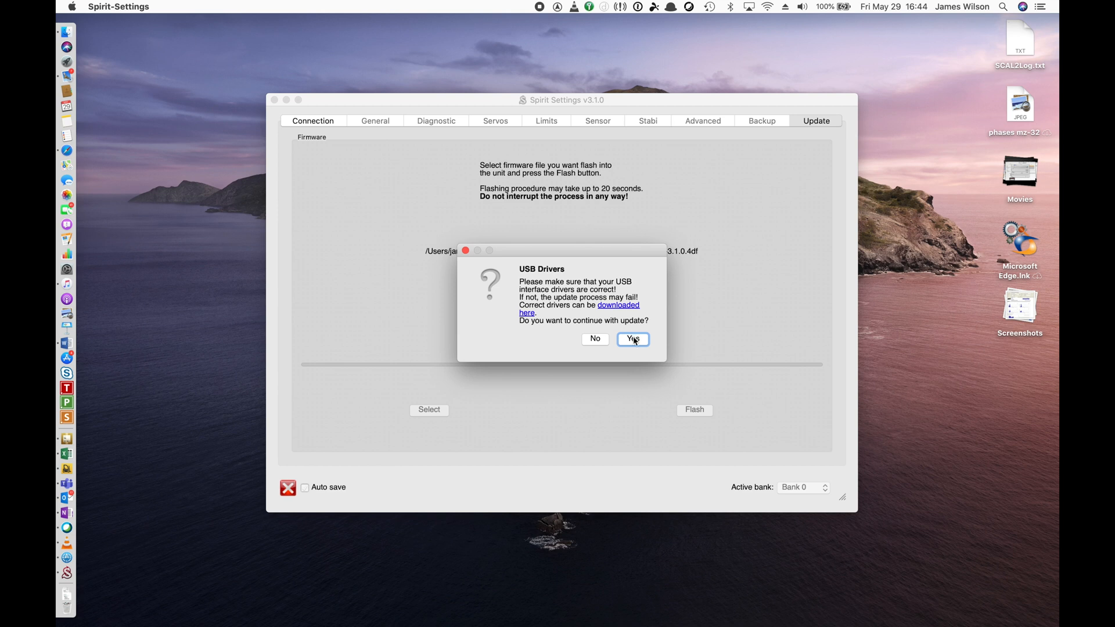
pyautogui.click(632, 339)
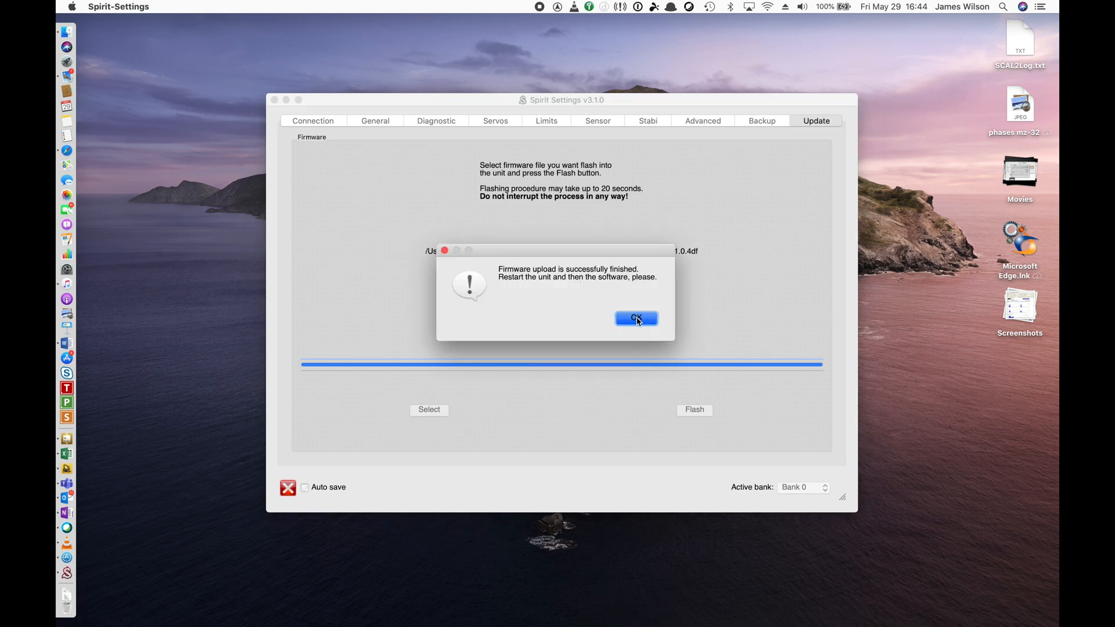
# Acknowledge the successful spirit-fw-3.1.0.4df firmware upload message
pyautogui.click(635, 318)
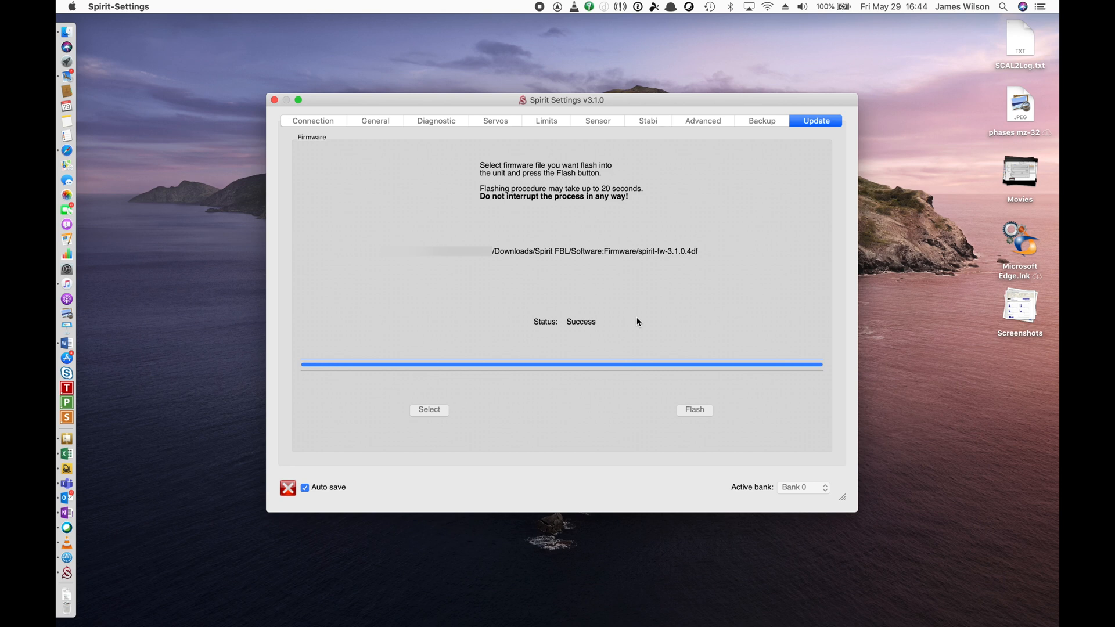
pyautogui.moveTo(280, 63)
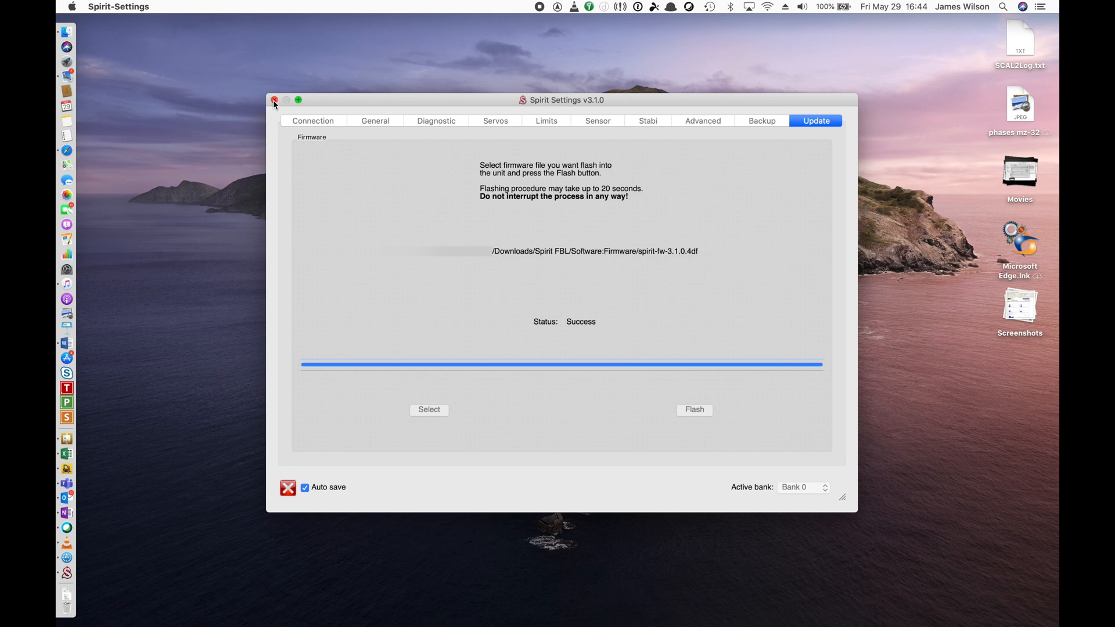
pyautogui.moveTo(380, 201)
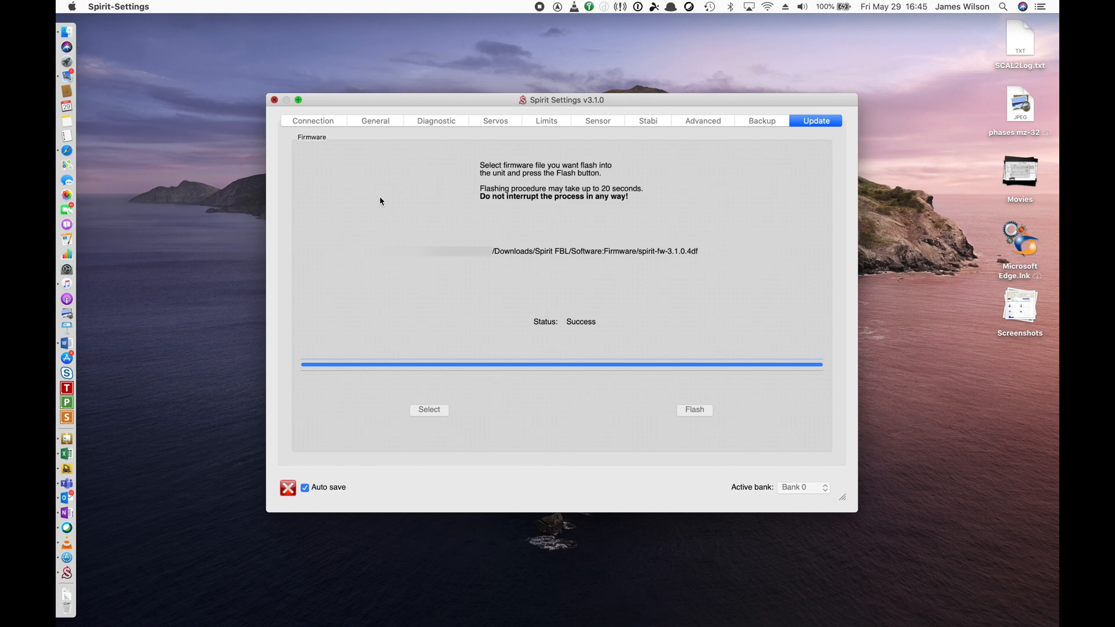
# Quit Spirit Settings and relaunch it by searching 'set' in Spotlight
pyautogui.click(273, 100)
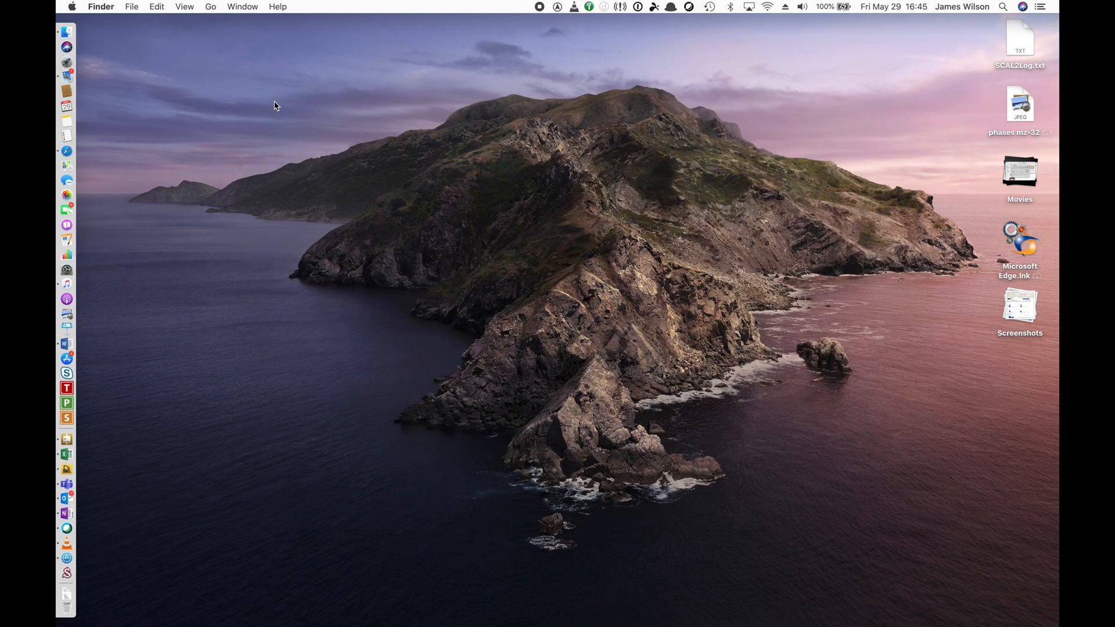
pyautogui.write('set')
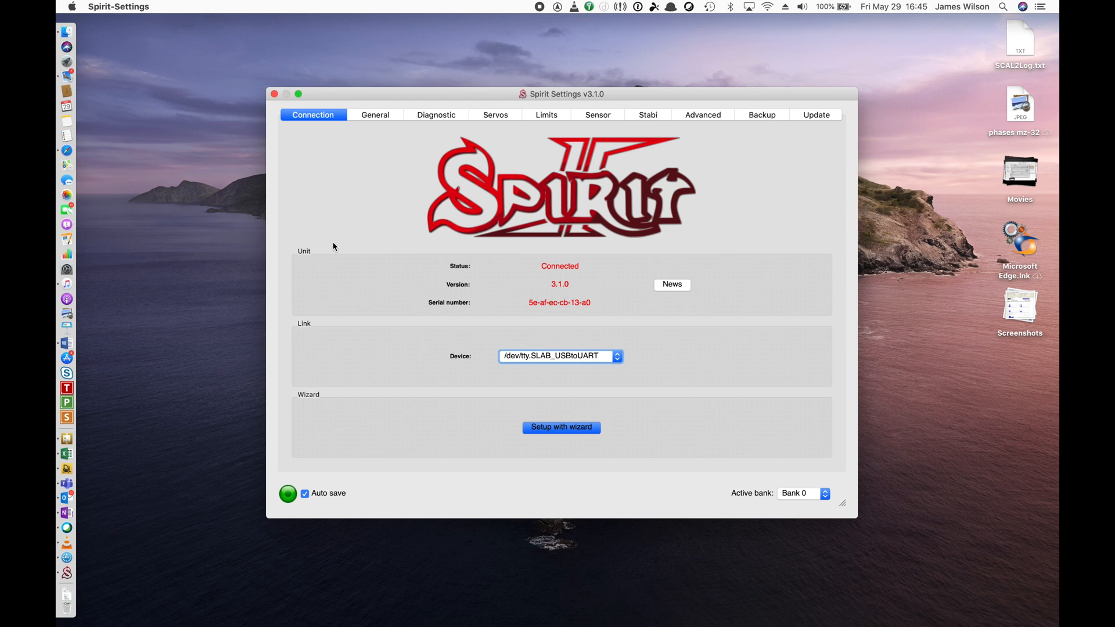
pyautogui.moveTo(363, 146)
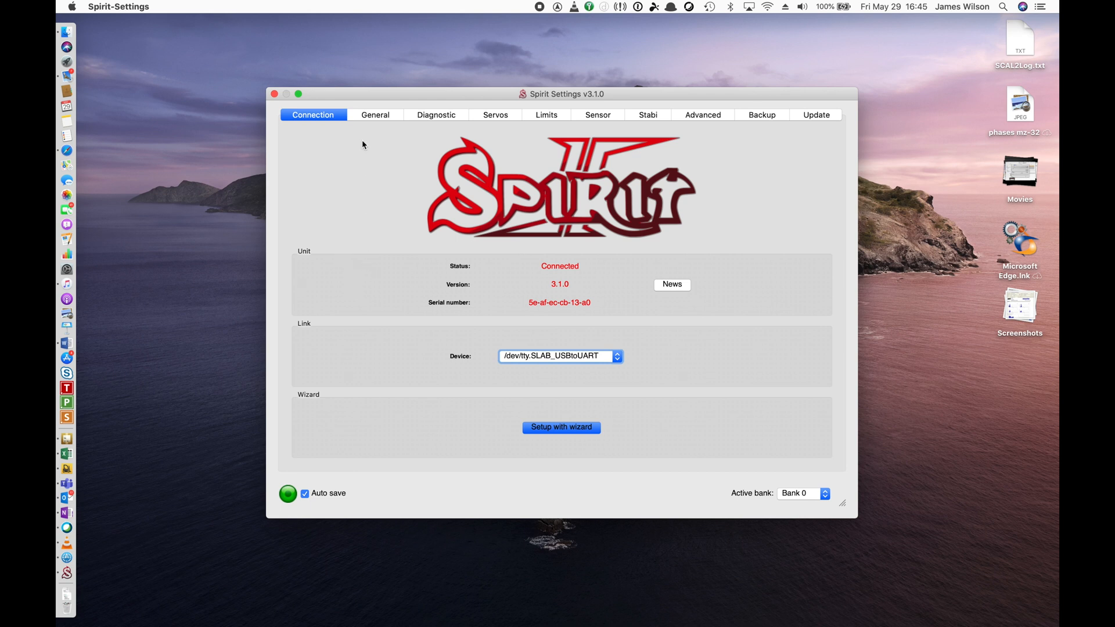
# Show the General page: Horizontal (180°) position, CCPM 120° swashplate, Jeti EX Bus receiver
pyautogui.click(374, 115)
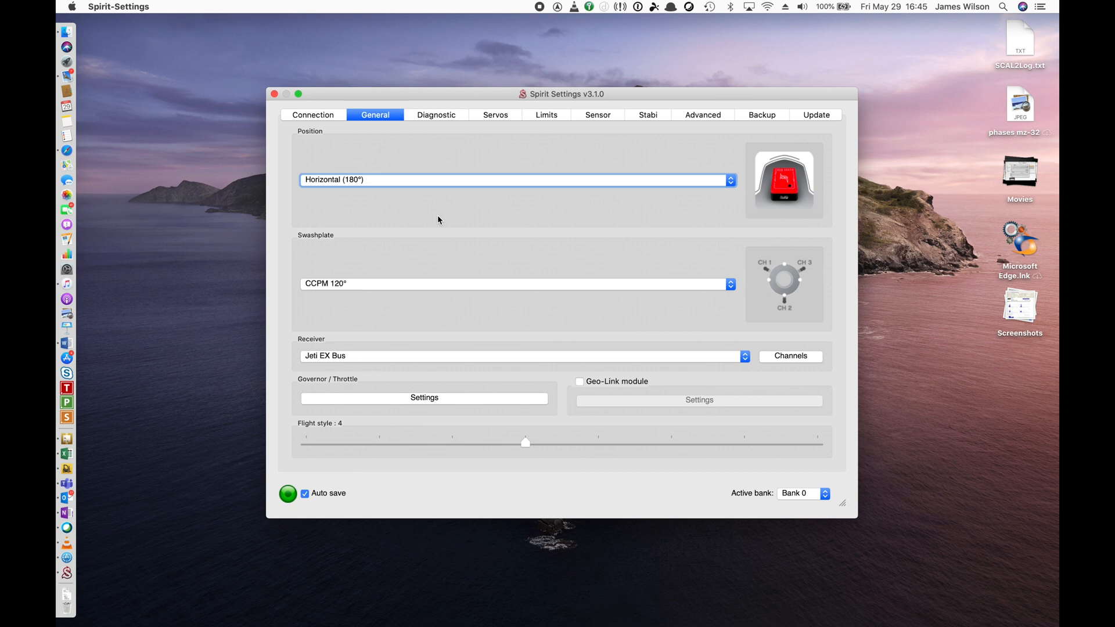
pyautogui.moveTo(738, 196)
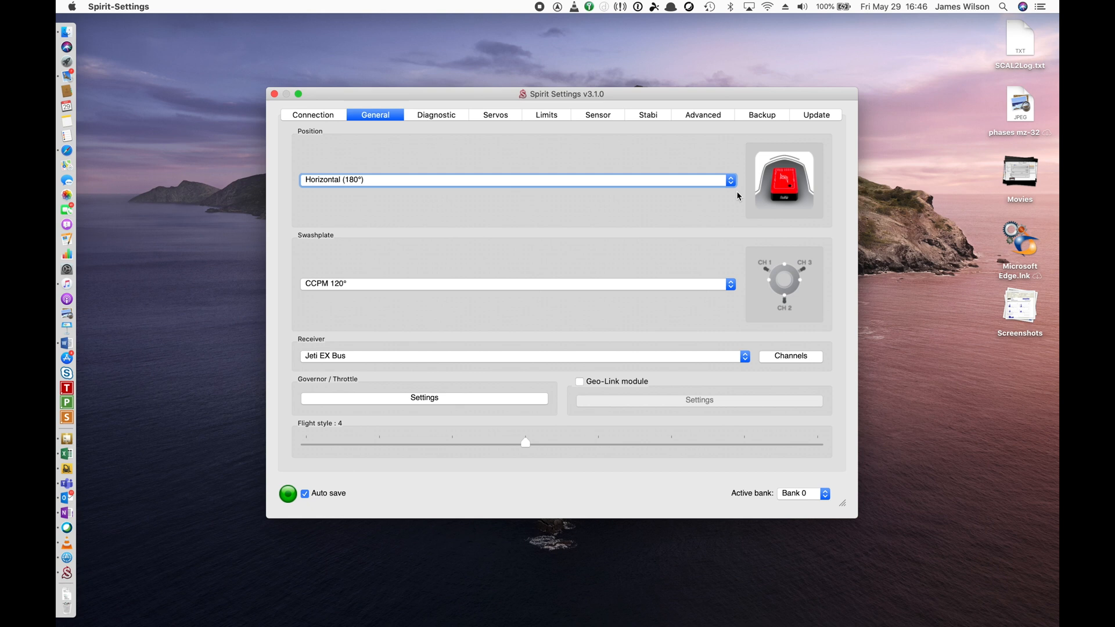
pyautogui.moveTo(703, 298)
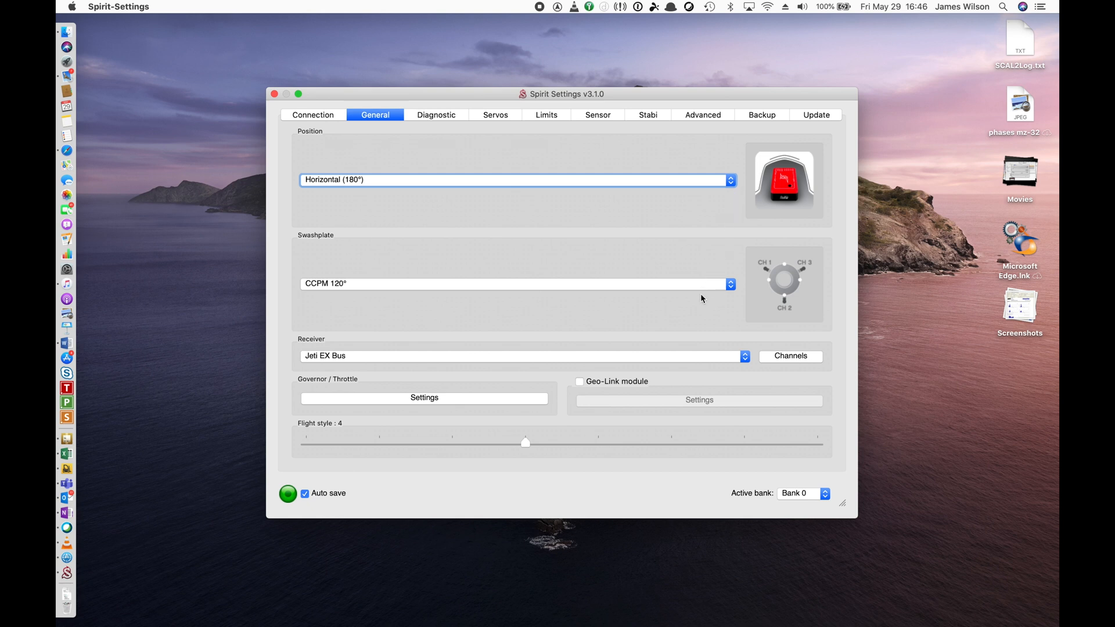
pyautogui.moveTo(608, 370)
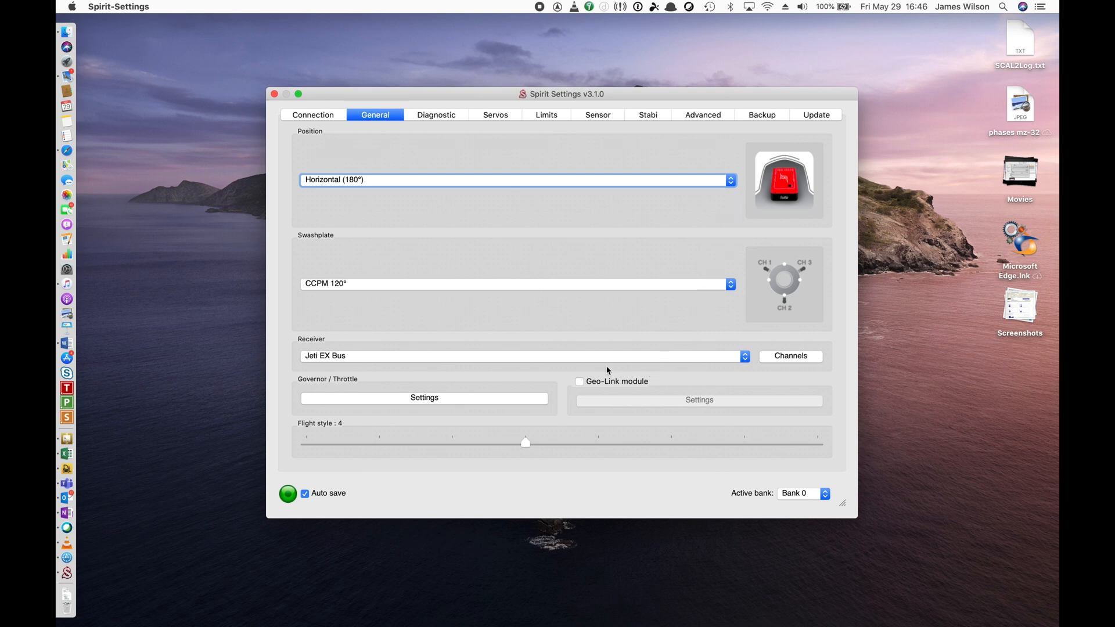
pyautogui.moveTo(460, 136)
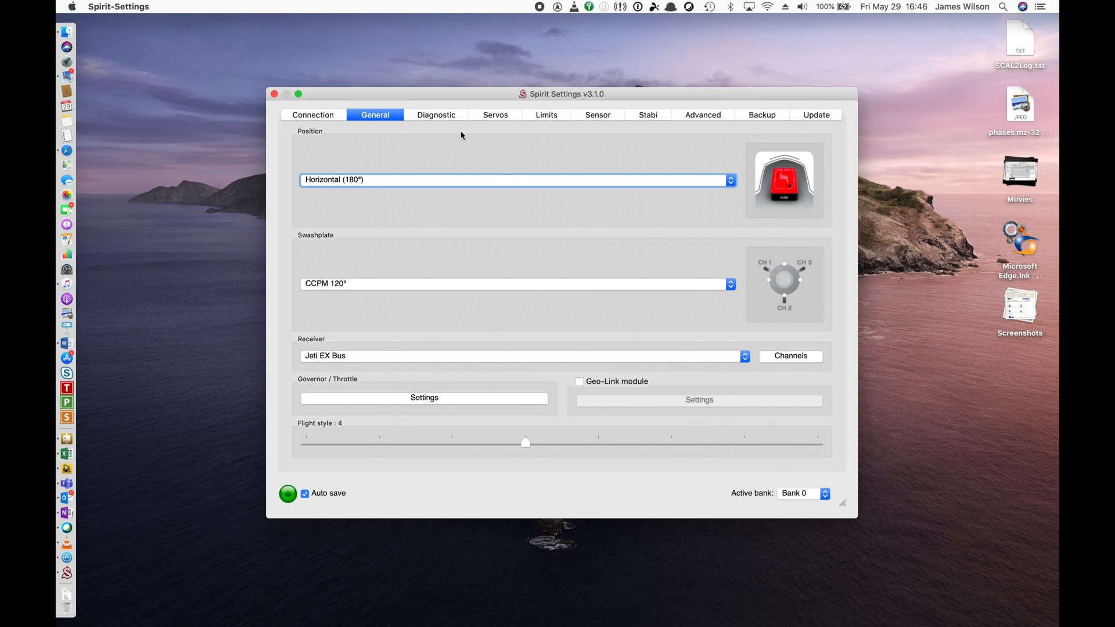
# Show the Diagnostic page with live input channel bars and the features status list
pyautogui.click(435, 115)
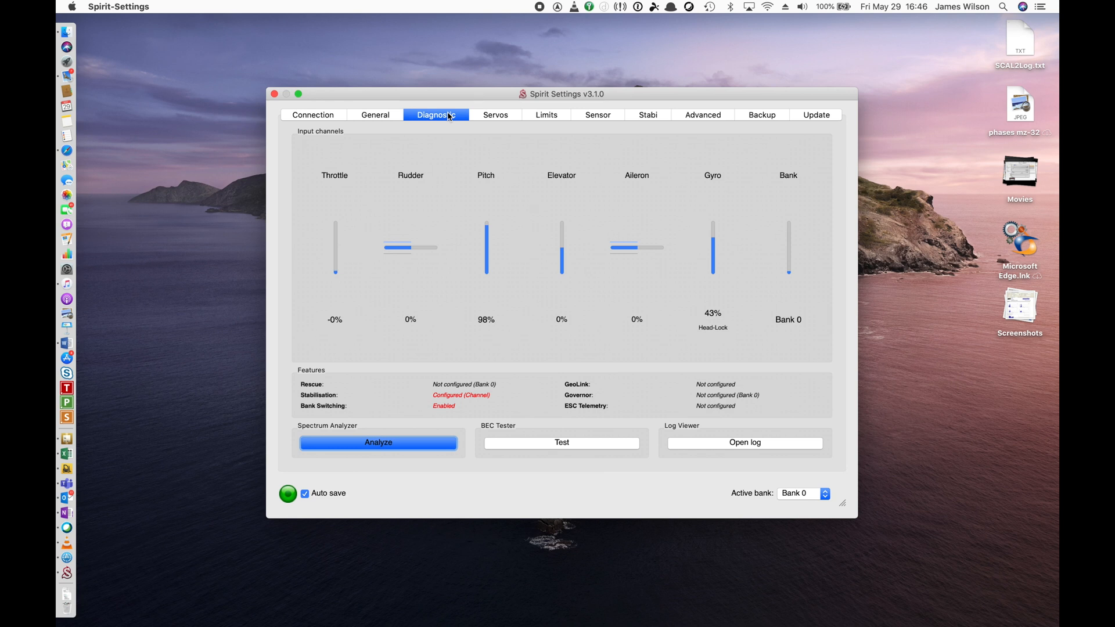
pyautogui.moveTo(451, 135)
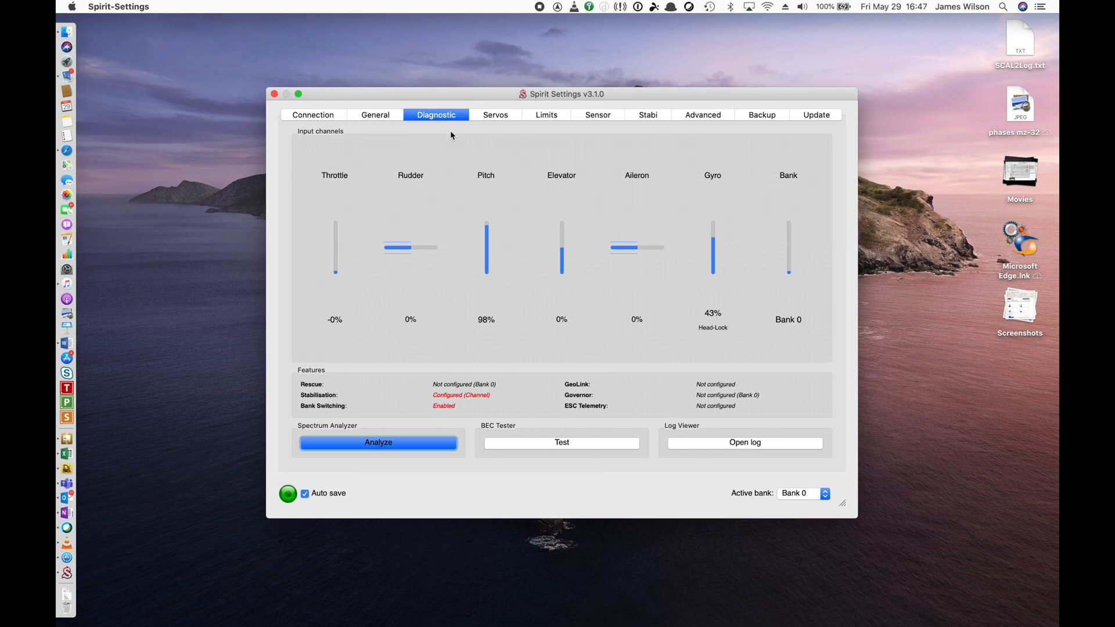
pyautogui.moveTo(631, 265)
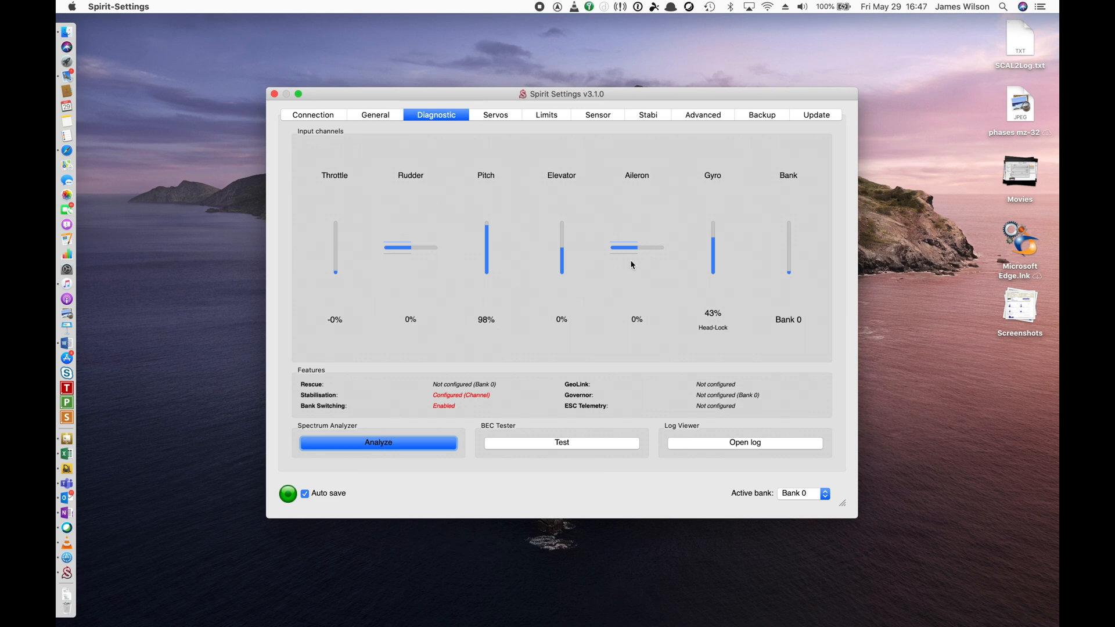
pyautogui.moveTo(649, 320)
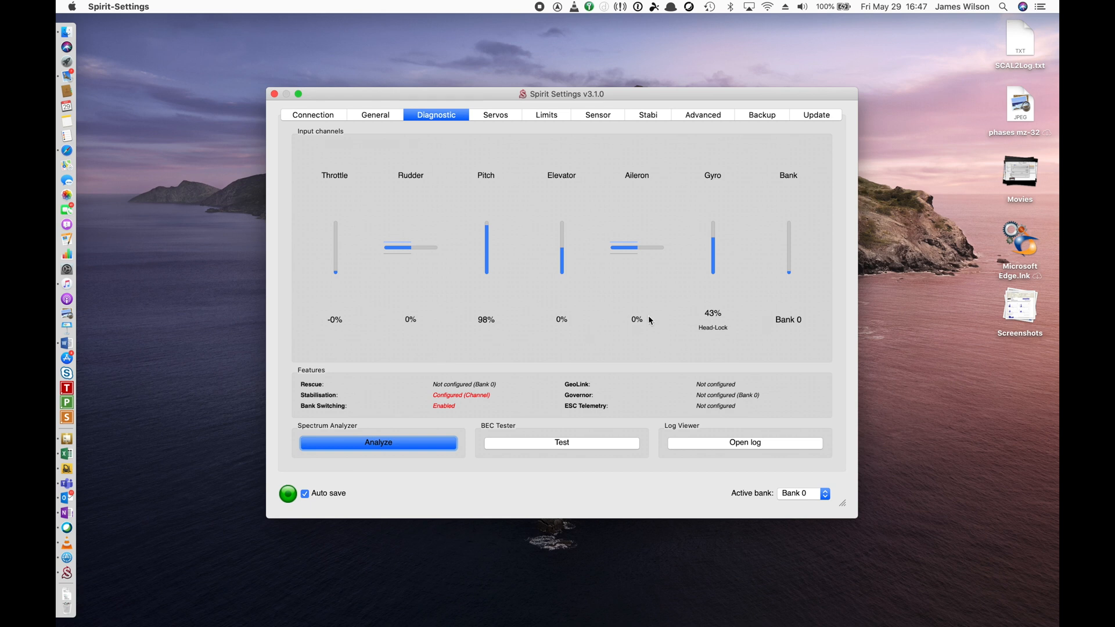
# Review the Servos page: 1520µs cyclic, 760µs rudder at 333Hz, CH1 and CH4 reversed
pyautogui.click(495, 114)
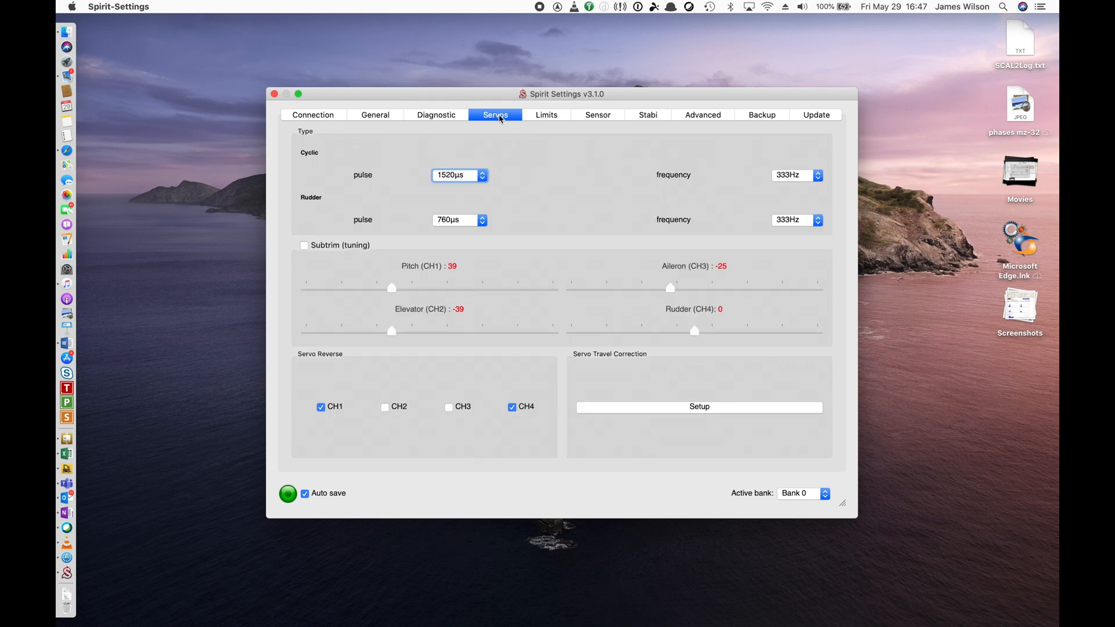
pyautogui.moveTo(488, 221)
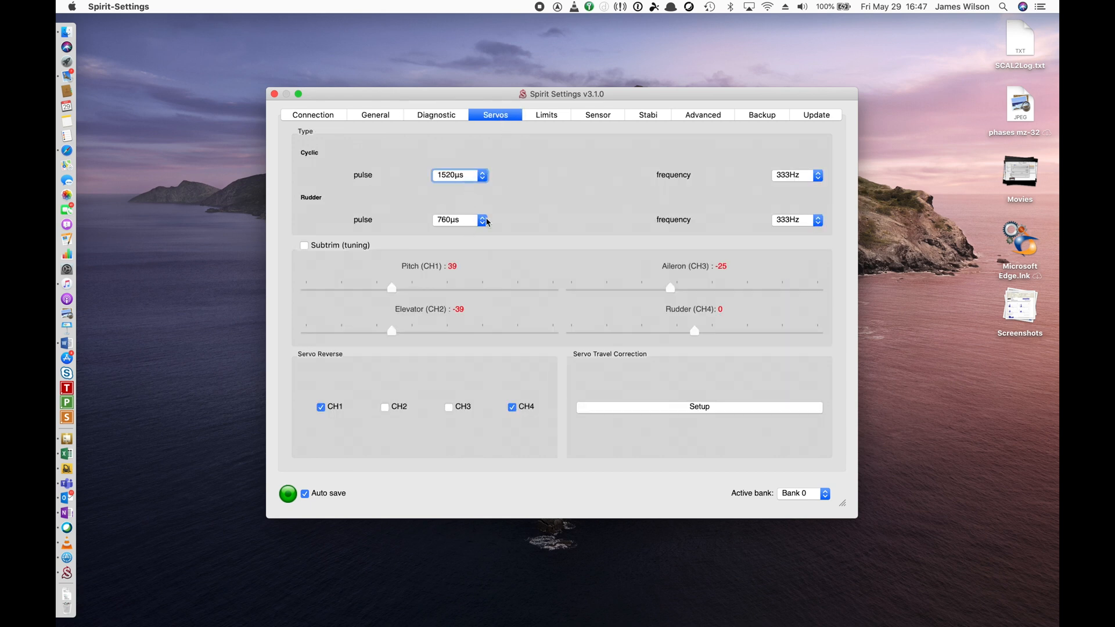
pyautogui.moveTo(515, 338)
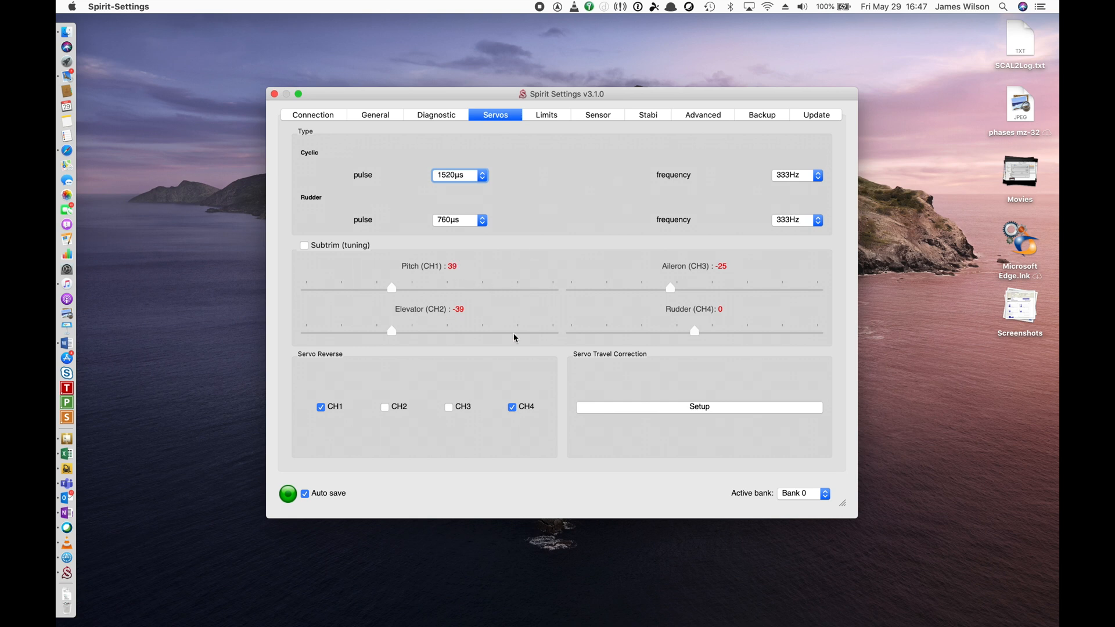
pyautogui.moveTo(497, 335)
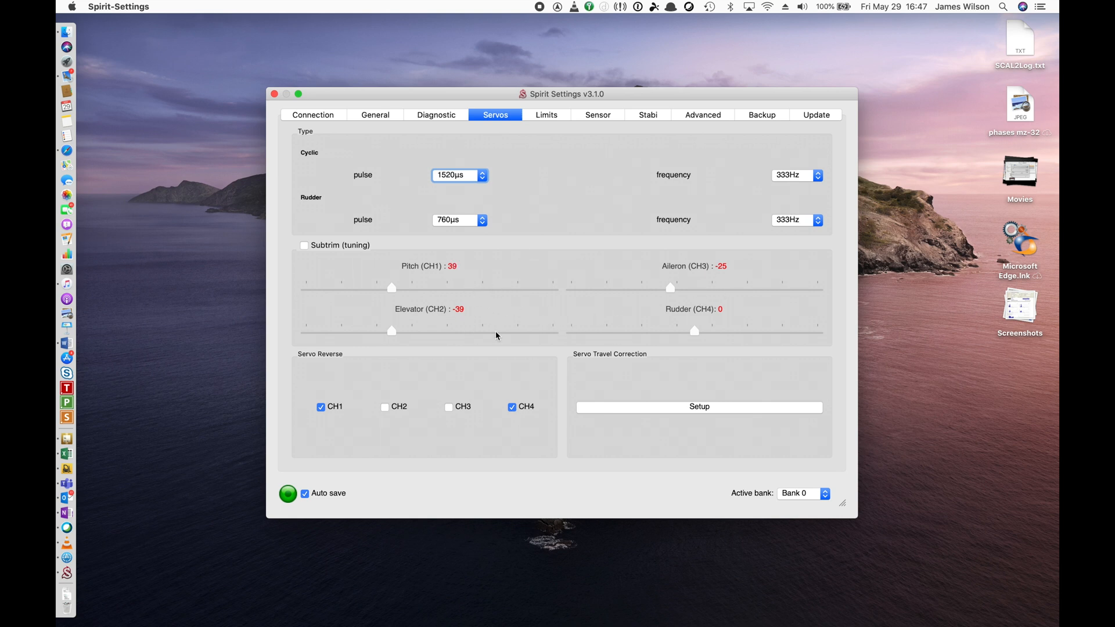
pyautogui.moveTo(548, 409)
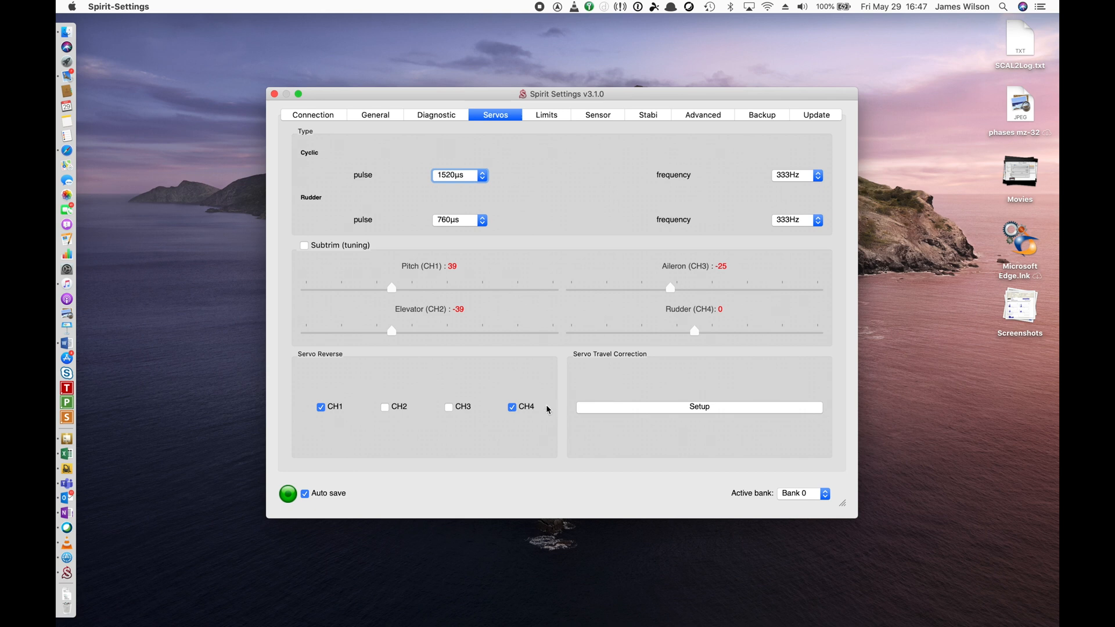
pyautogui.moveTo(548, 410)
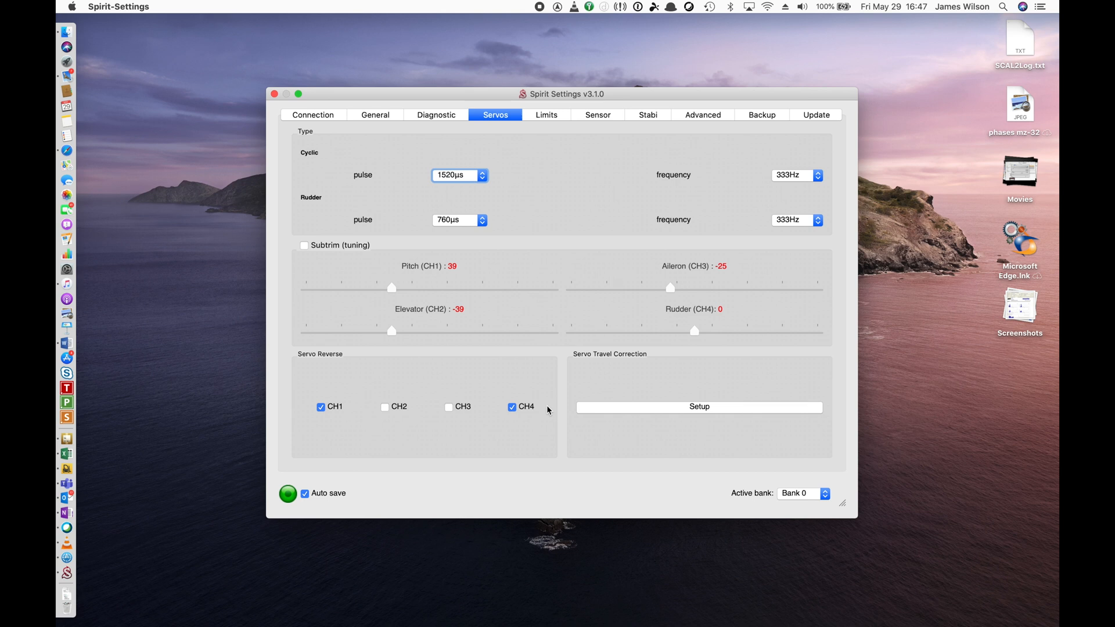
# Review the Limits page: pitch range 119, cyclic ring 142, rudder limits 145 and 119
pyautogui.click(546, 115)
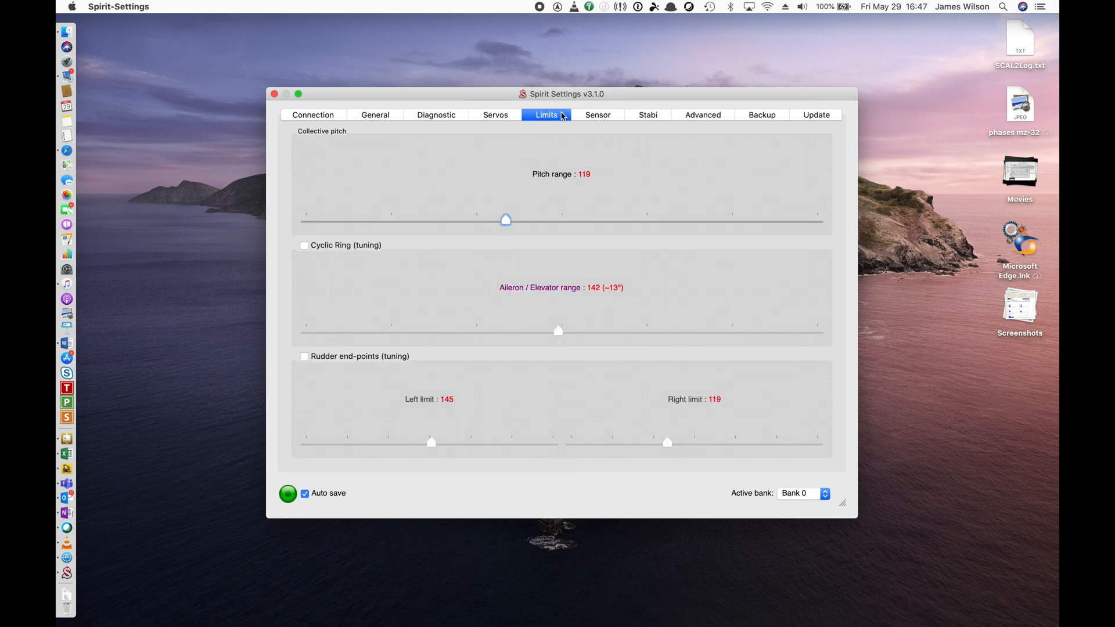
pyautogui.moveTo(574, 173)
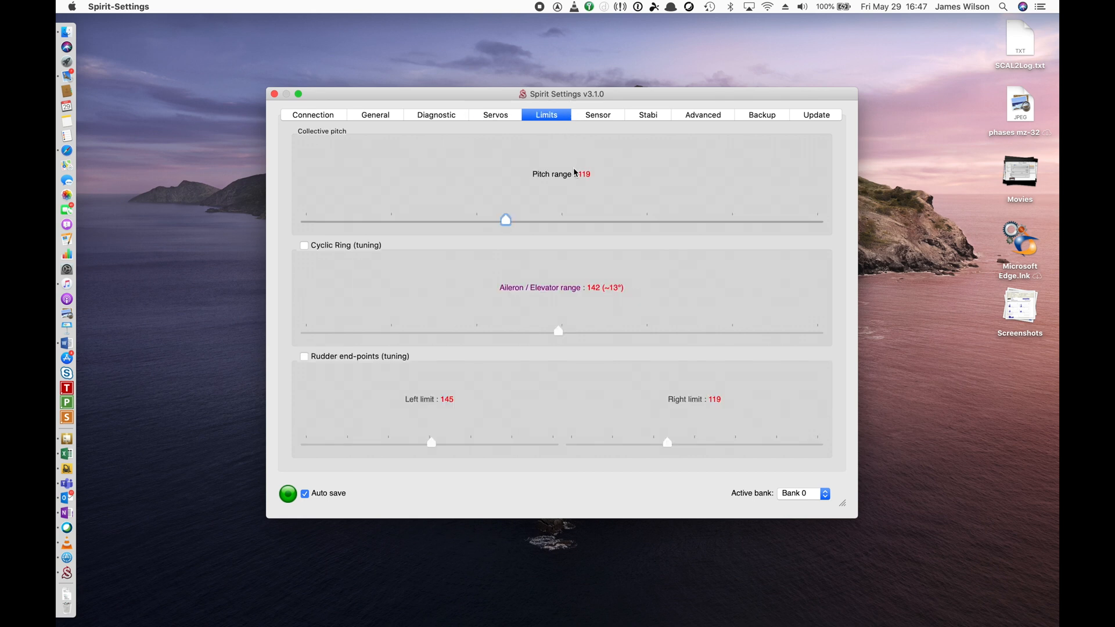
pyautogui.moveTo(595, 188)
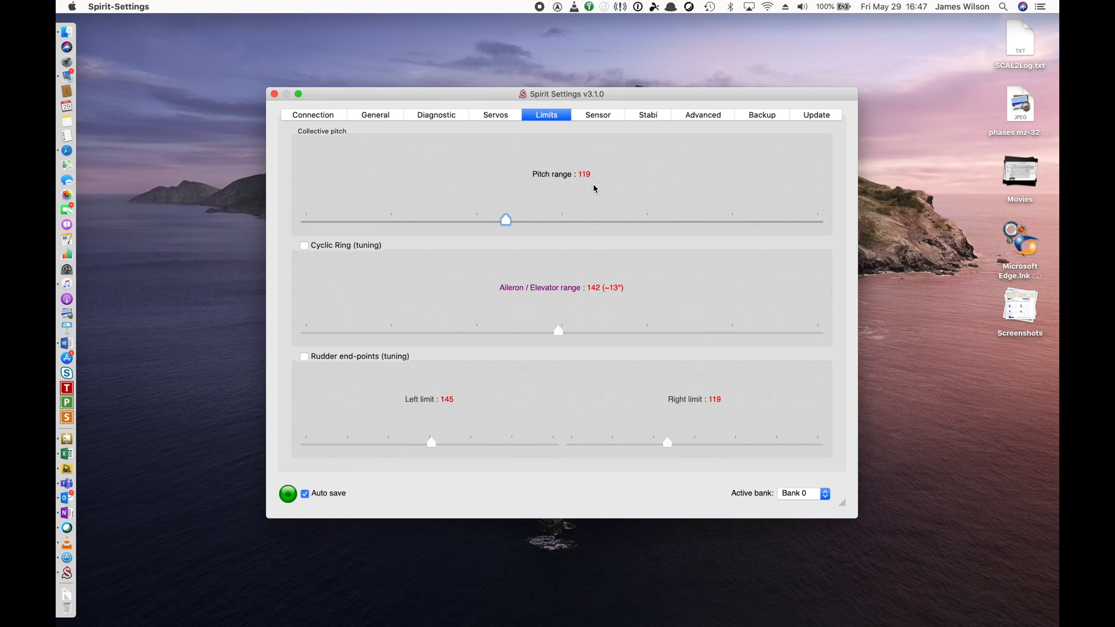
pyautogui.moveTo(597, 194)
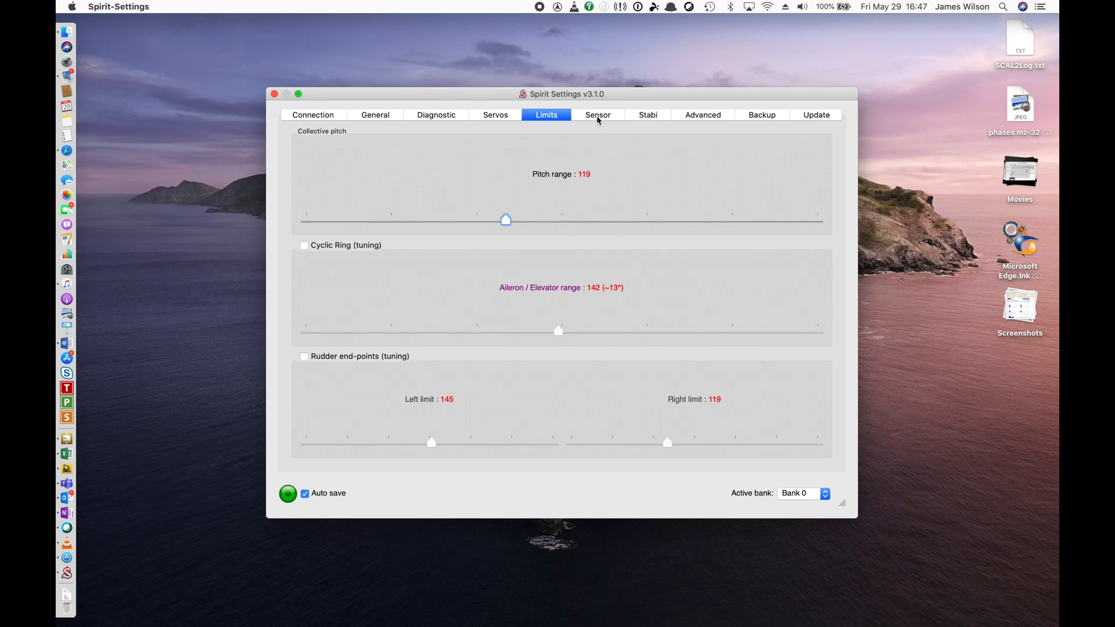
# On the Sensor page, turn the Cyclic Gain knob from 55% to 60%
pyautogui.click(598, 115)
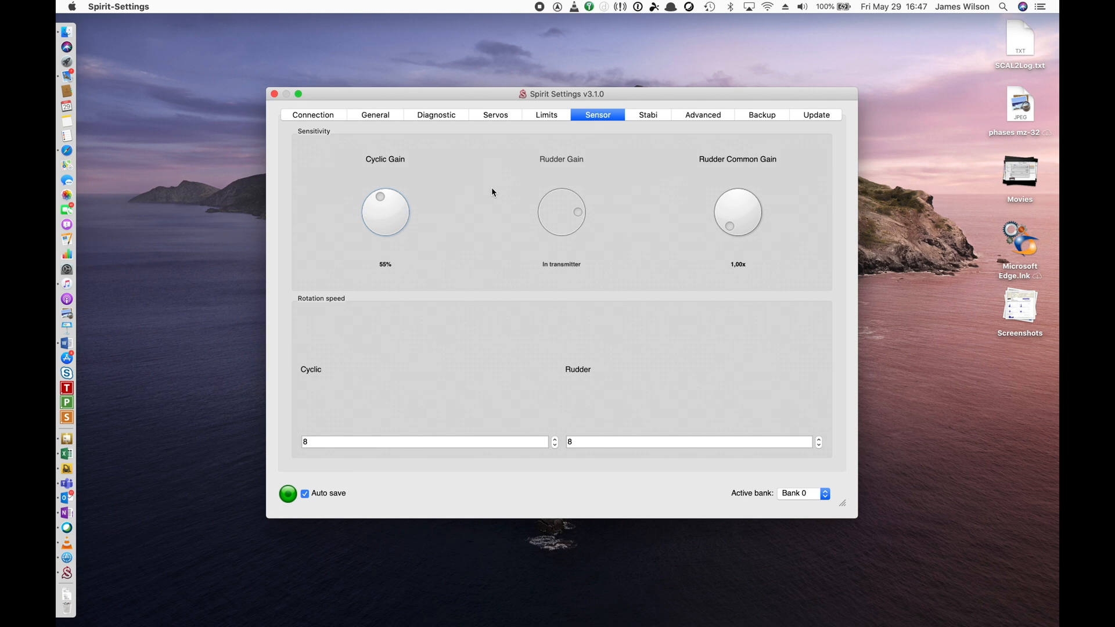
pyautogui.moveTo(395, 241)
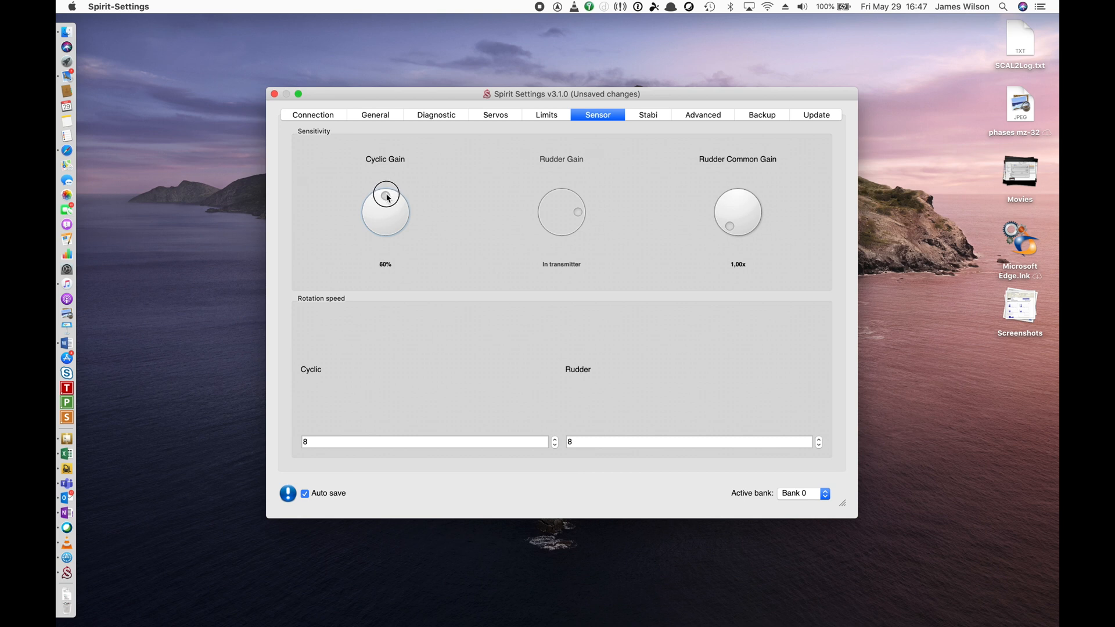
pyautogui.moveTo(387, 194); pyautogui.dragTo(390, 192)
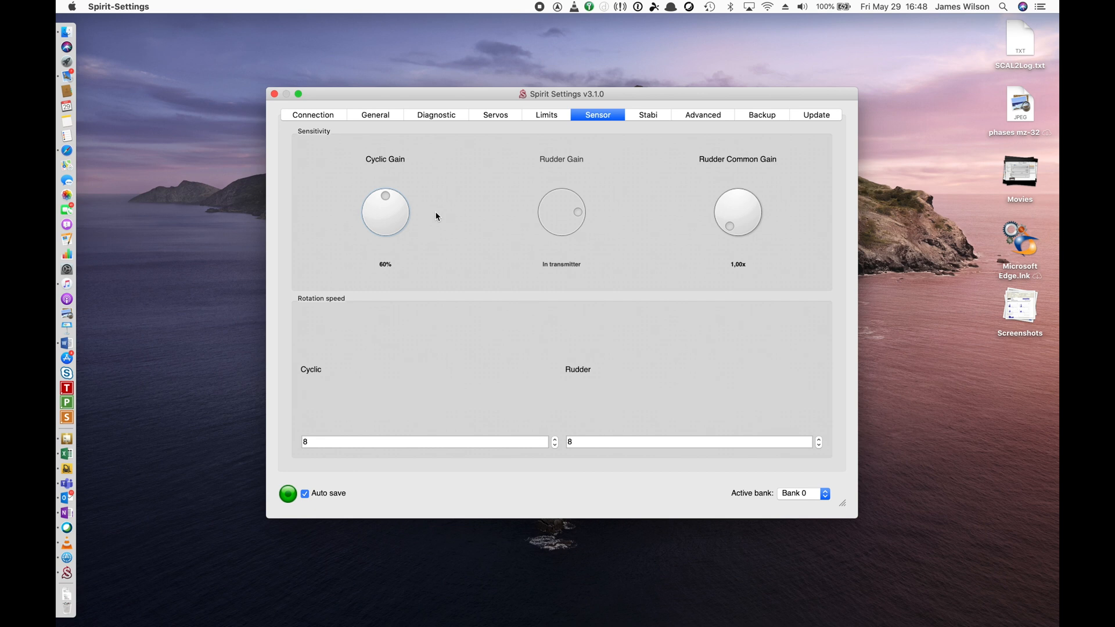
pyautogui.moveTo(465, 221)
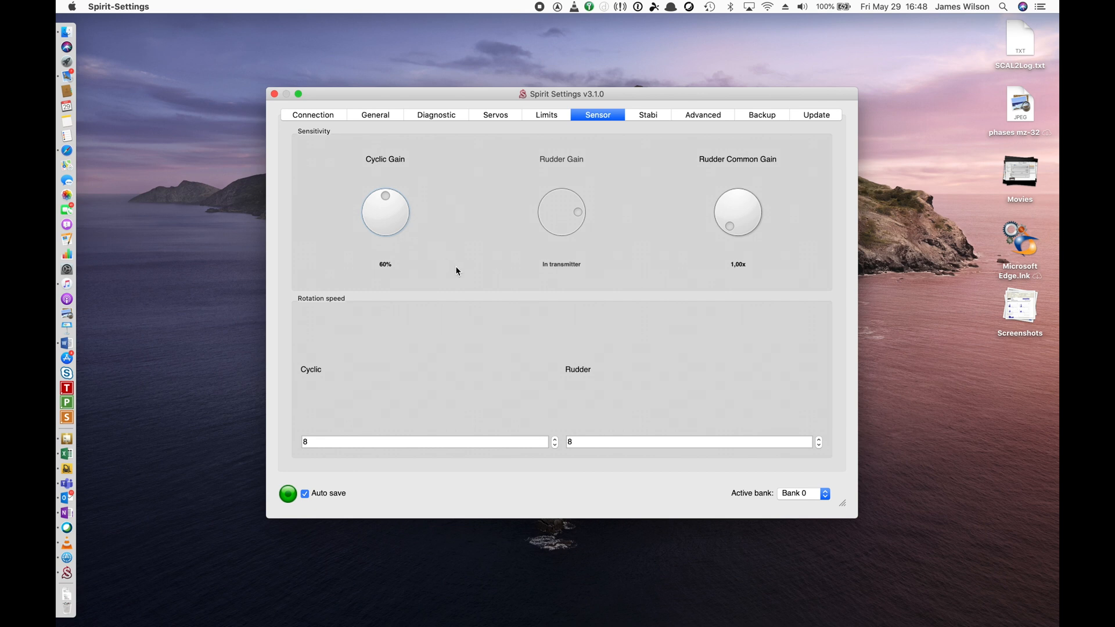
pyautogui.moveTo(432, 267)
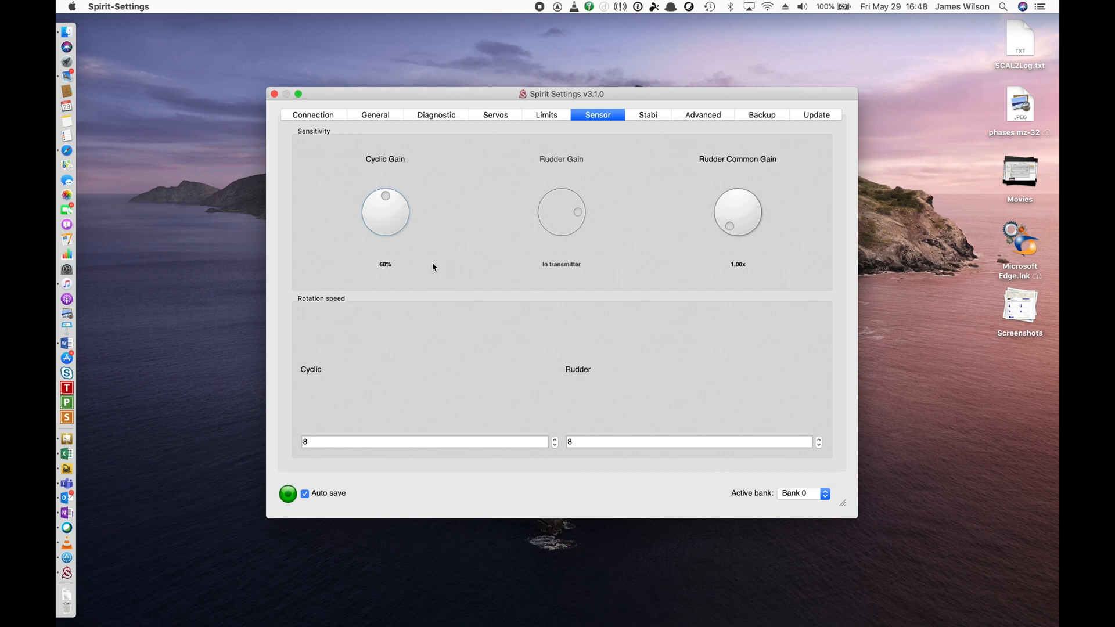
pyautogui.moveTo(430, 228)
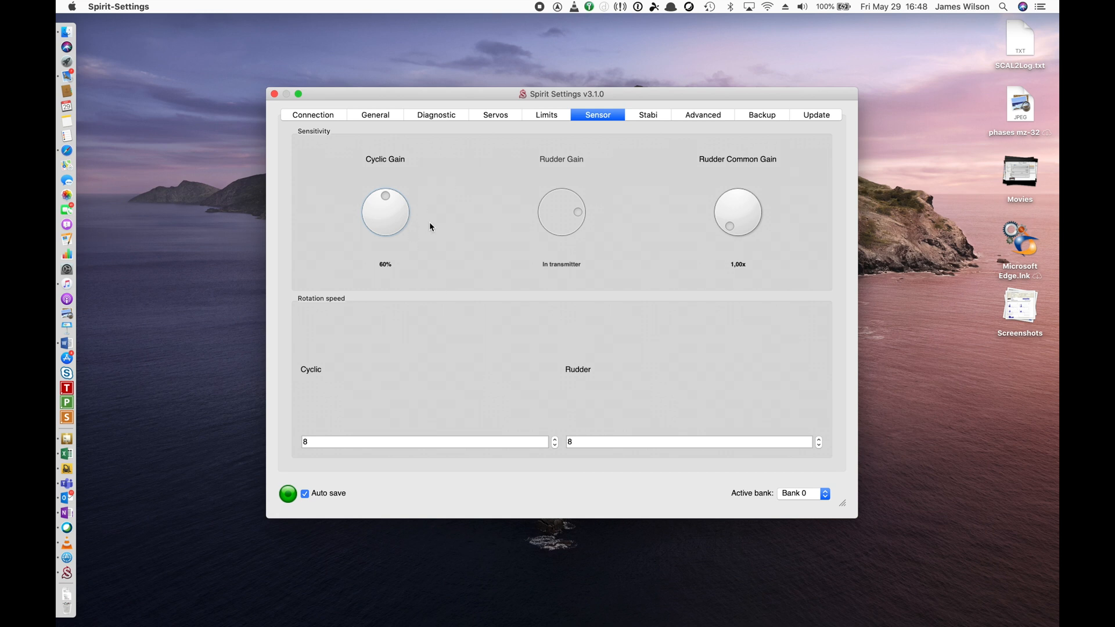
pyautogui.moveTo(441, 291)
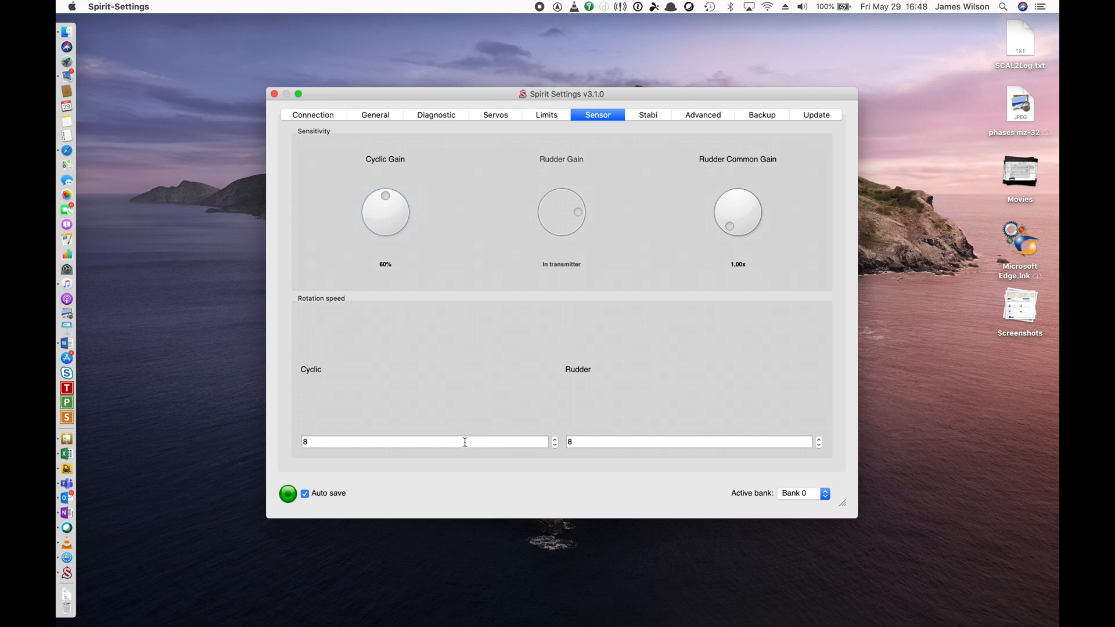
pyautogui.moveTo(736, 495)
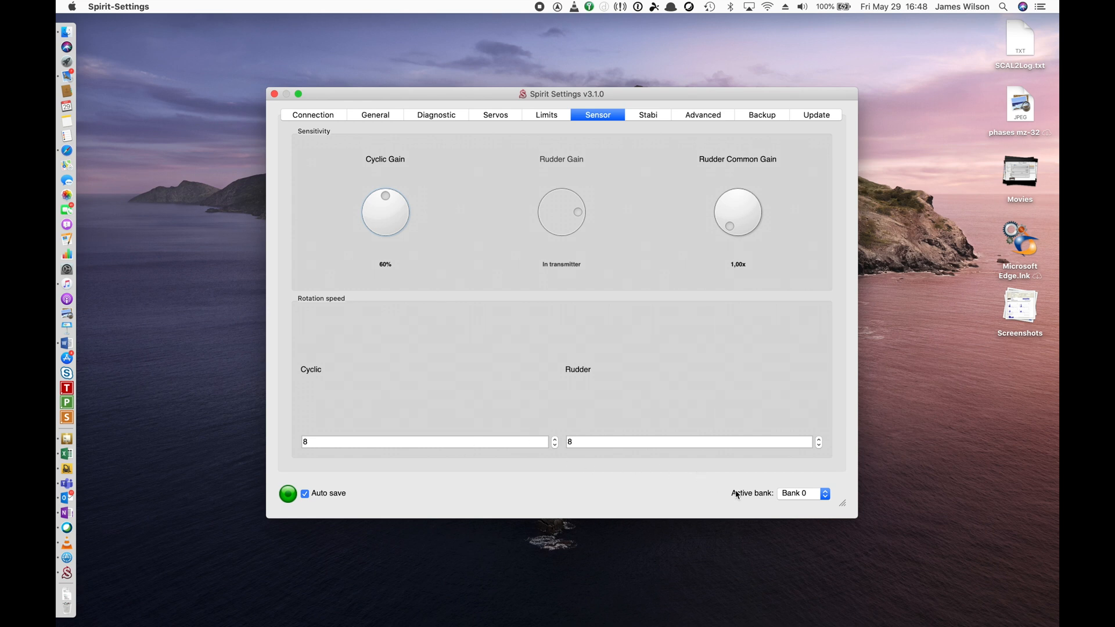
pyautogui.moveTo(628, 457)
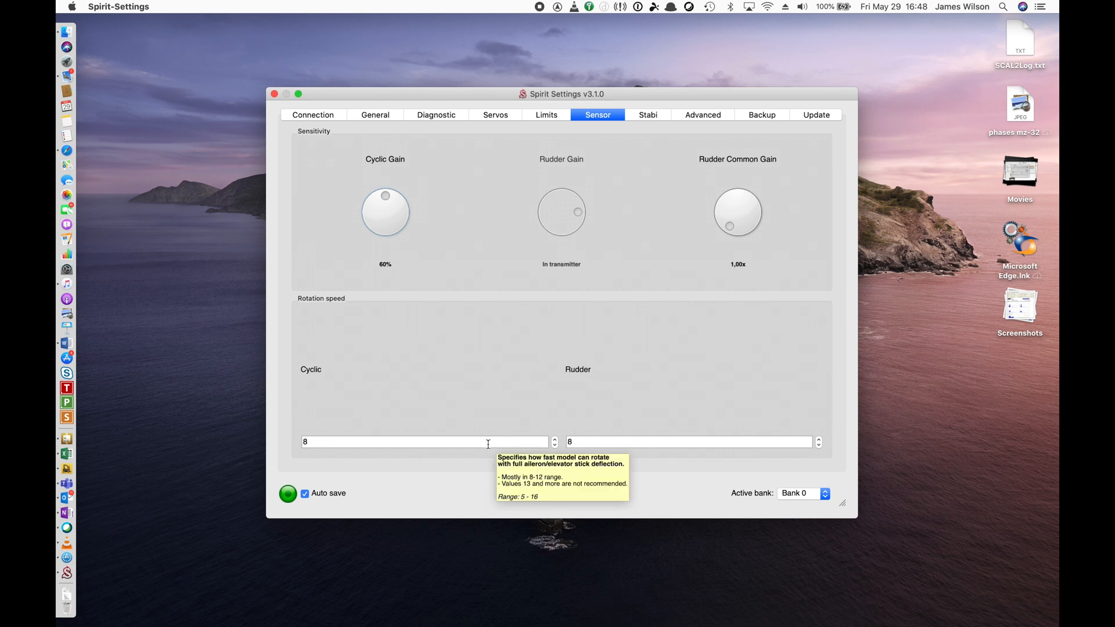
pyautogui.moveTo(643, 146)
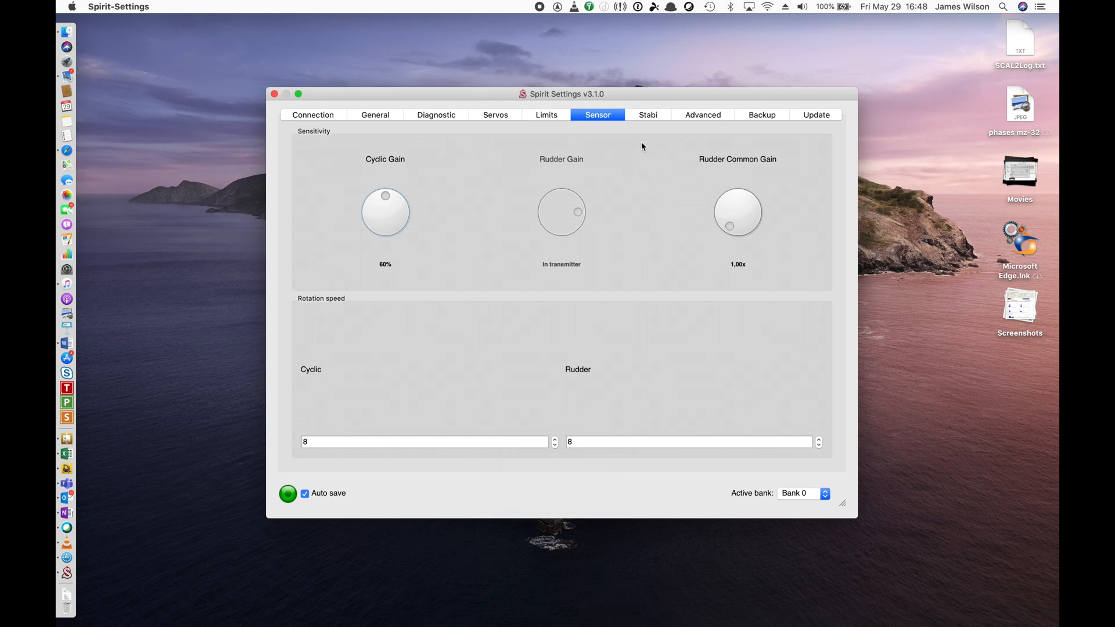
# Look over the Stabi function, then show Advanced tuning (filter 2, feed forward 5, pirouette 160)
pyautogui.click(647, 114)
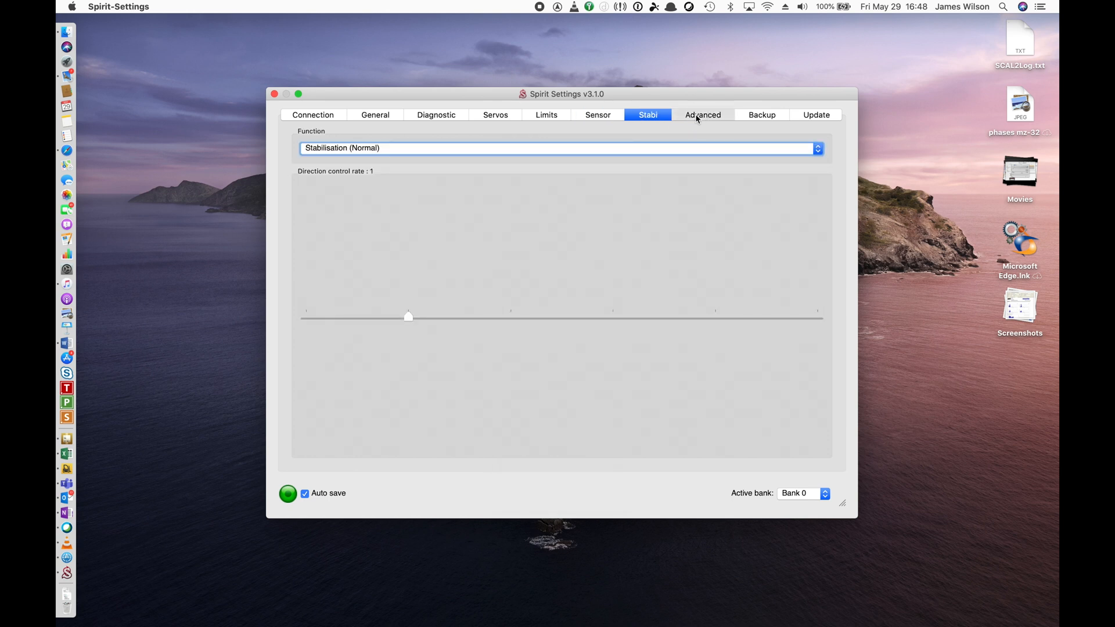
pyautogui.click(703, 114)
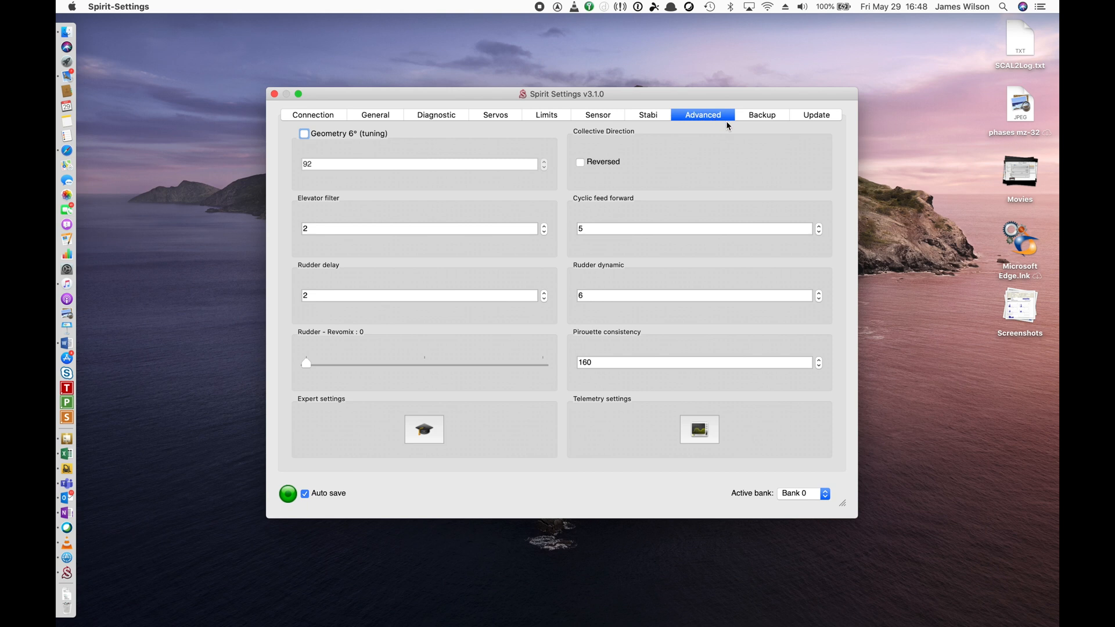
pyautogui.moveTo(758, 121)
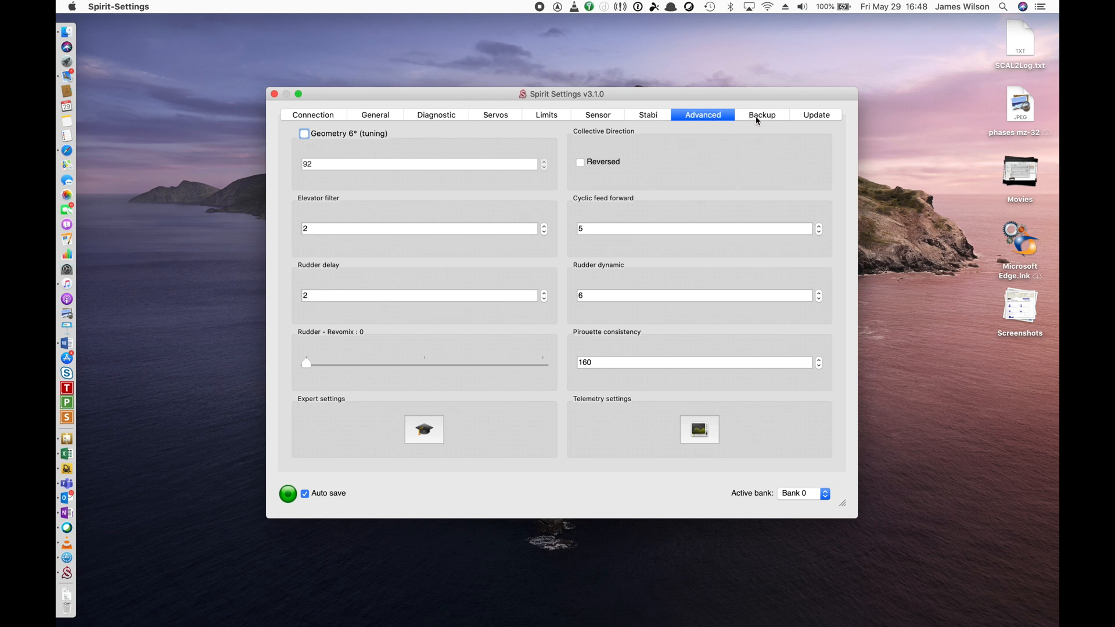
# On the Backup page, save settings to the unit and save Bank 0 to Downloads
pyautogui.click(761, 114)
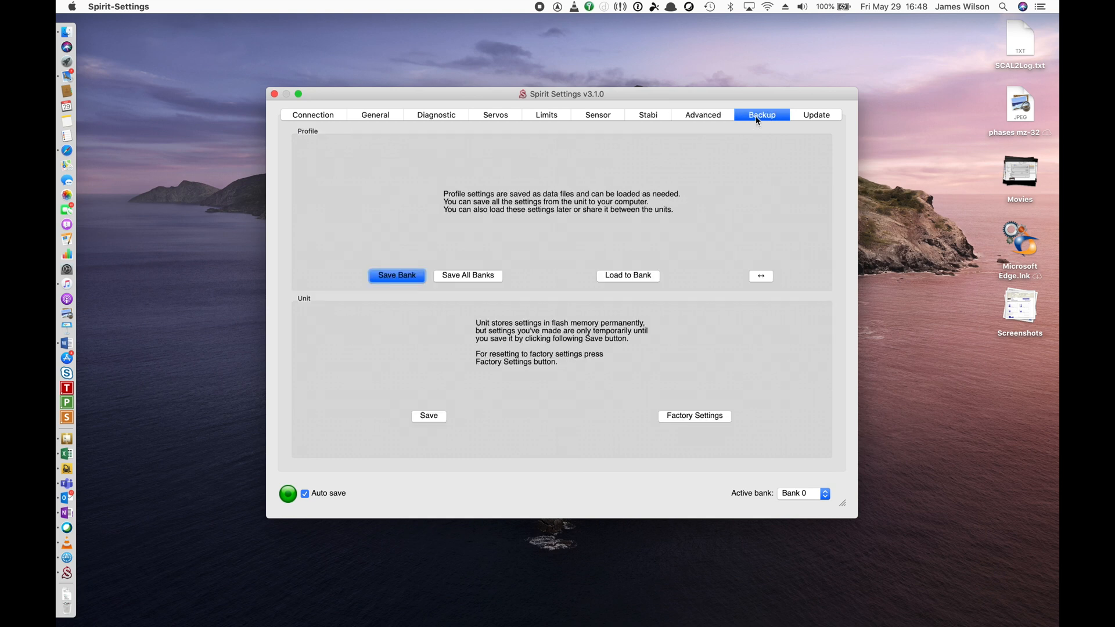
pyautogui.moveTo(434, 424)
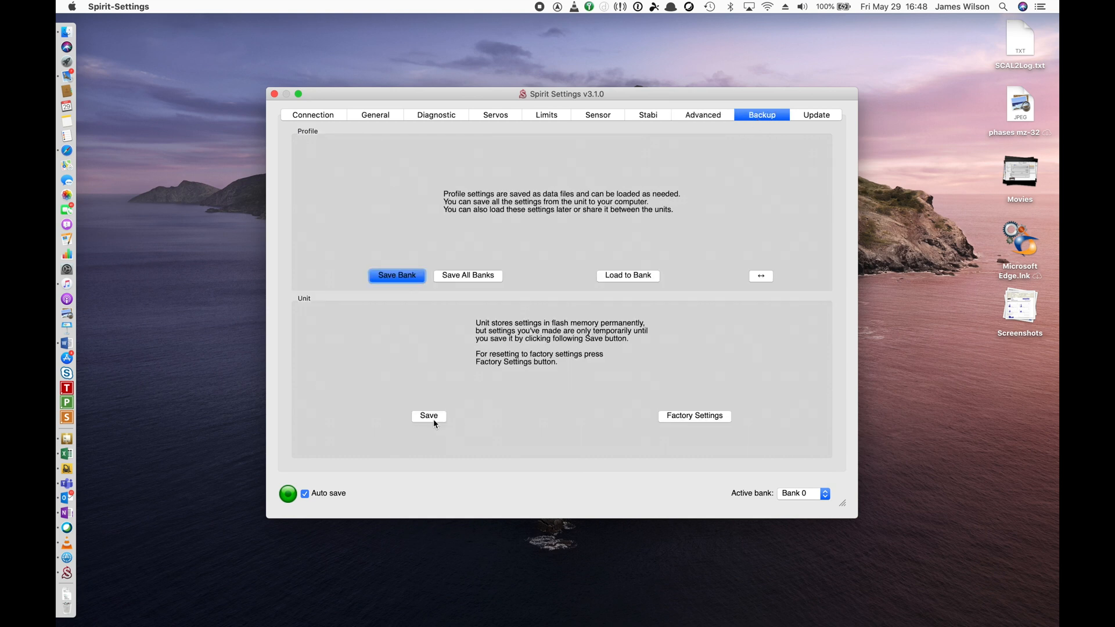
pyautogui.click(428, 415)
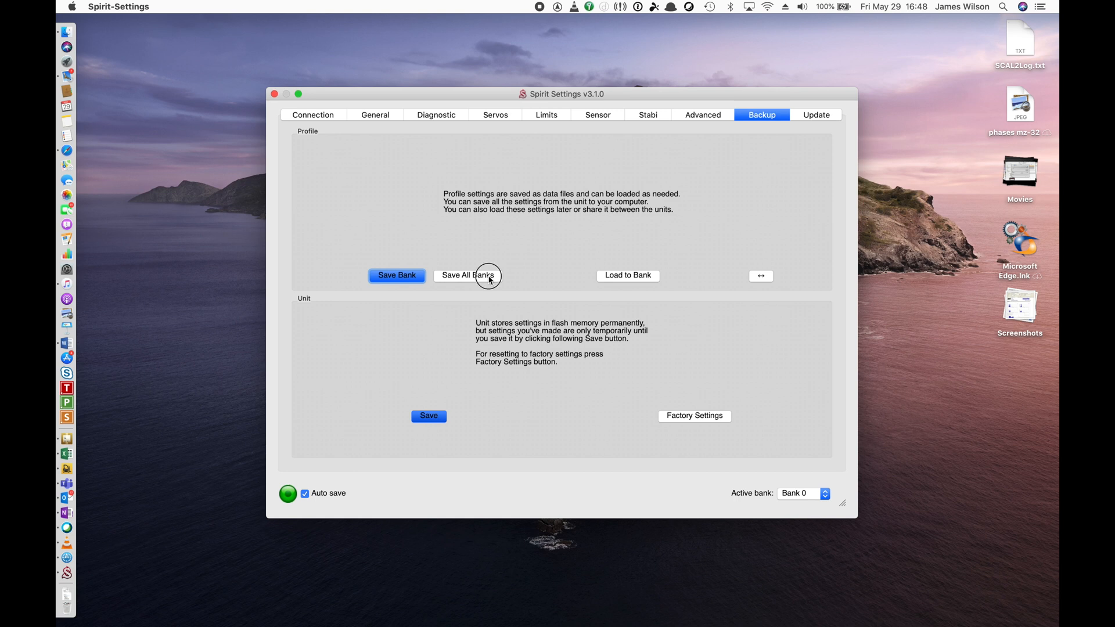
pyautogui.click(396, 275)
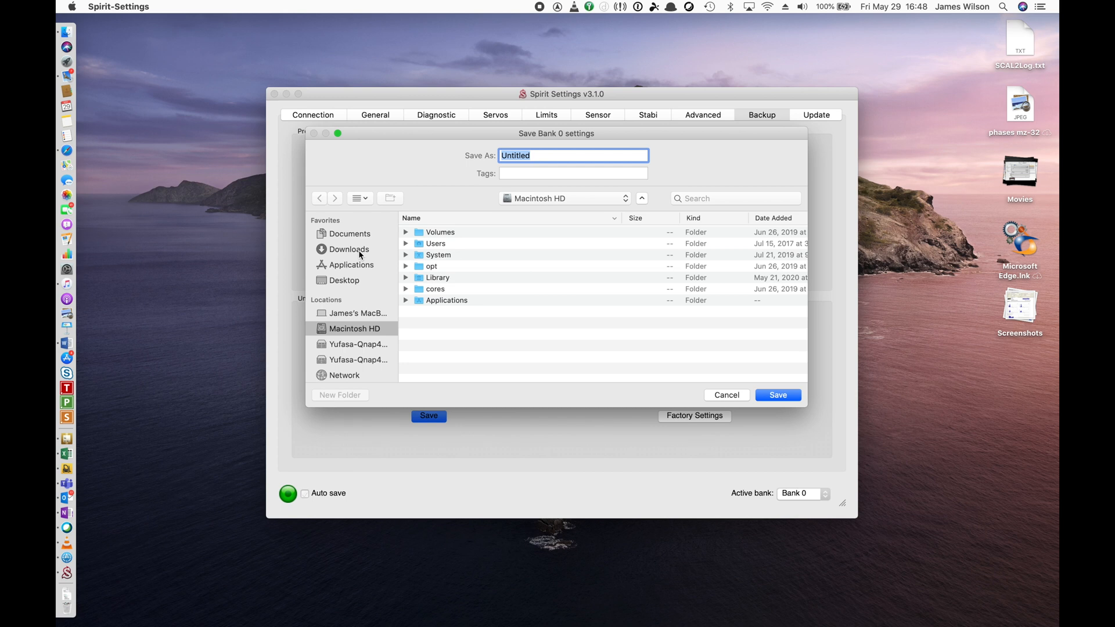
pyautogui.click(349, 249)
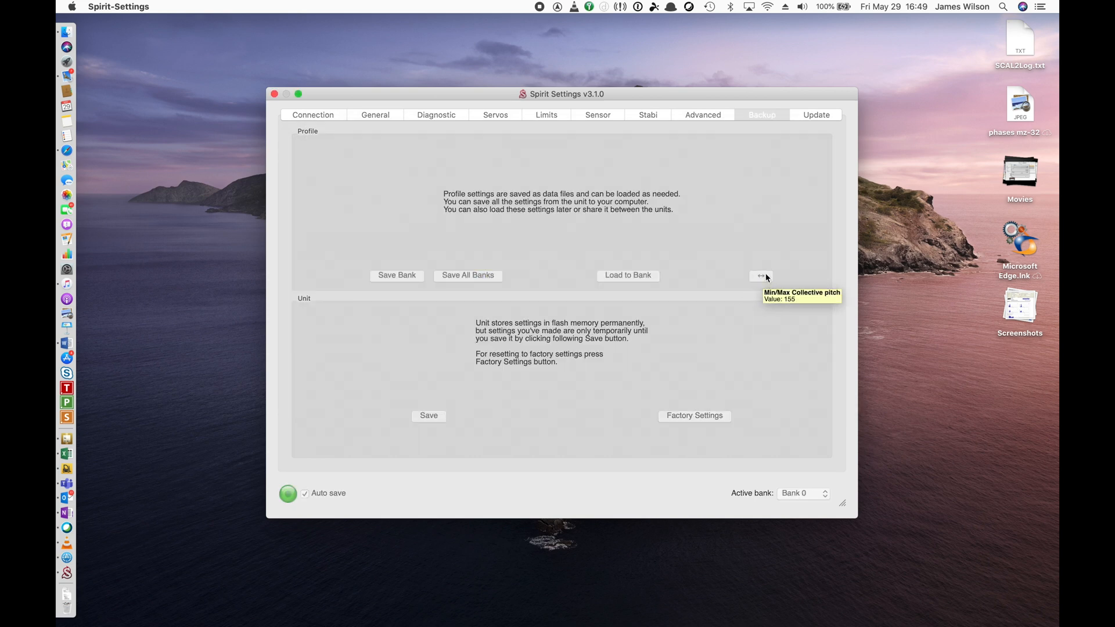
pyautogui.click(761, 276)
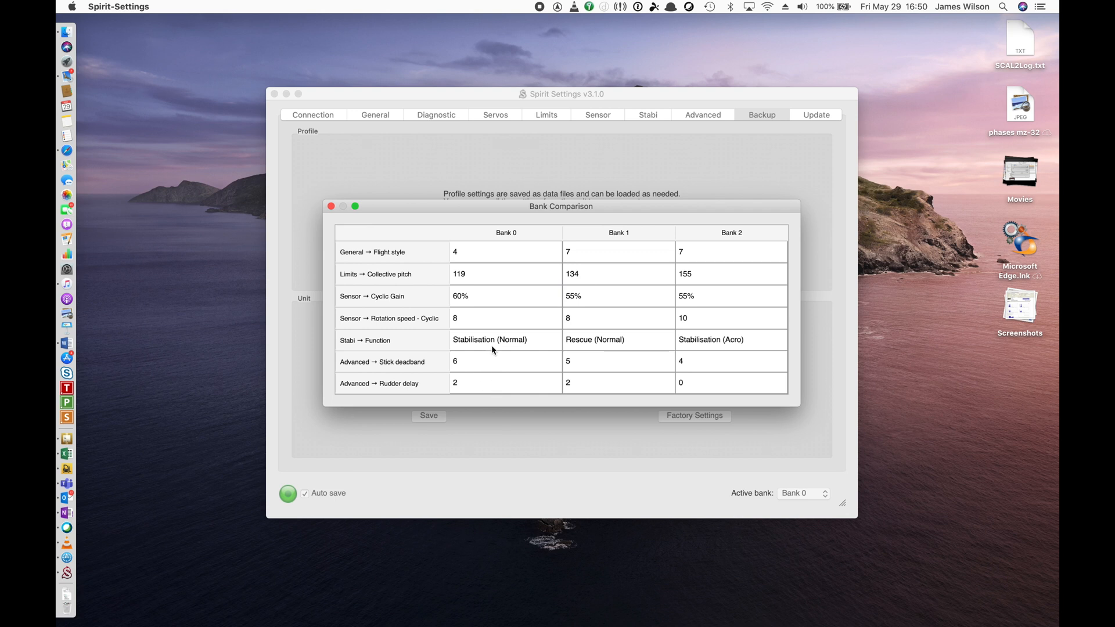
pyautogui.moveTo(702, 272)
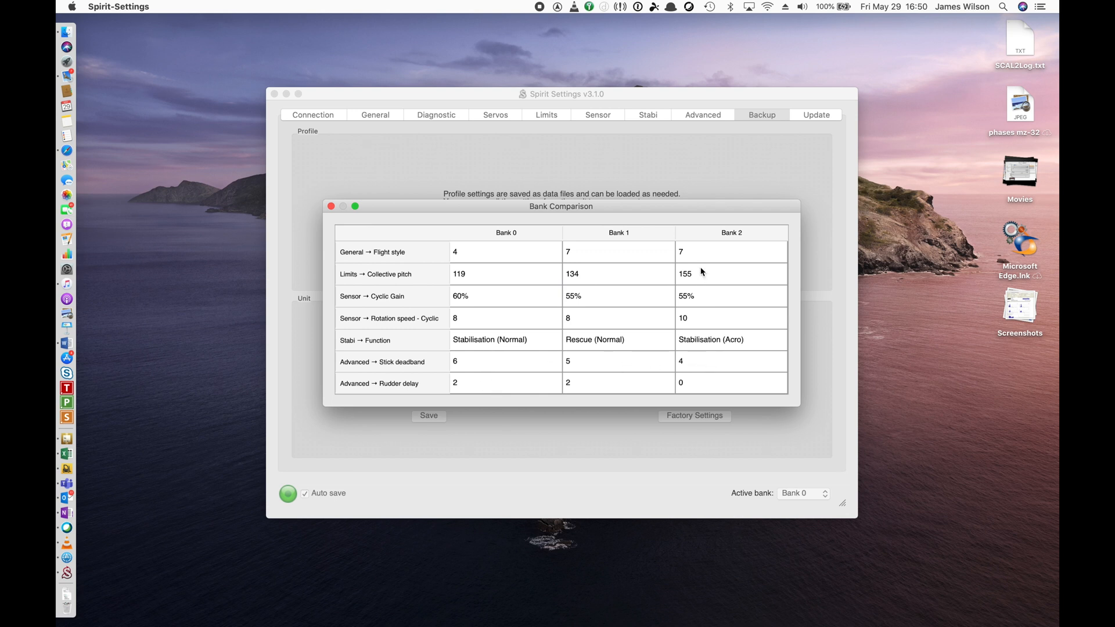
pyautogui.moveTo(554, 355)
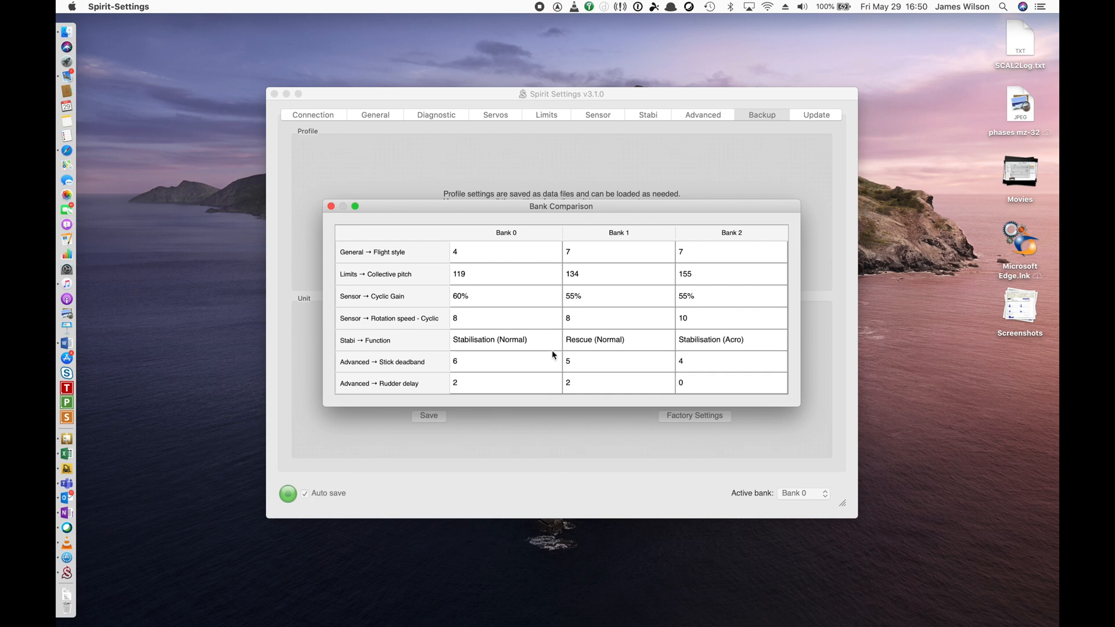
pyautogui.click(731, 295)
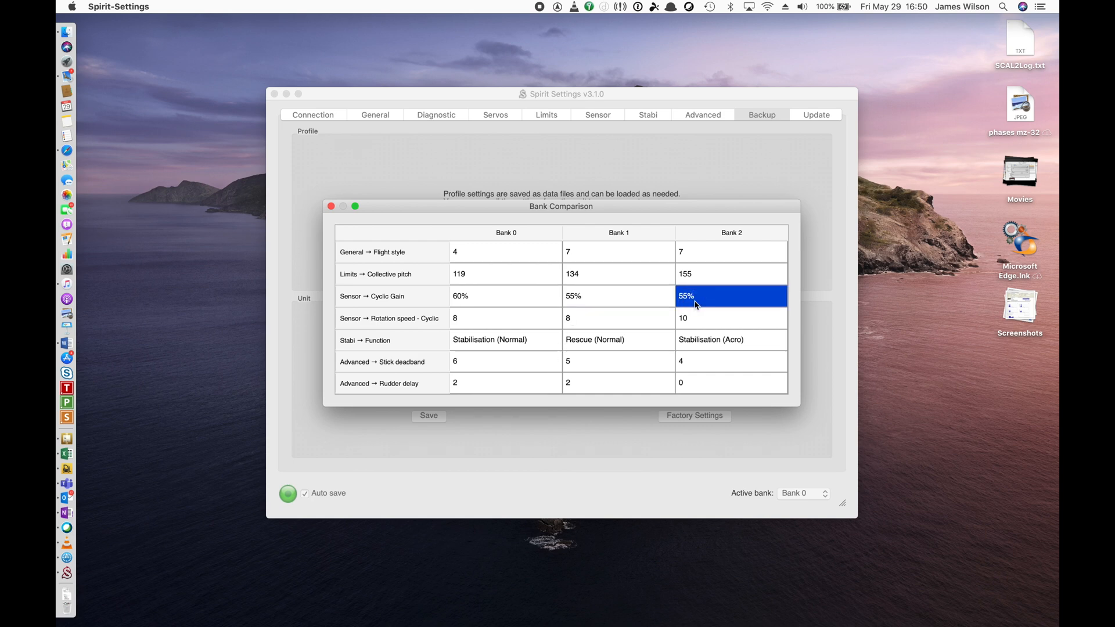
pyautogui.moveTo(638, 276)
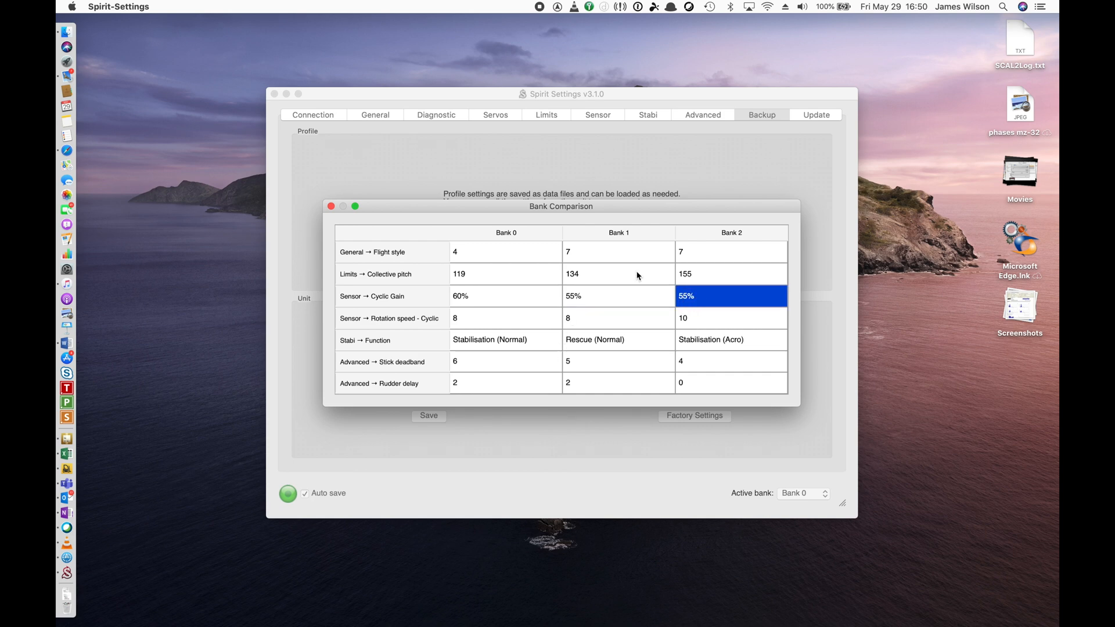
pyautogui.moveTo(506, 232)
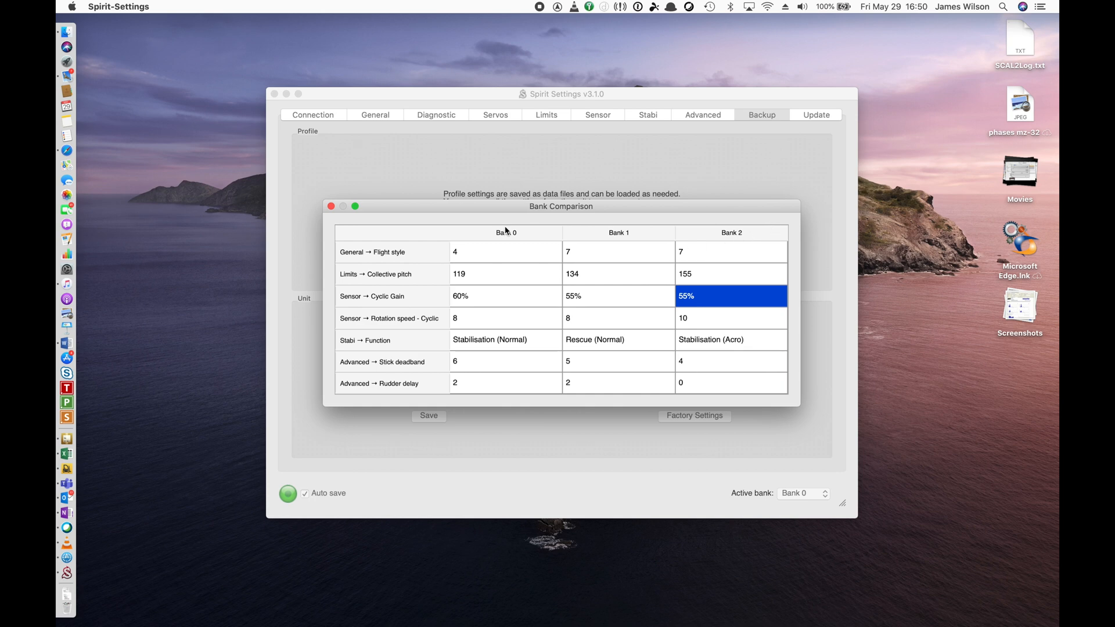
pyautogui.click(330, 206)
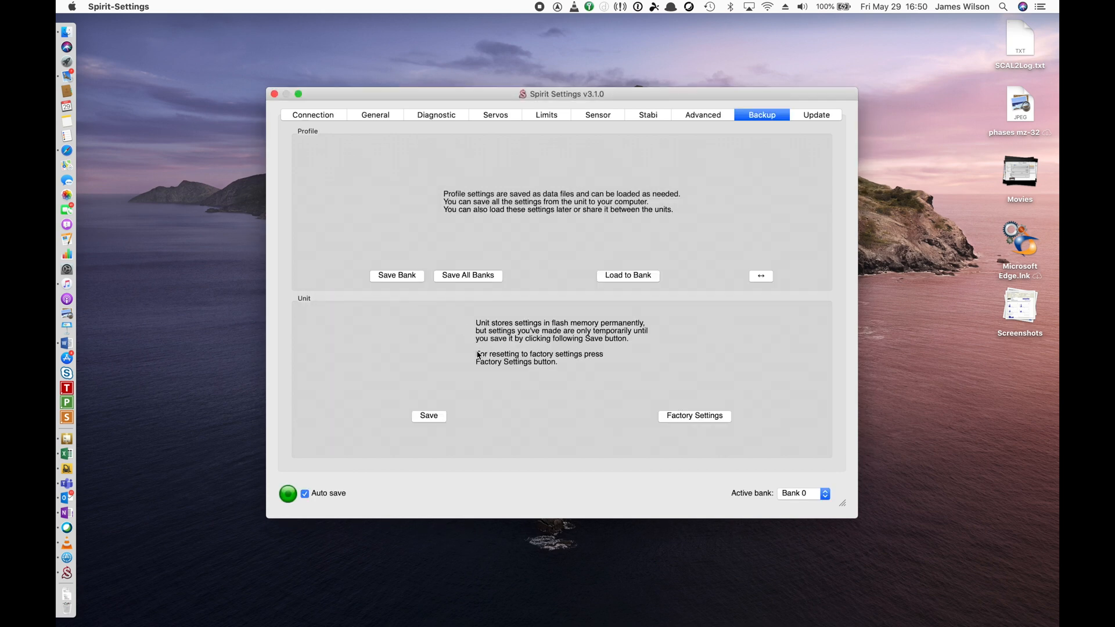
pyautogui.moveTo(498, 373)
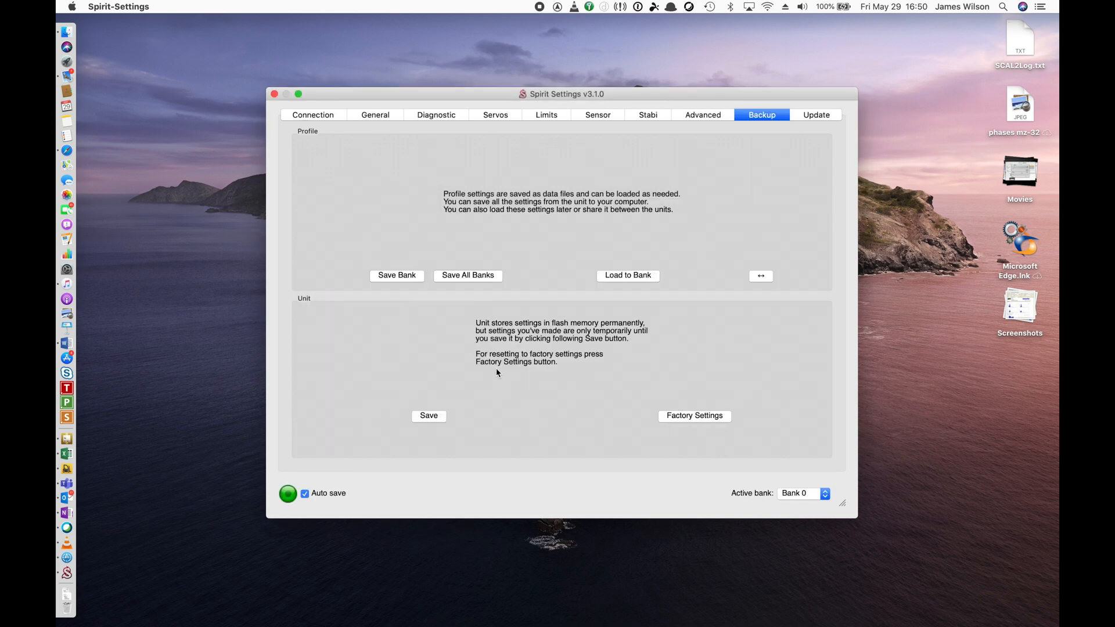